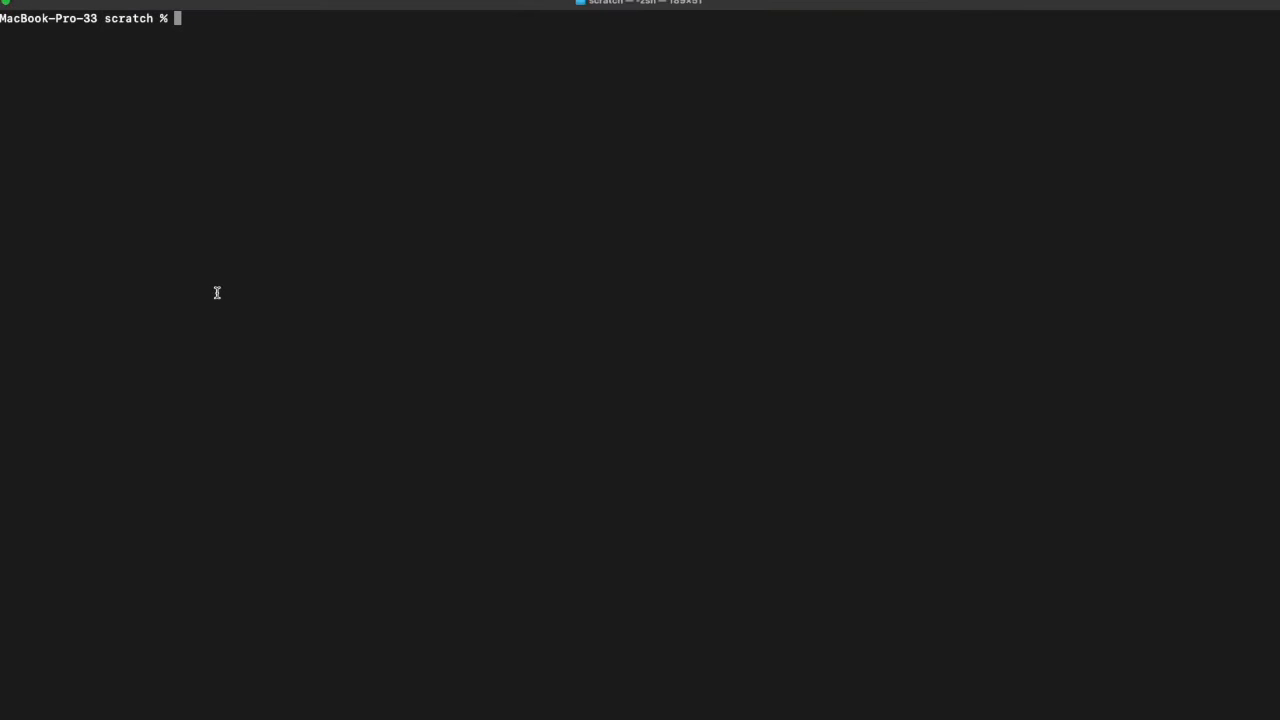
- Install certora-cli with pip and check the certoraRun version
{"action": "type", "text": "pip install certora-cli"}
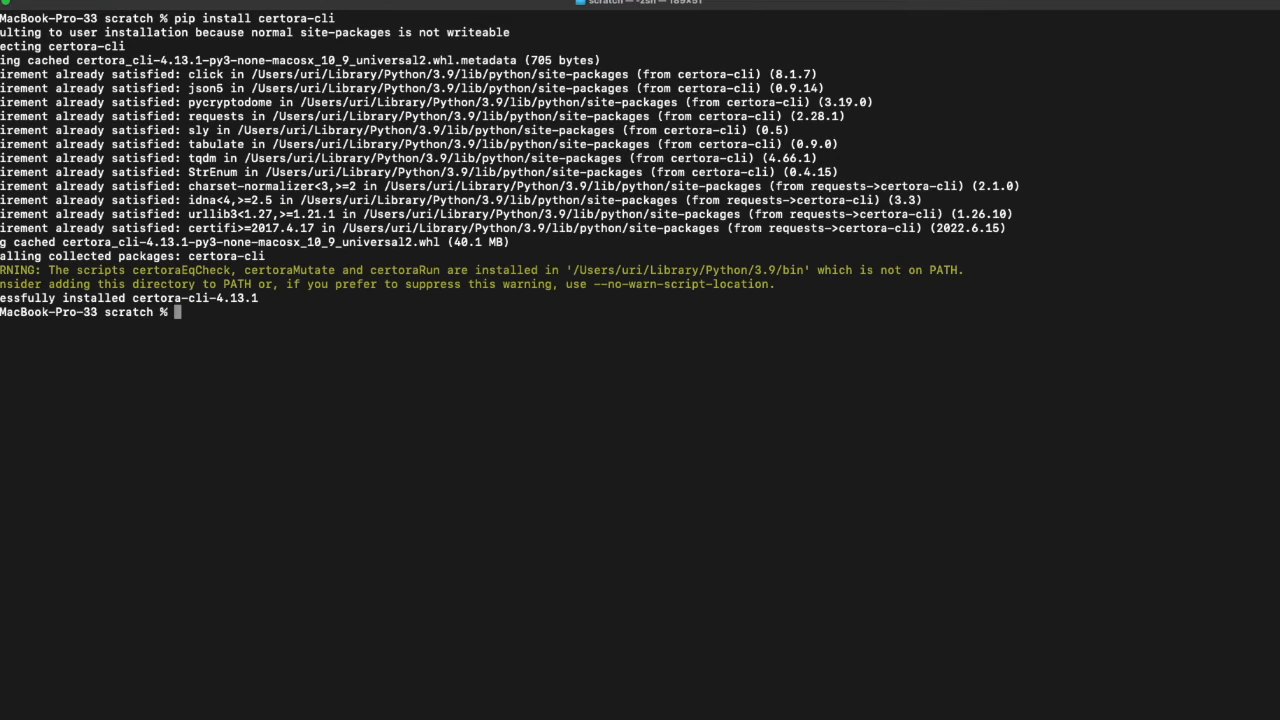
{"action": "type", "text": "certoraRun"}
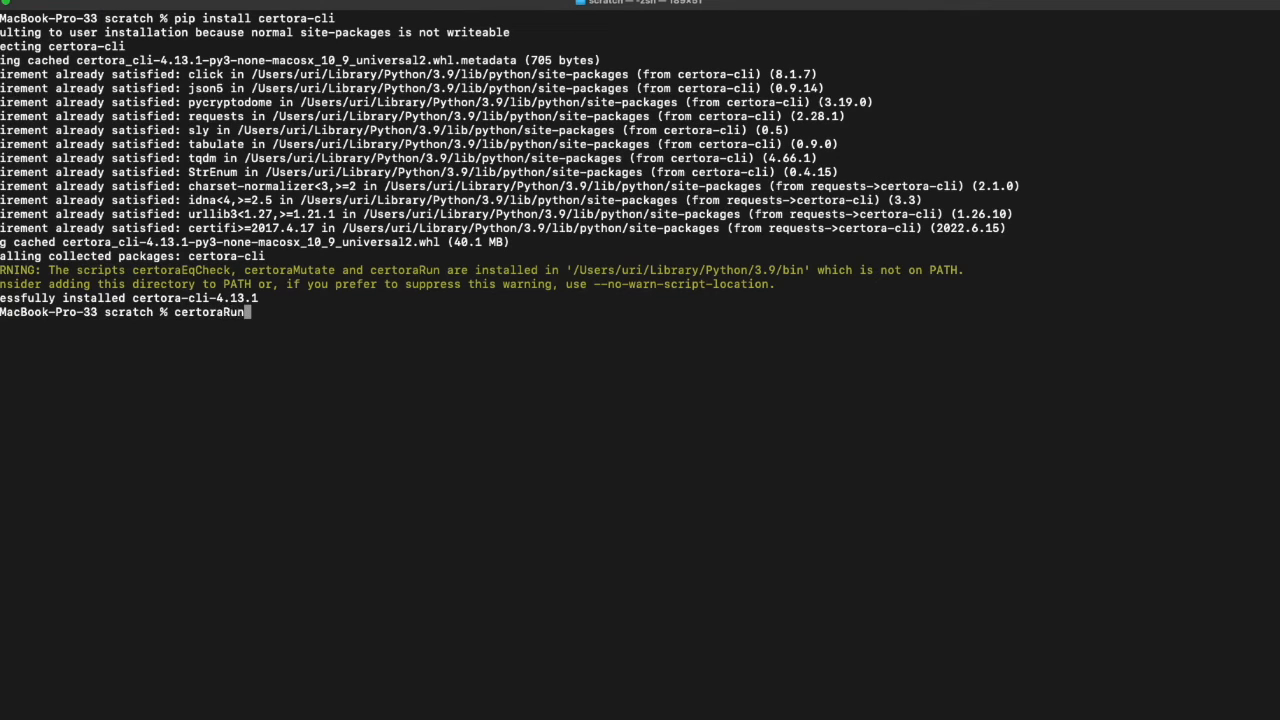
{"action": "type", "text": "--ve"}
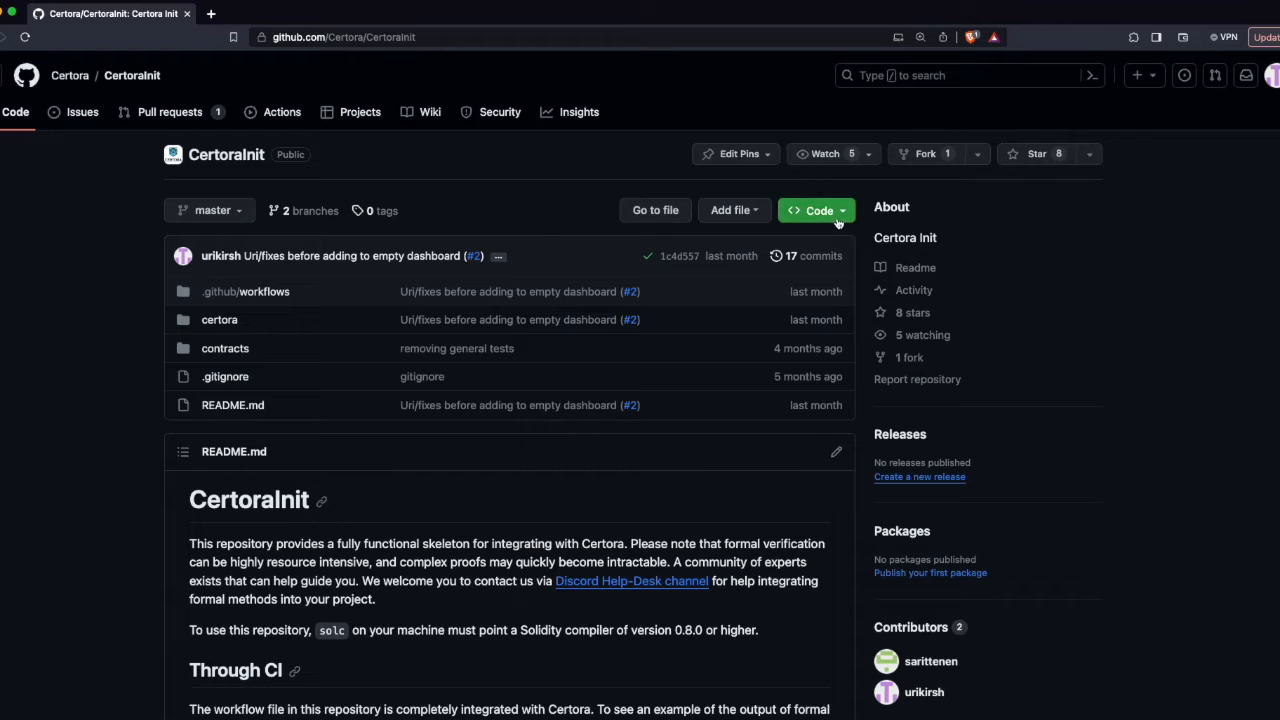
- Copy the CertoraInit repository's HTTPS clone URL from the Code menu
{"action": "left_click", "coordinate": [815, 210]}
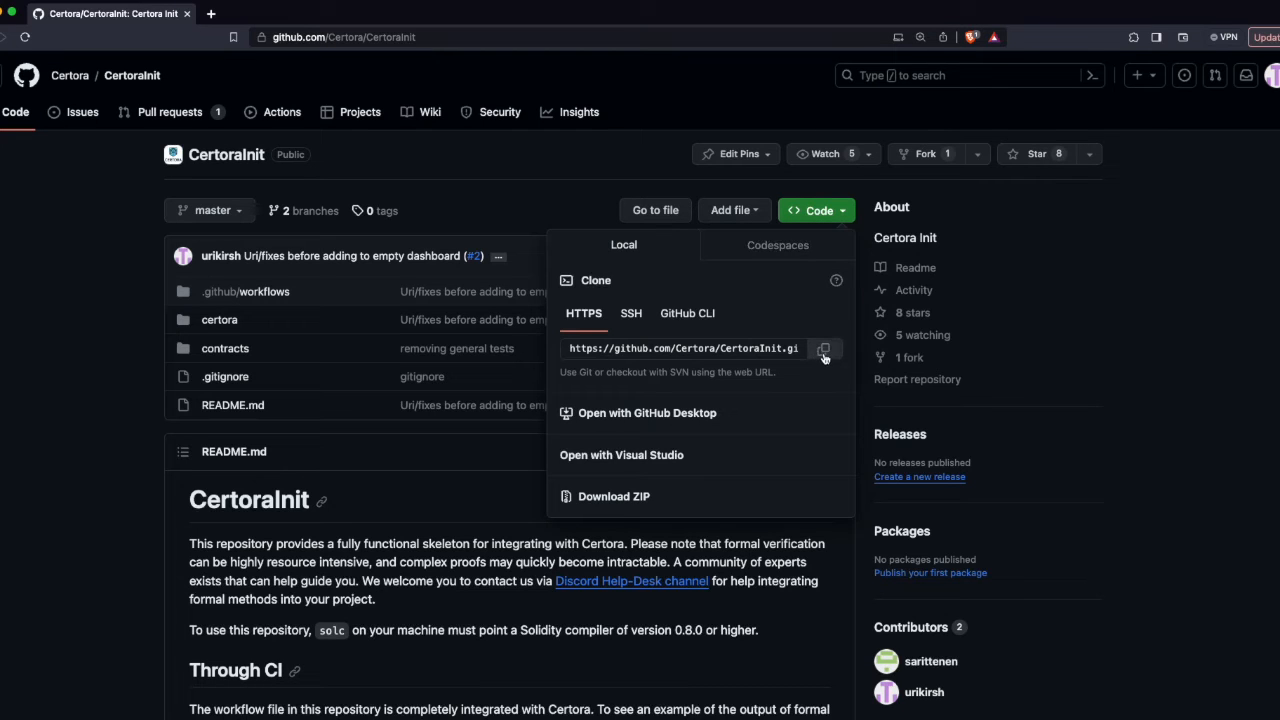
{"action": "left_click", "coordinate": [428, 166]}
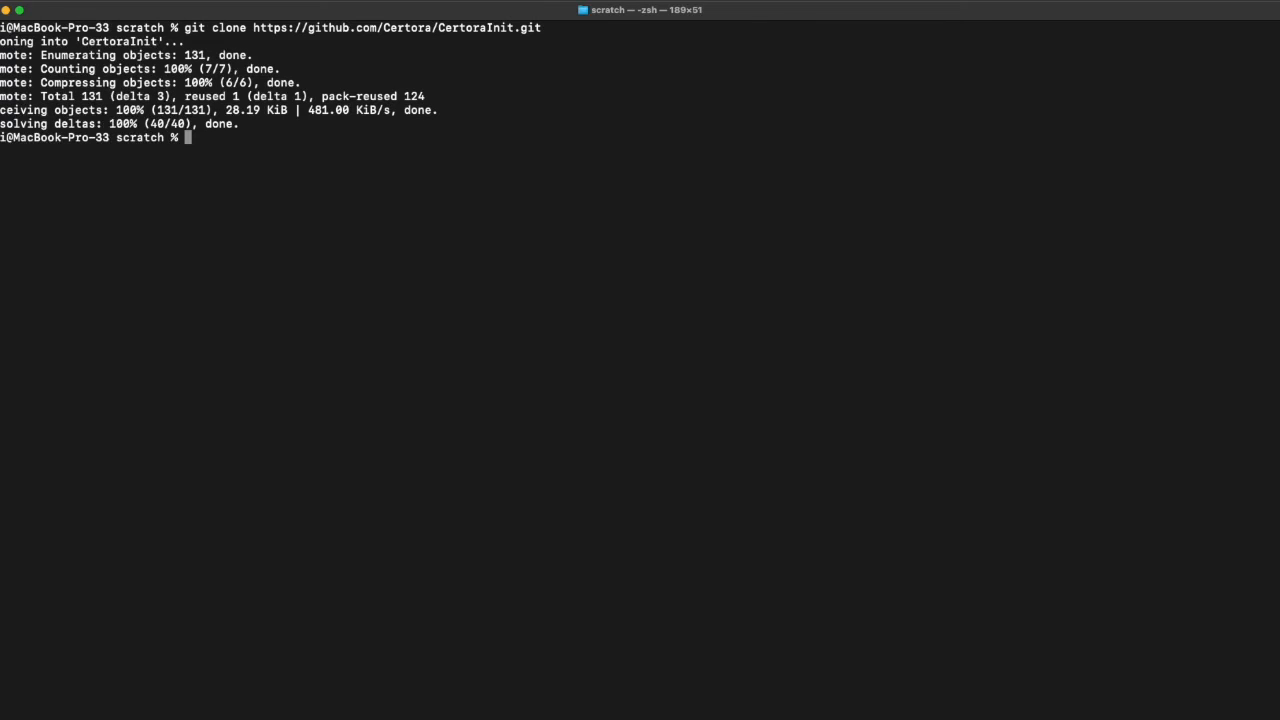
- Start the export CERTORAKEY command to set the Certora key
{"action": "type", "text": "CERTOR"}
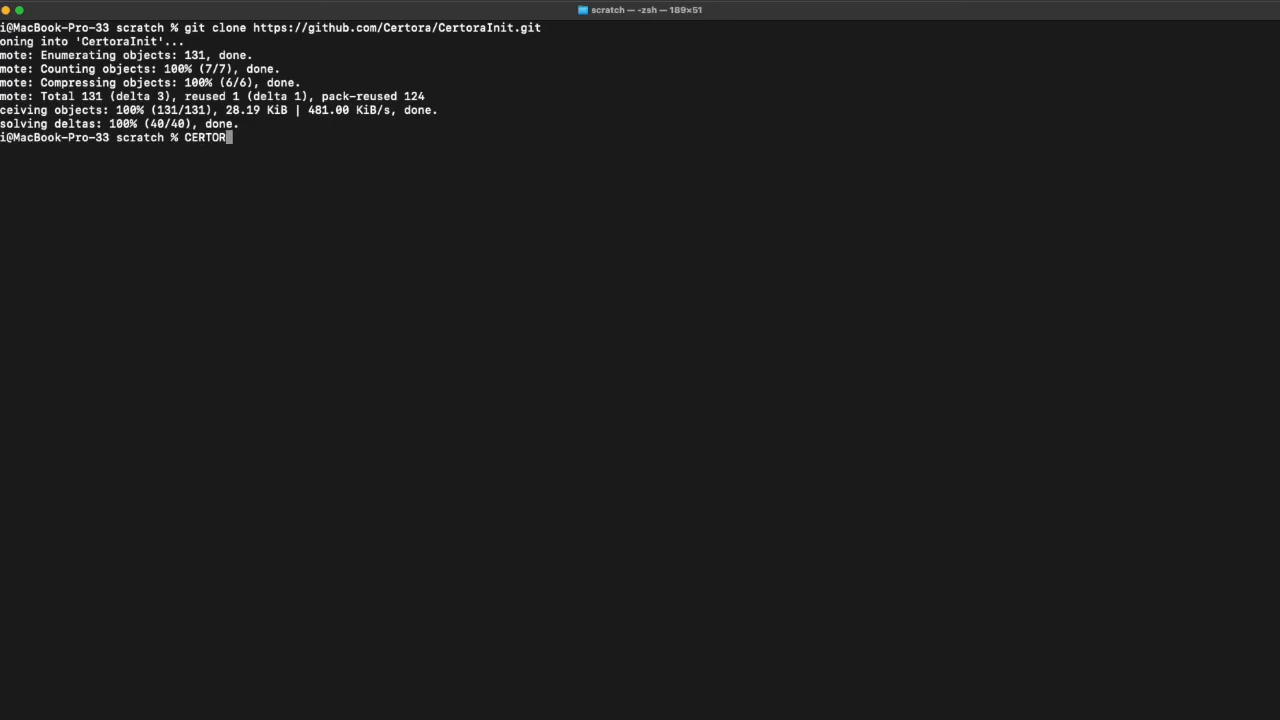
{"action": "type", "text": "AKEY"}
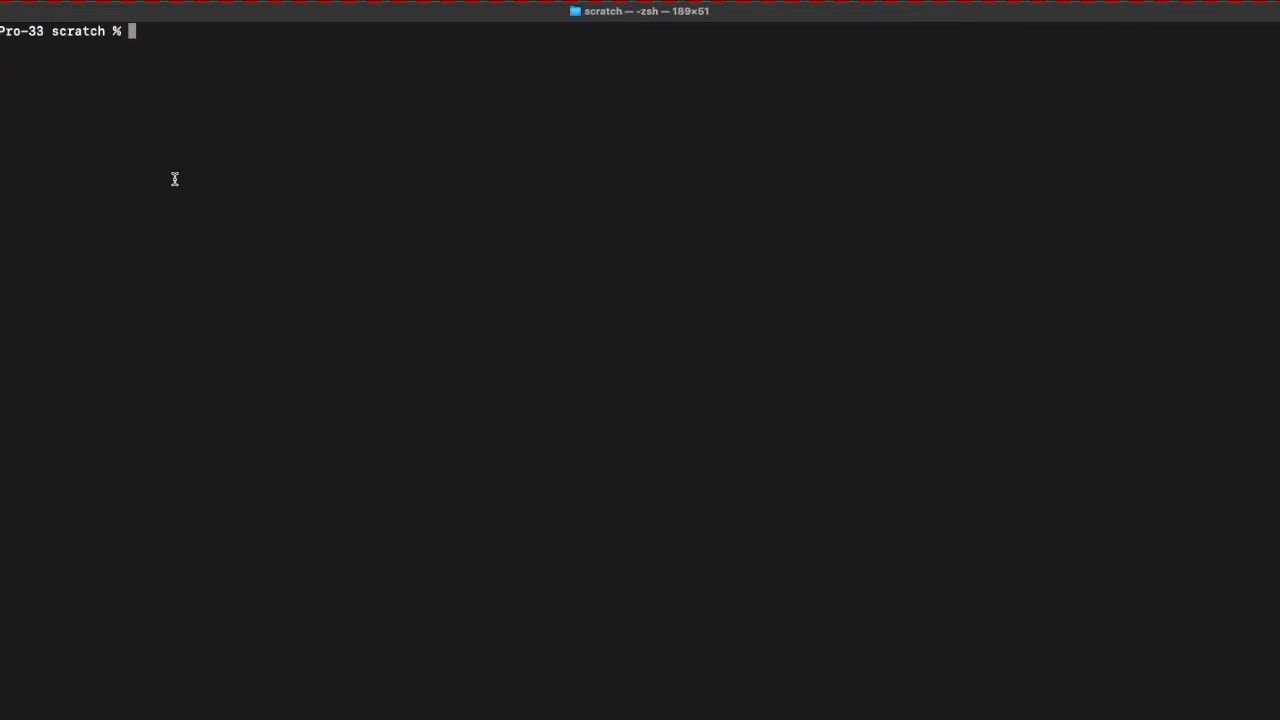
- In CertoraInit, run certoraRun certora/conf/default.conf
{"action": "type", "text": "cd"}
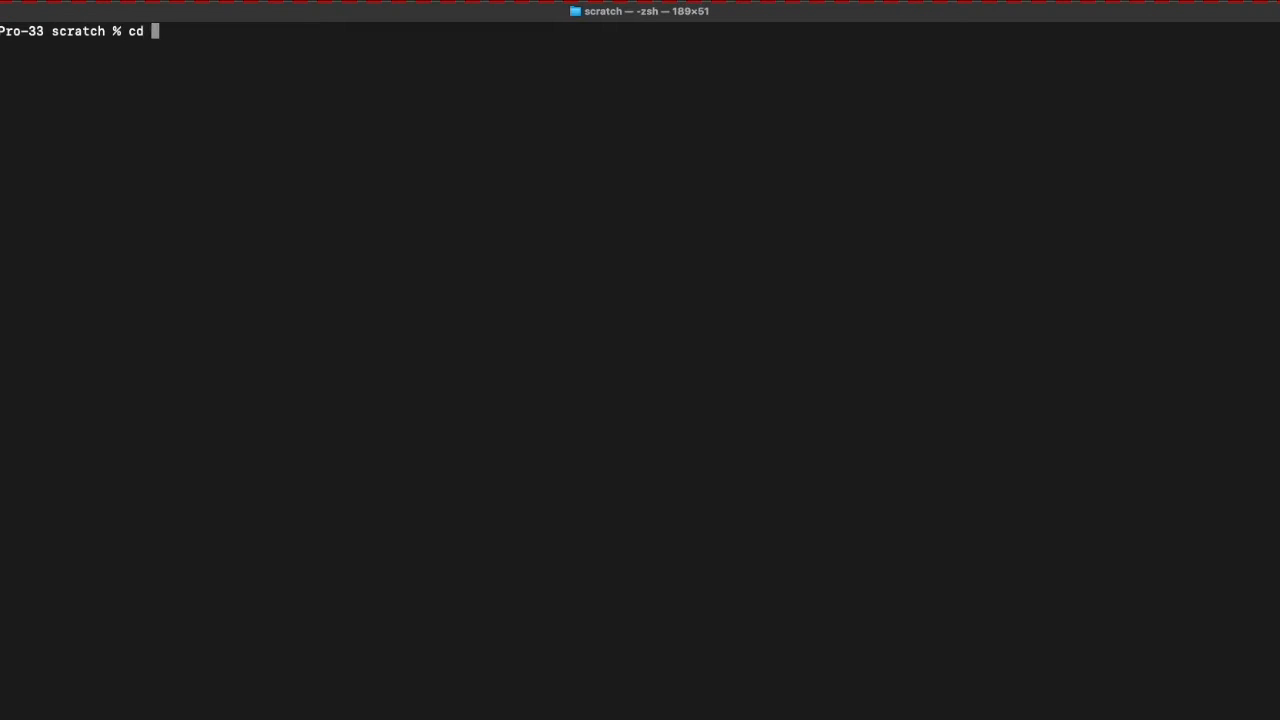
{"action": "type", "text": "CertoraInit/"}
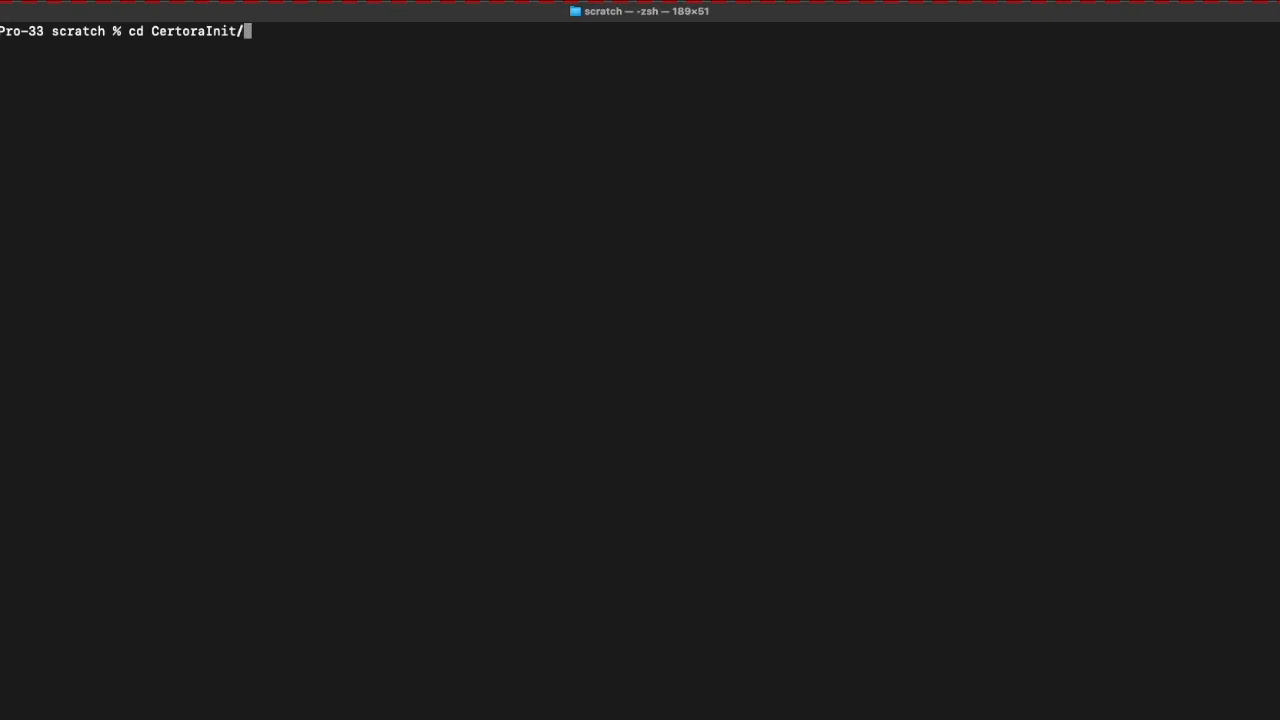
{"action": "key", "text": "Return"}
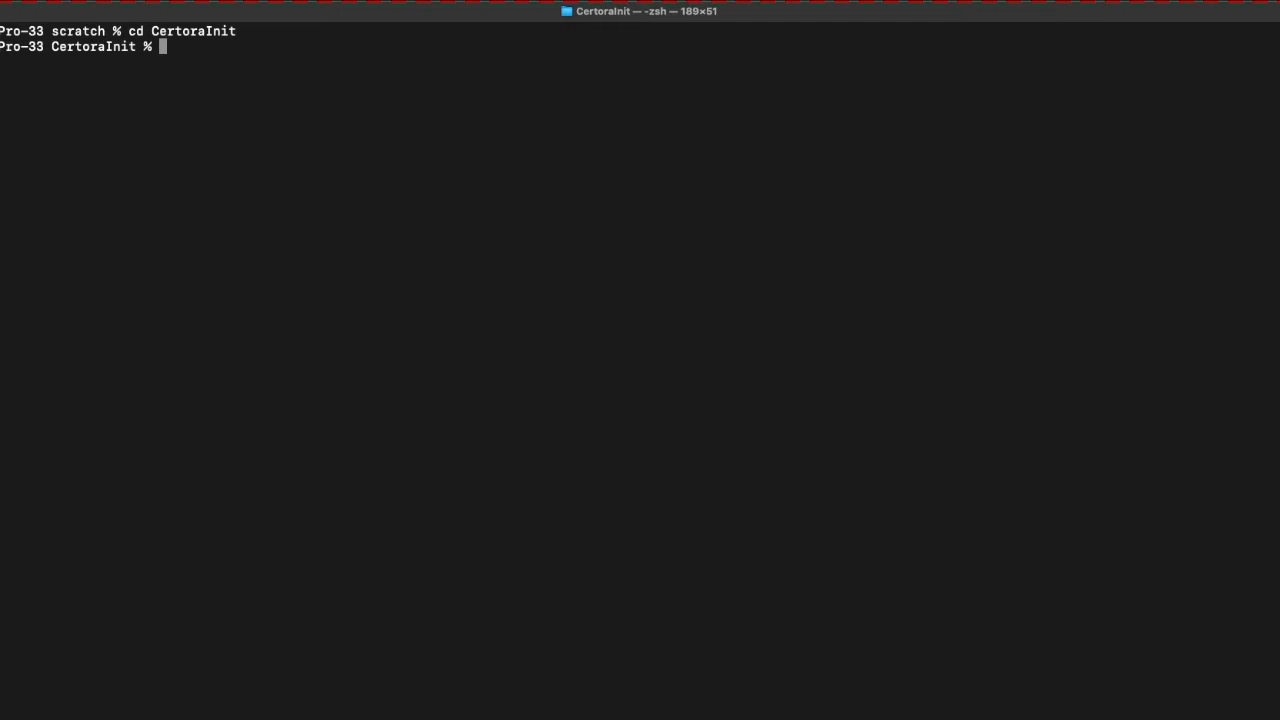
{"action": "type", "text": "certoraR"}
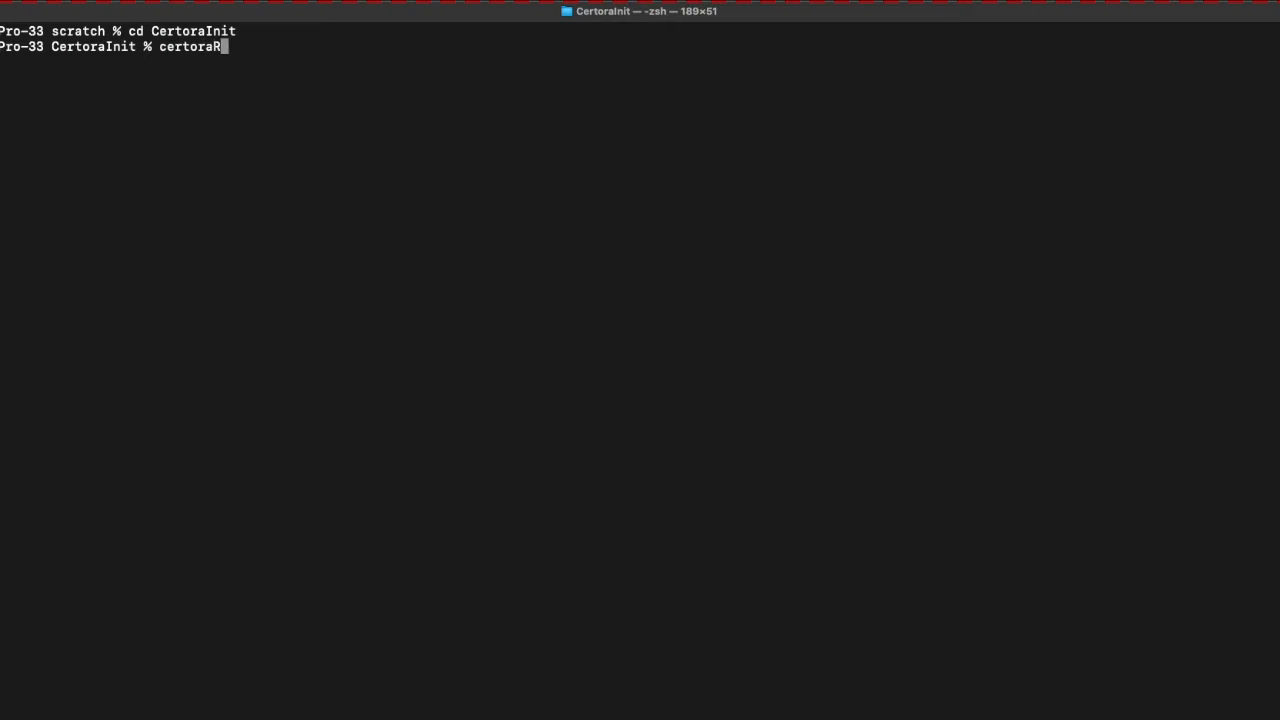
{"action": "type", "text": "un"}
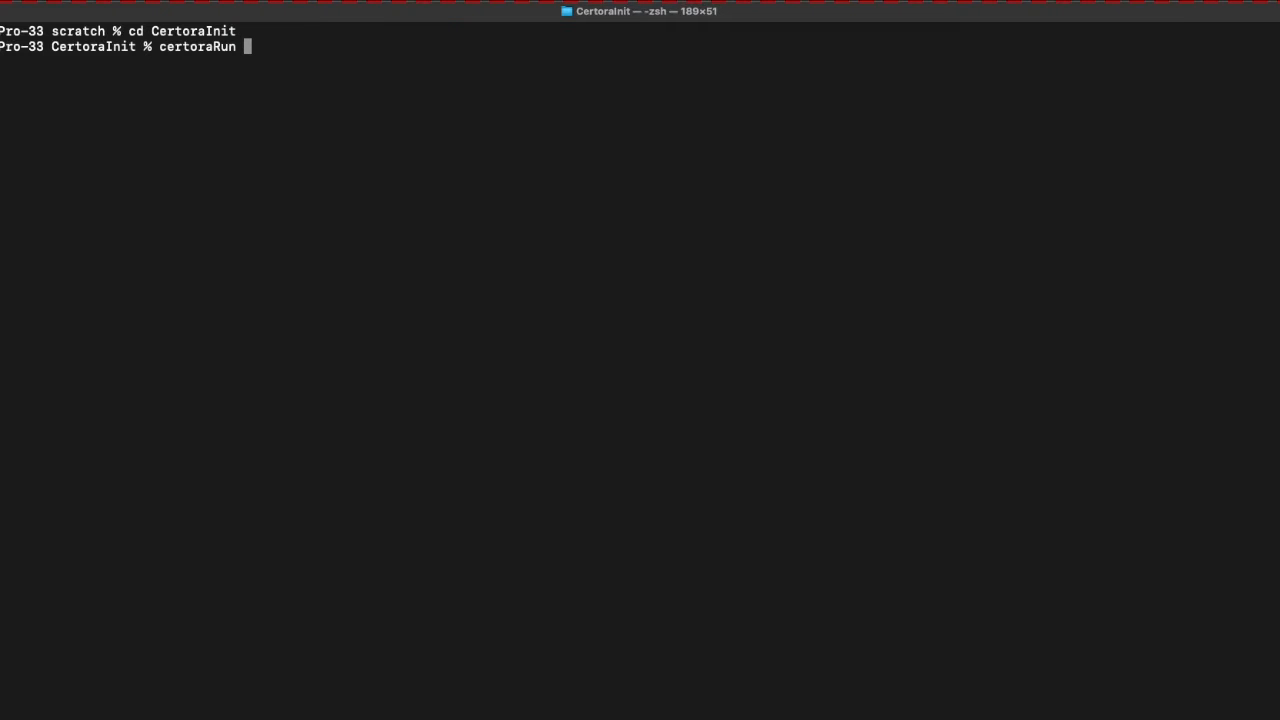
{"action": "type", "text": "certora/"}
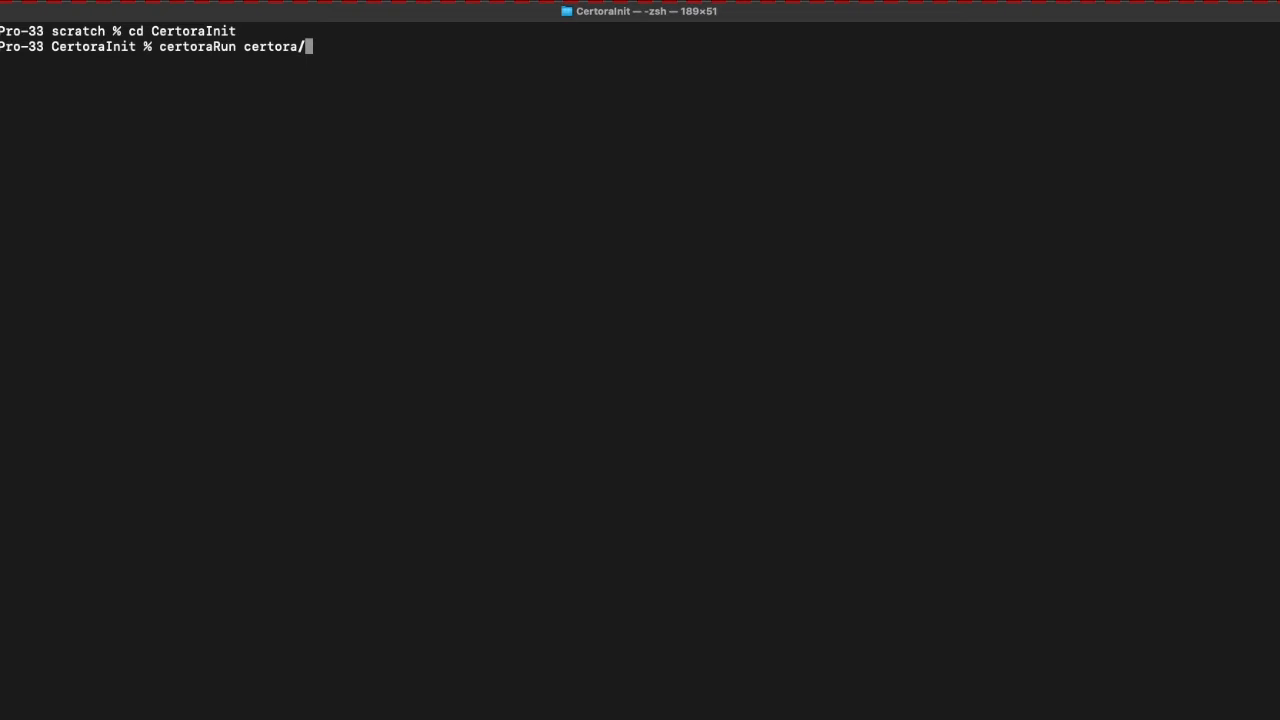
{"action": "type", "text": "conf/def"}
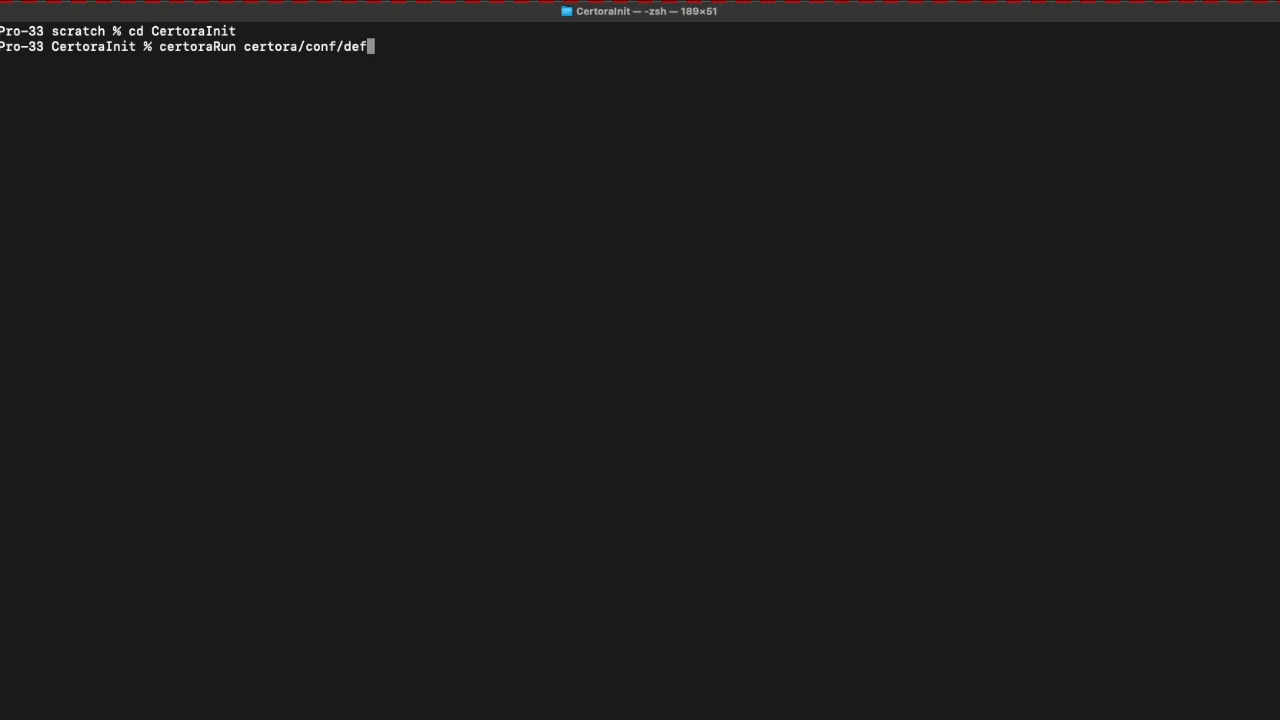
{"action": "type", "text": "ault.conf"}
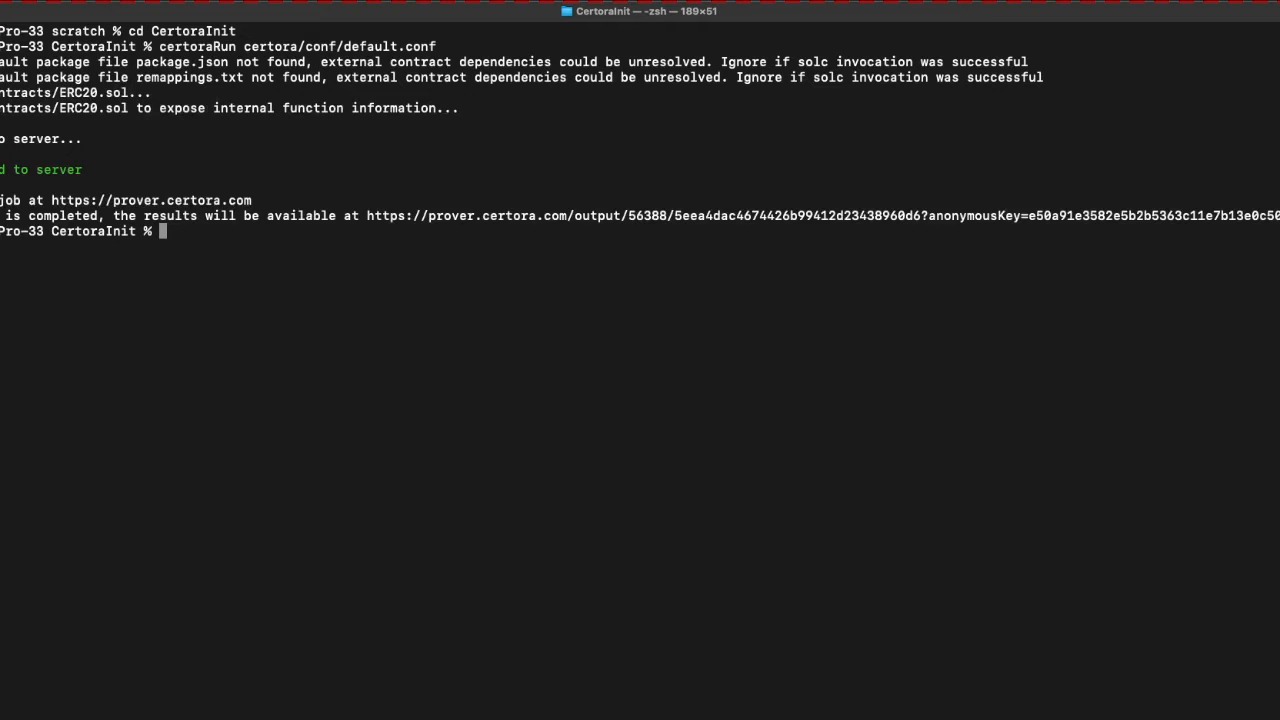
{"action": "mouse_move", "coordinate": [254, 184]}
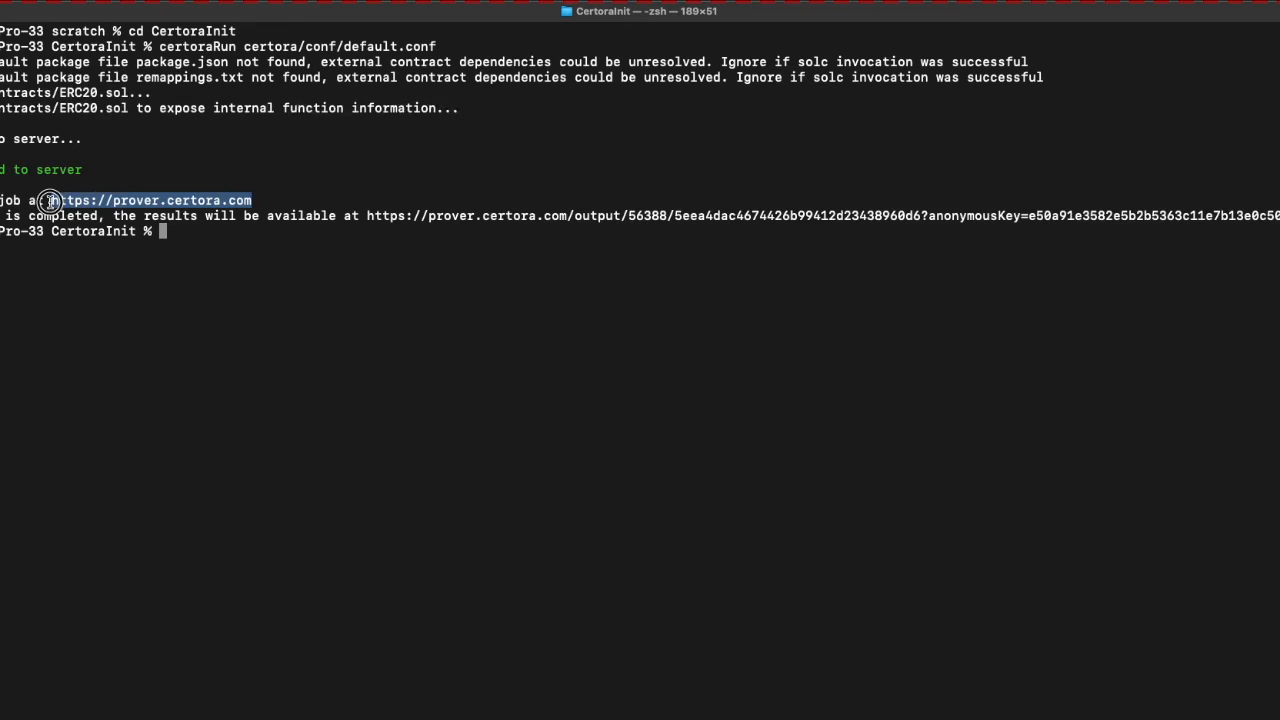
- Copy the printed prover.certora.com results link
{"action": "right_click", "coordinate": [150, 200]}
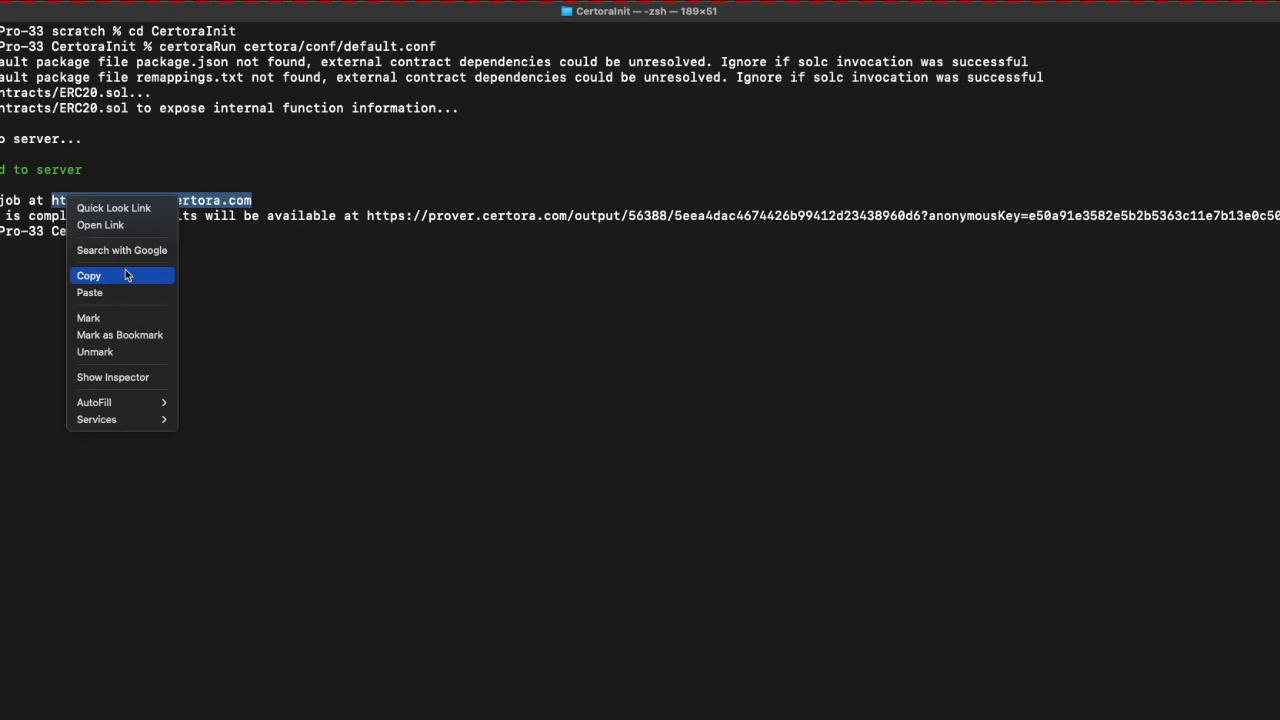
{"action": "left_click", "coordinate": [89, 275]}
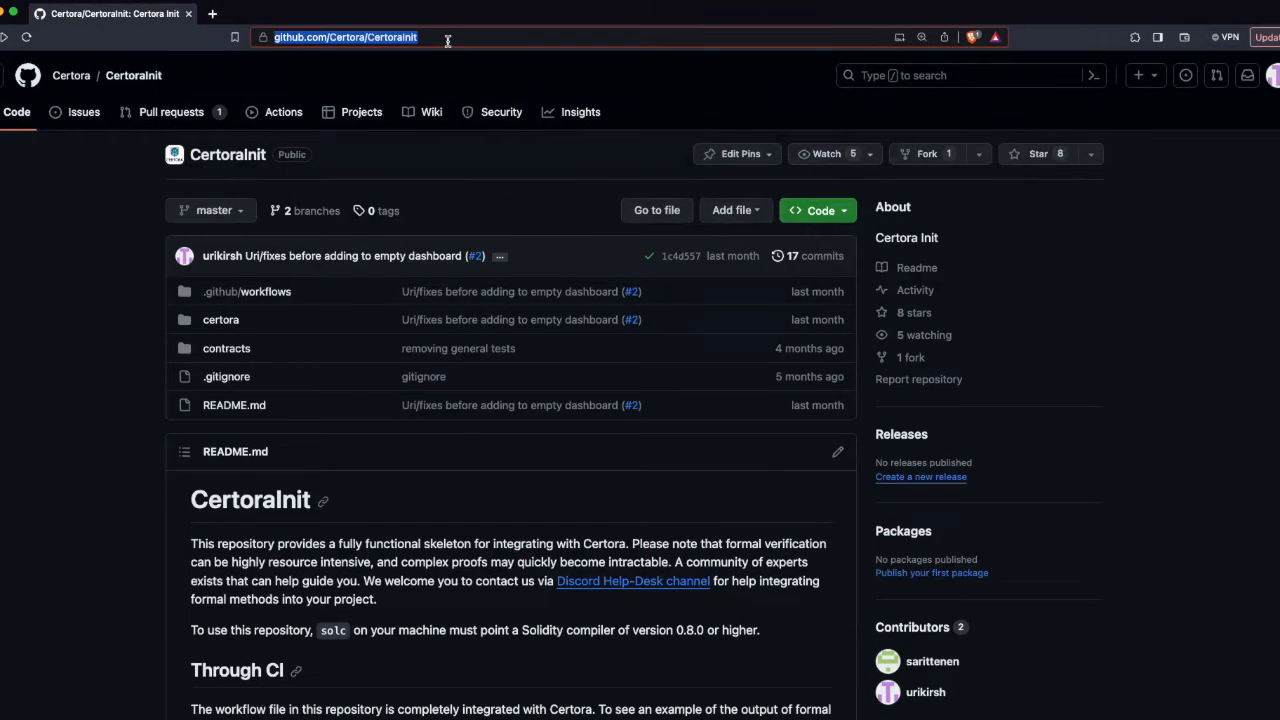
- Go to prover.certora.com and log in with the Certora key
{"action": "type", "text": "prover.certora.com/auth"}
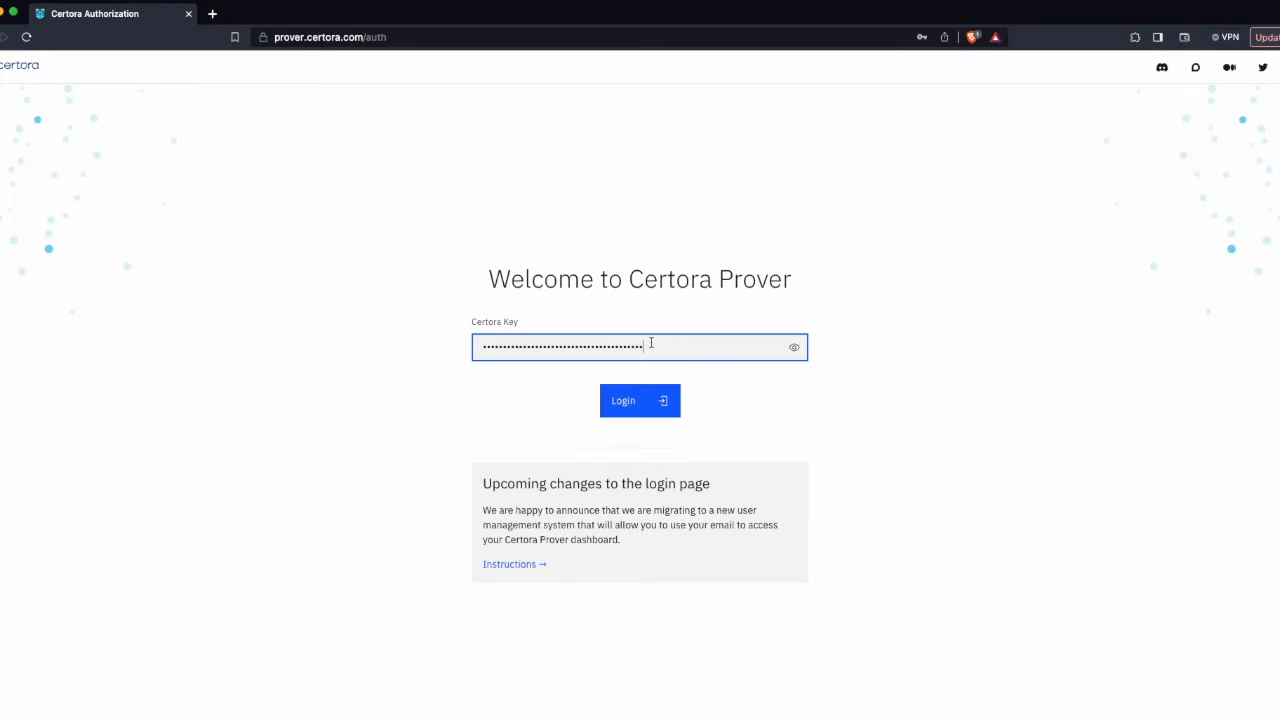
{"action": "mouse_move", "coordinate": [144, 428]}
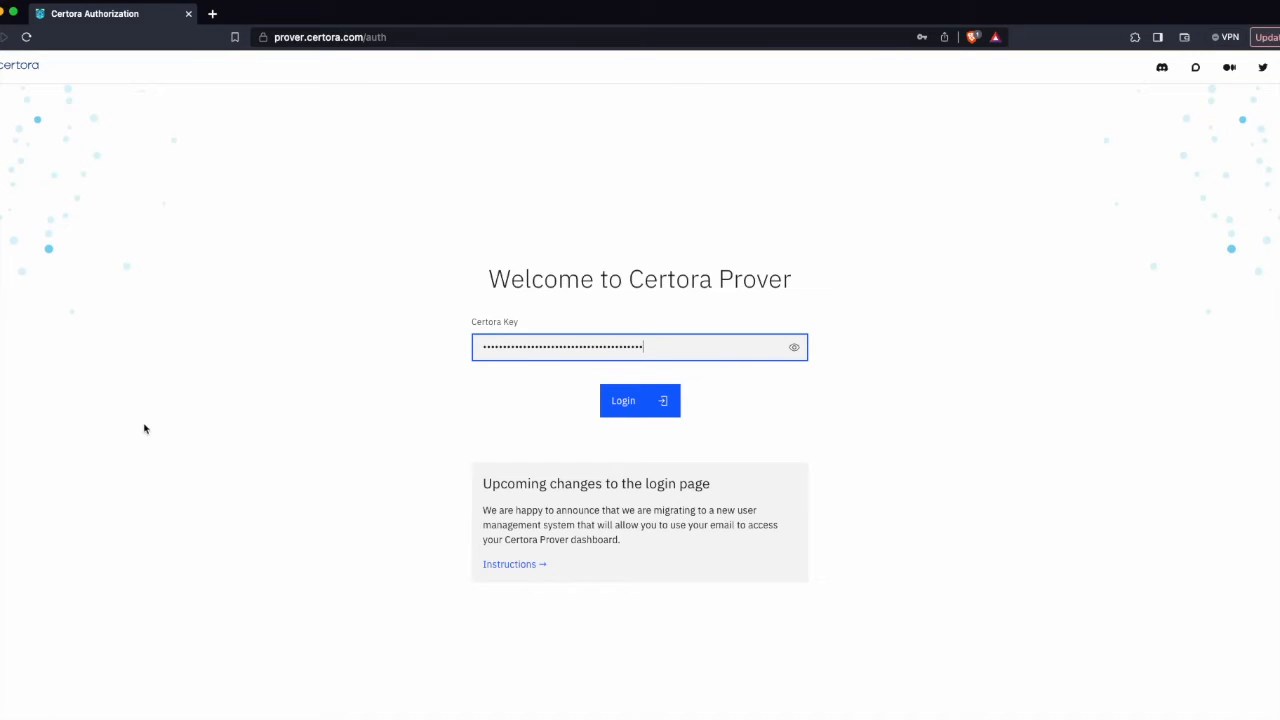
{"action": "left_click", "coordinate": [639, 400]}
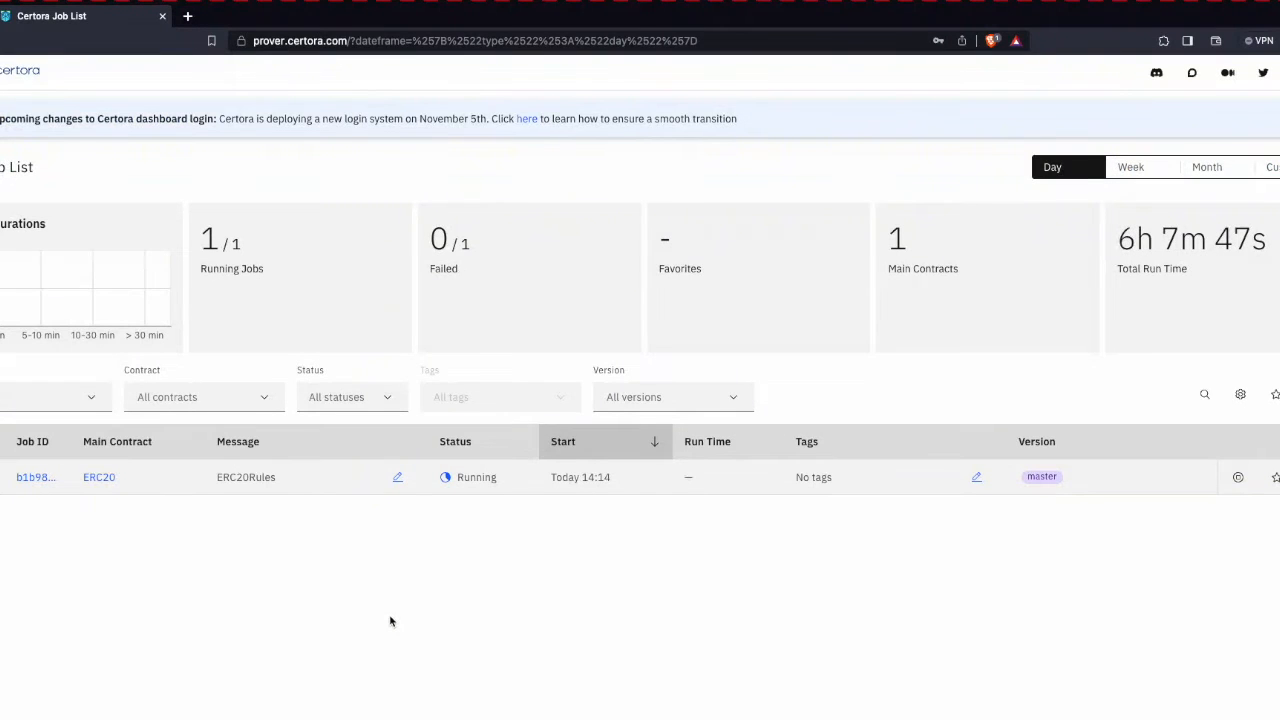
{"action": "mouse_move", "coordinate": [422, 595]}
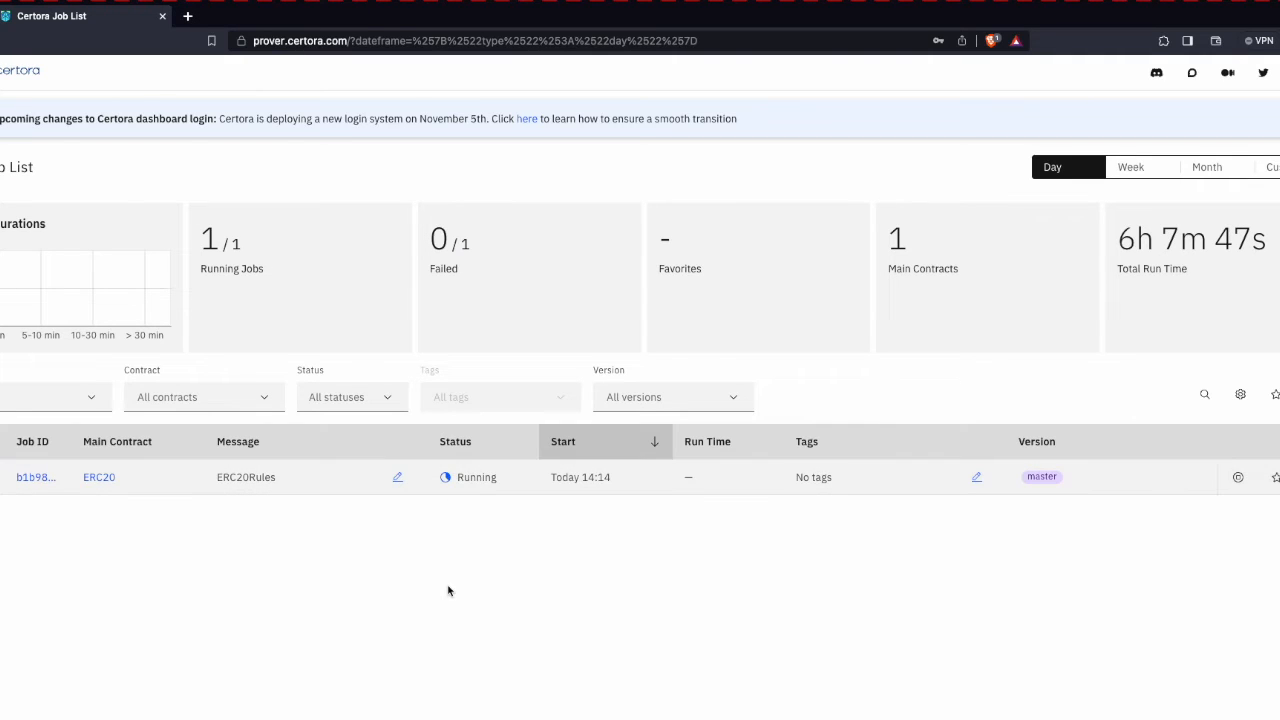
{"action": "mouse_move", "coordinate": [181, 453]}
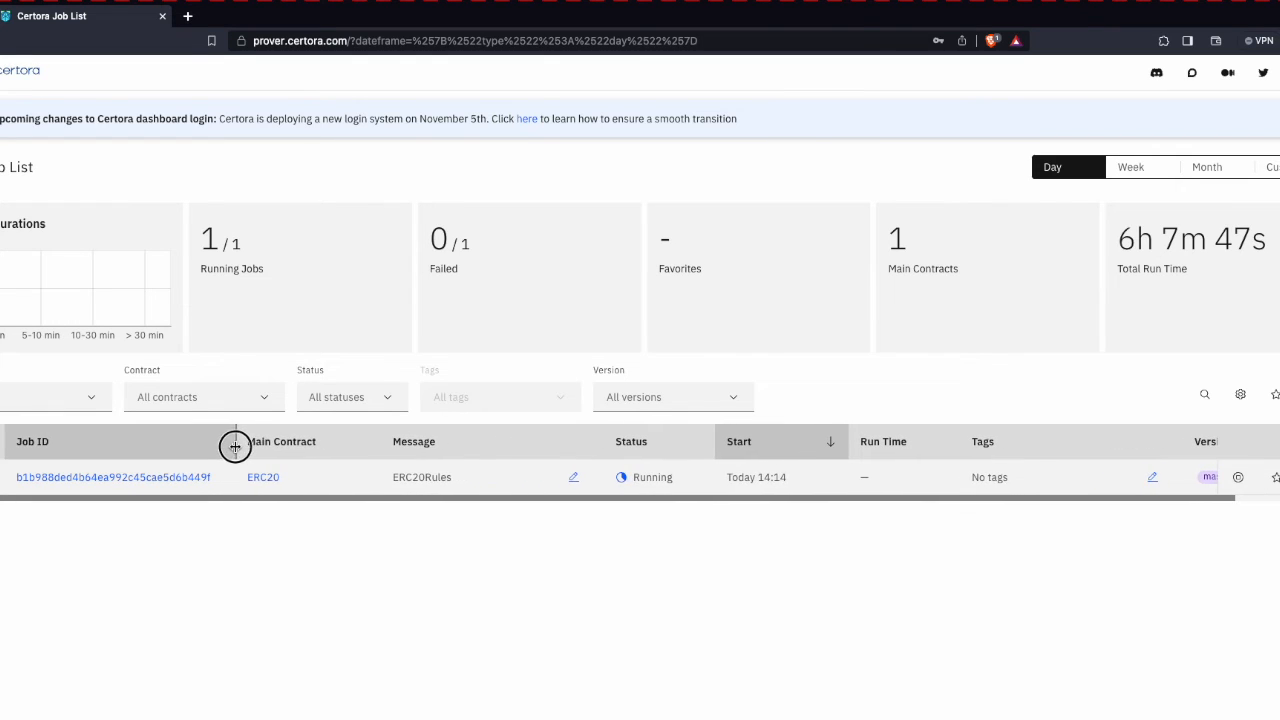
{"action": "mouse_move", "coordinate": [300, 498]}
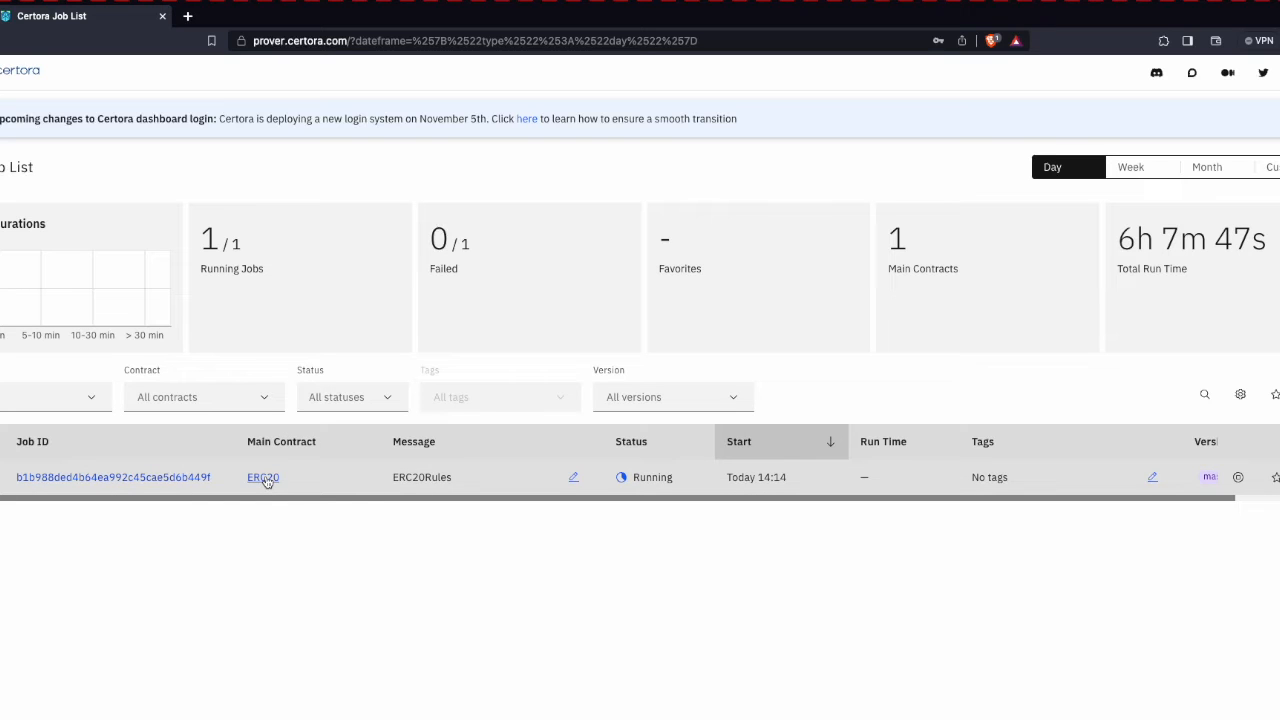
{"action": "mouse_move", "coordinate": [413, 476]}
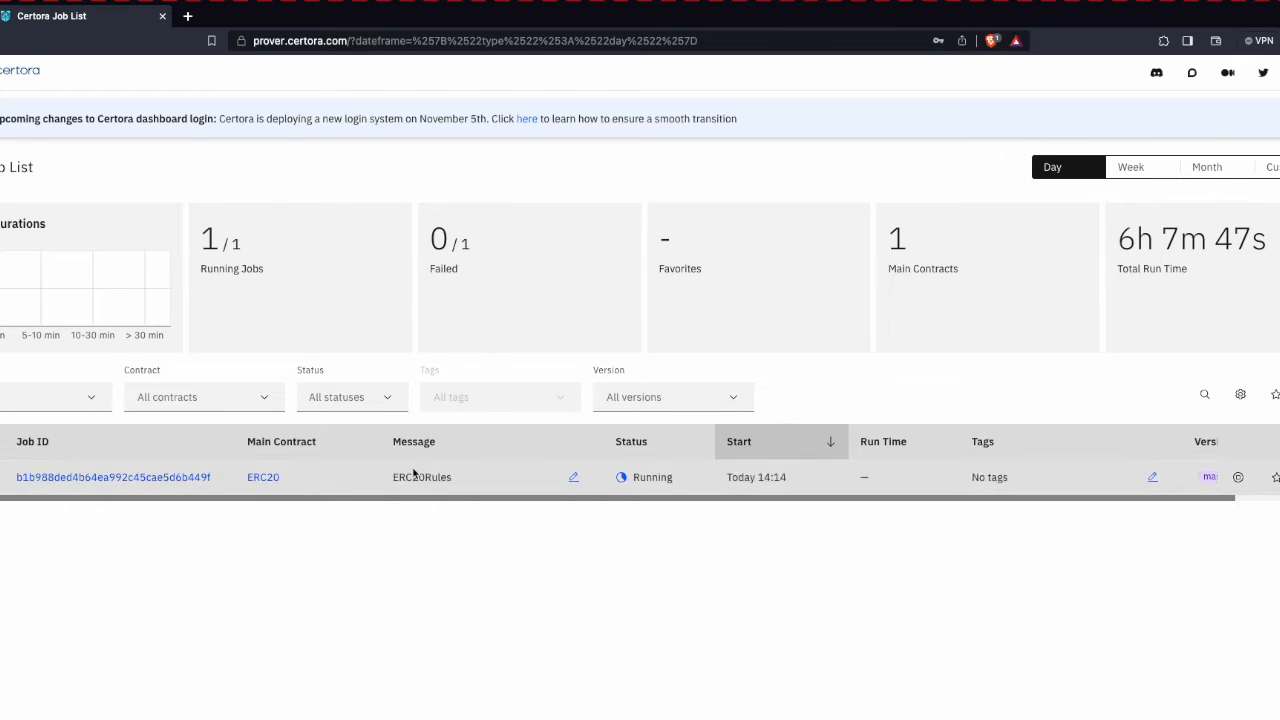
{"action": "mouse_move", "coordinate": [413, 441]}
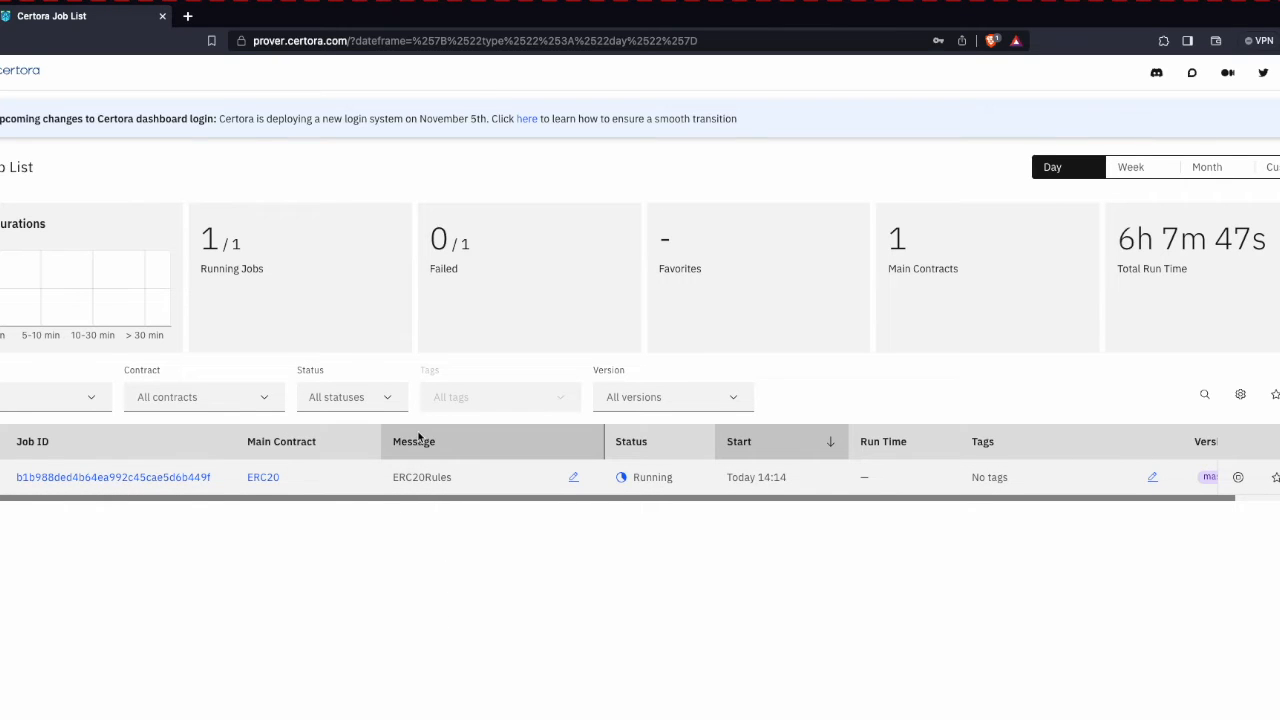
{"action": "mouse_move", "coordinate": [573, 477]}
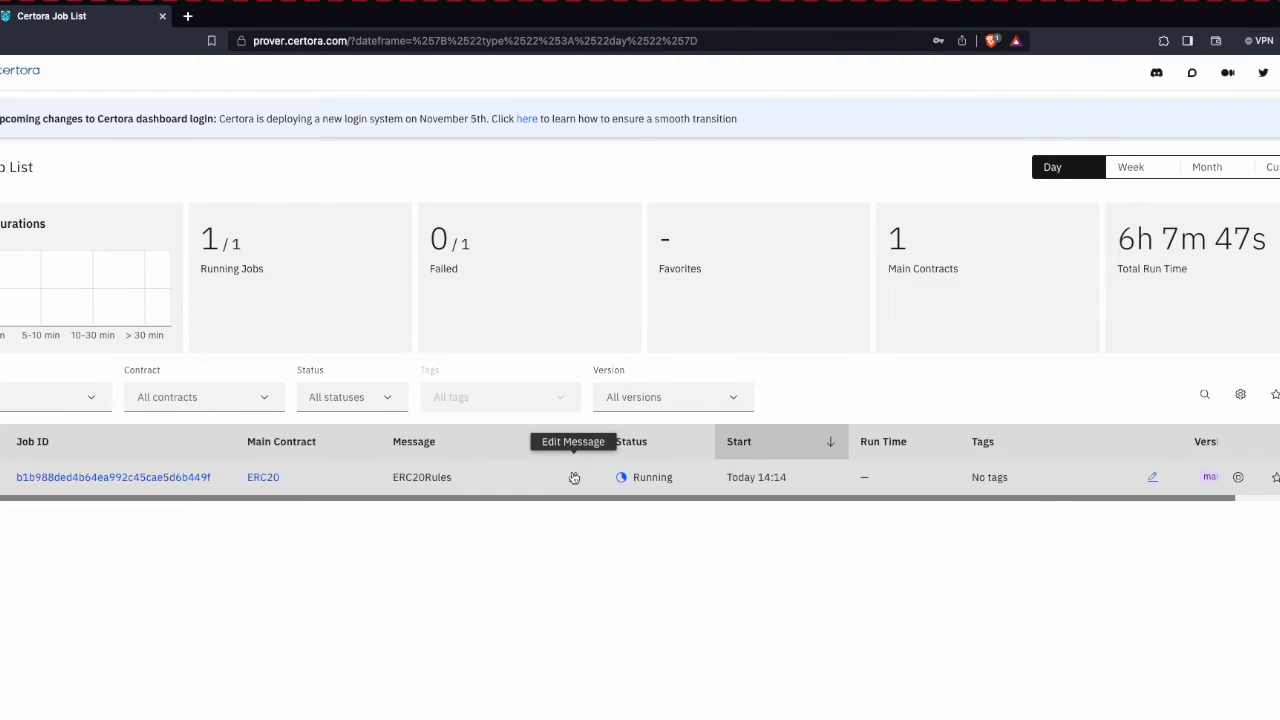
{"action": "mouse_move", "coordinate": [574, 477]}
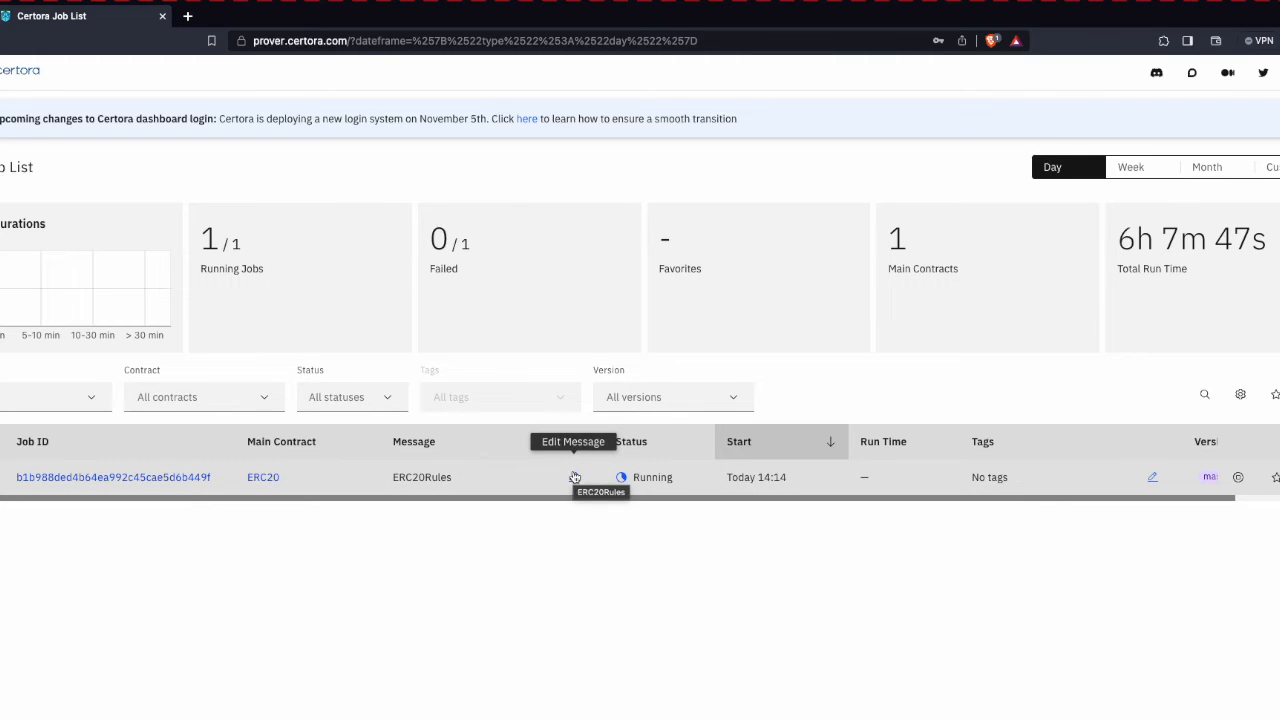
- Append 'first test' to the ERC20Rules job message
{"action": "left_click", "coordinate": [575, 477]}
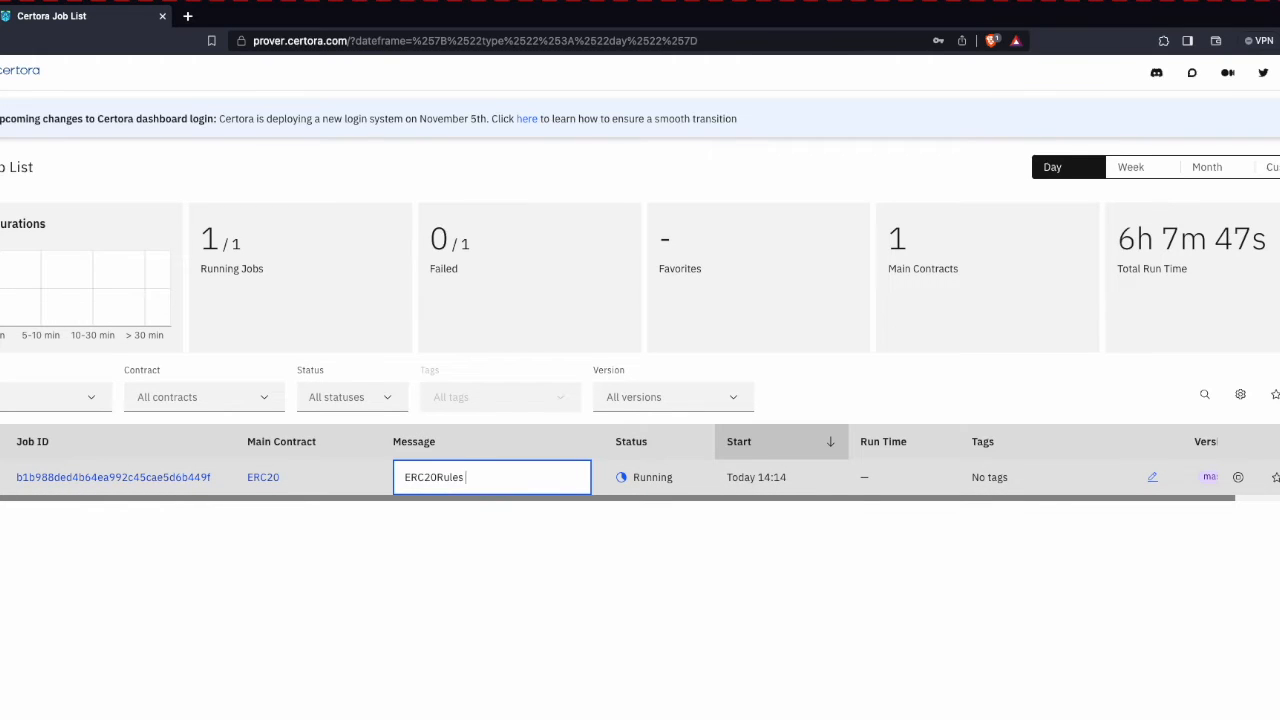
{"action": "type", "text": "first test"}
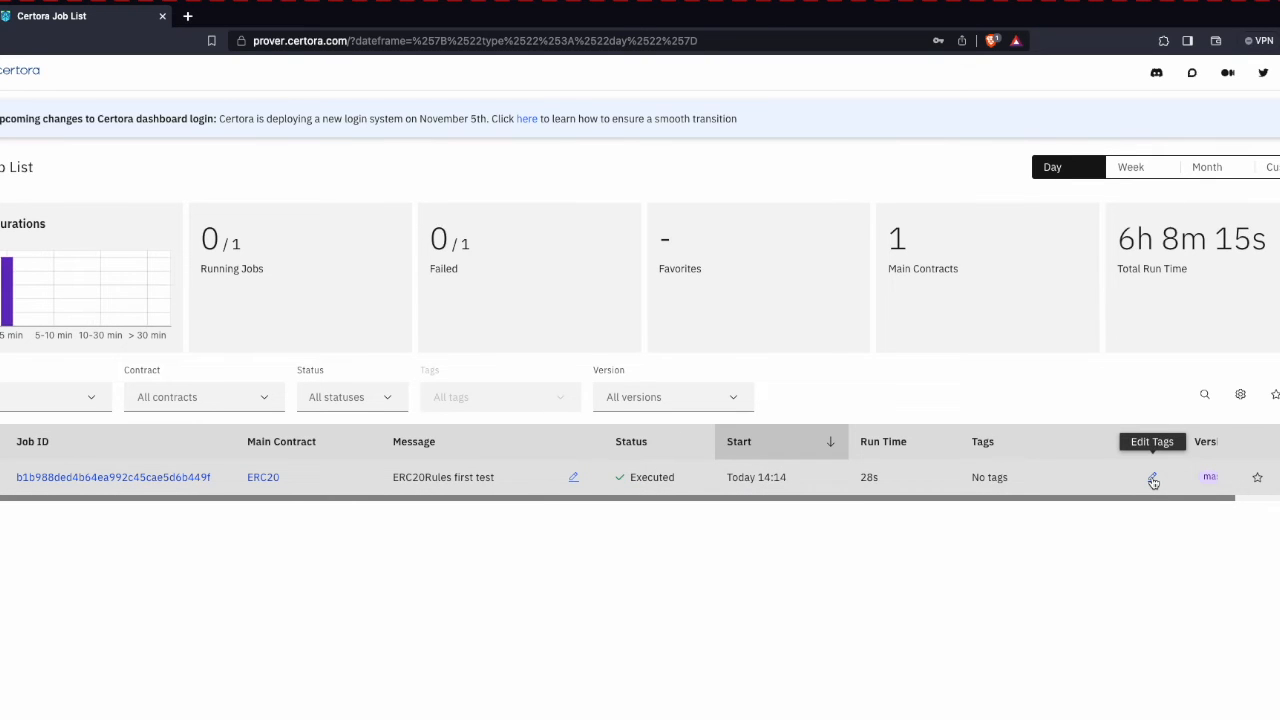
- Add the tag 'test' to the ERC20 job and save
{"action": "left_click", "coordinate": [1152, 477]}
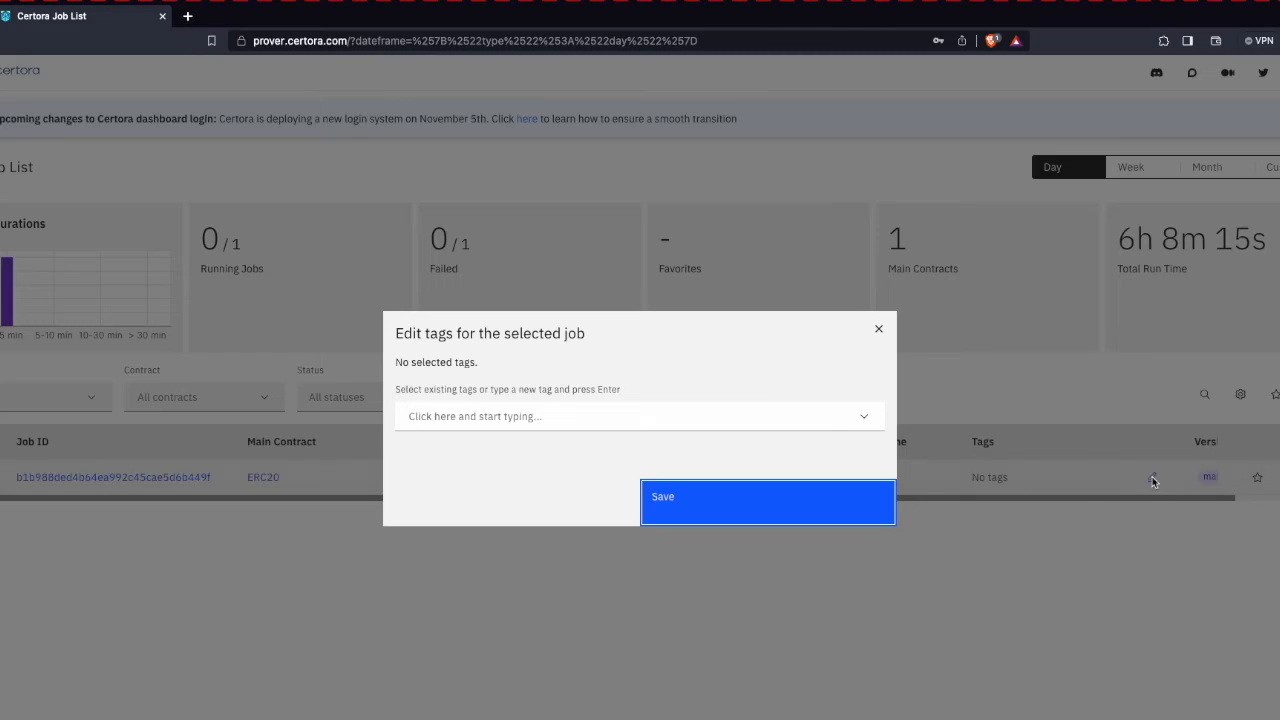
{"action": "type", "text": "t"}
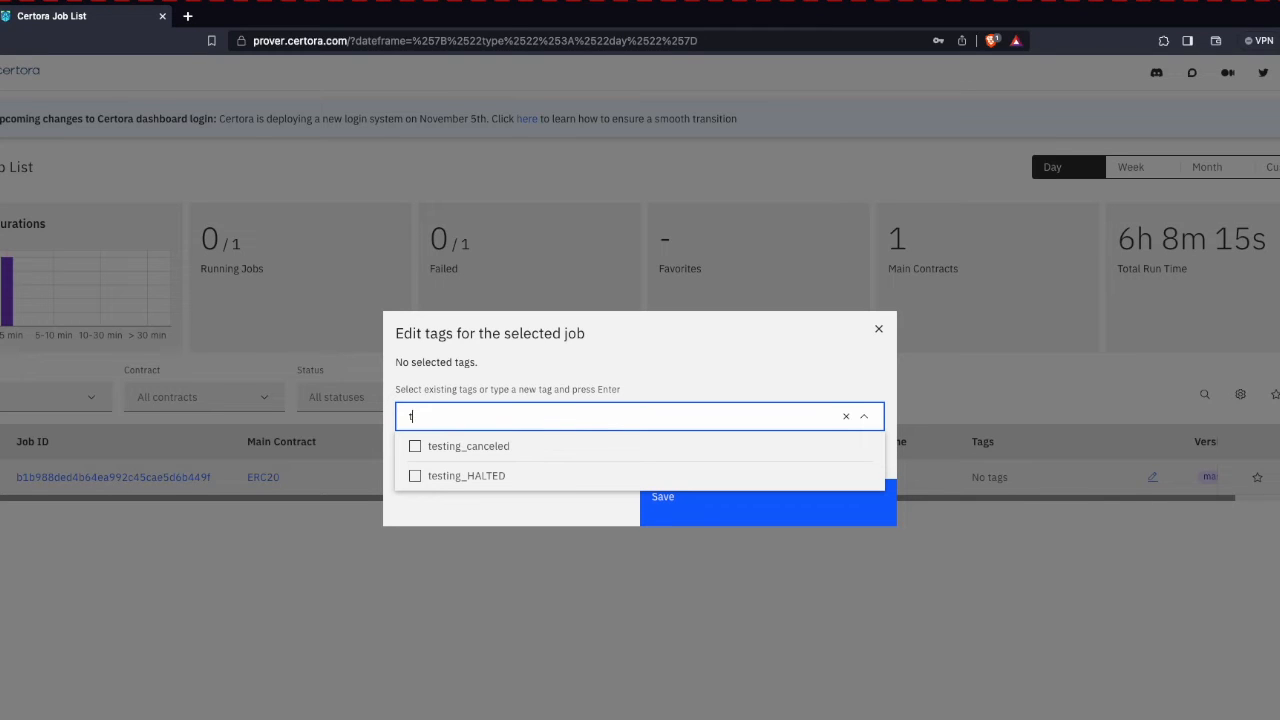
{"action": "key", "text": "Enter"}
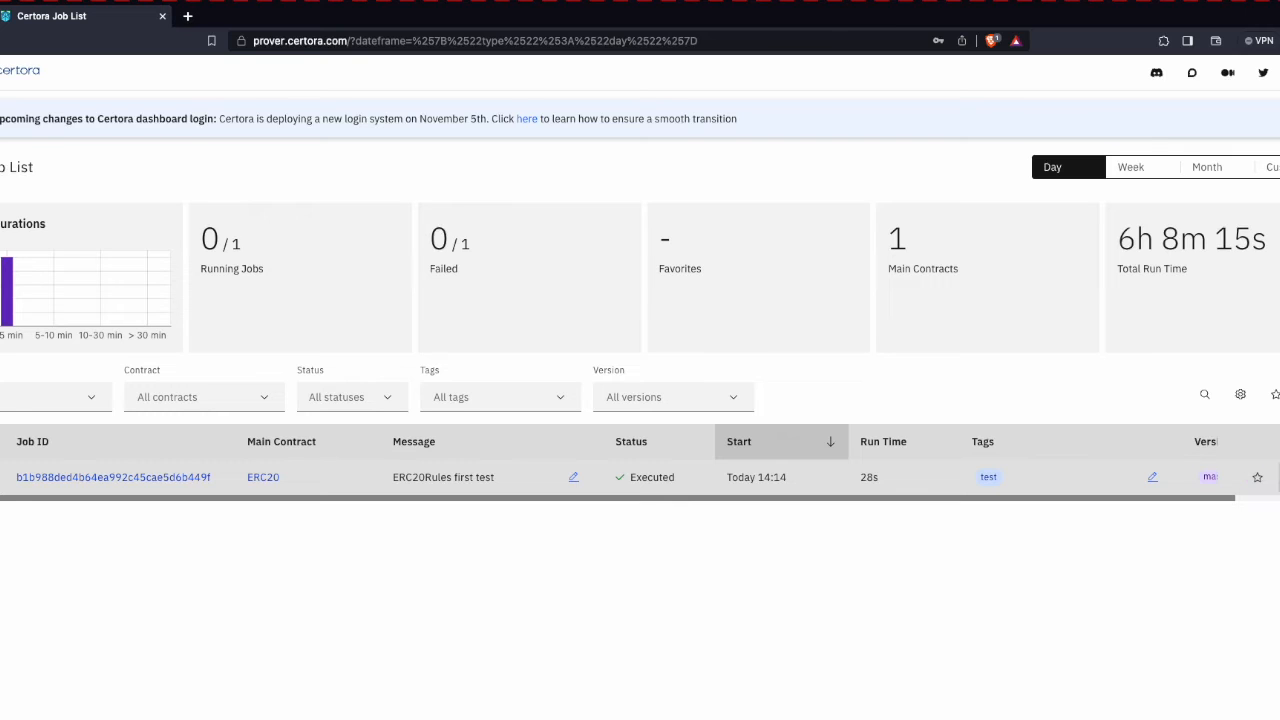
{"action": "left_click", "coordinate": [1257, 477]}
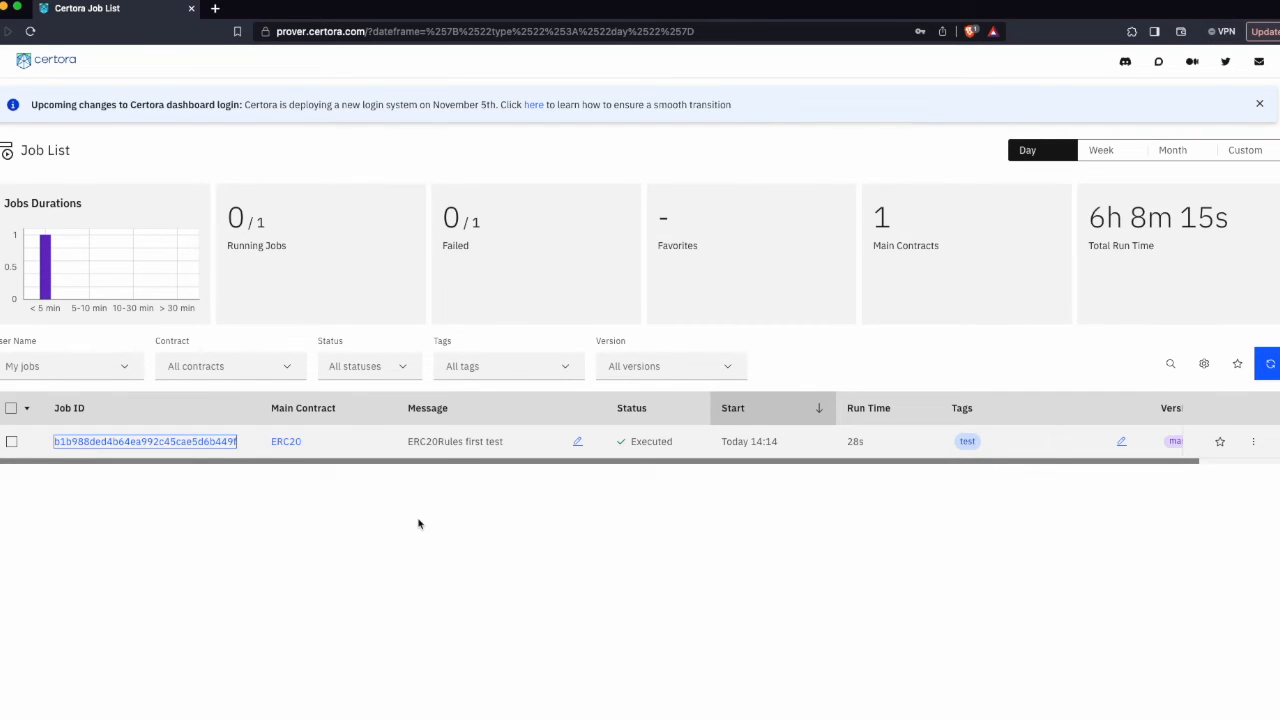
{"action": "mouse_move", "coordinate": [384, 515]}
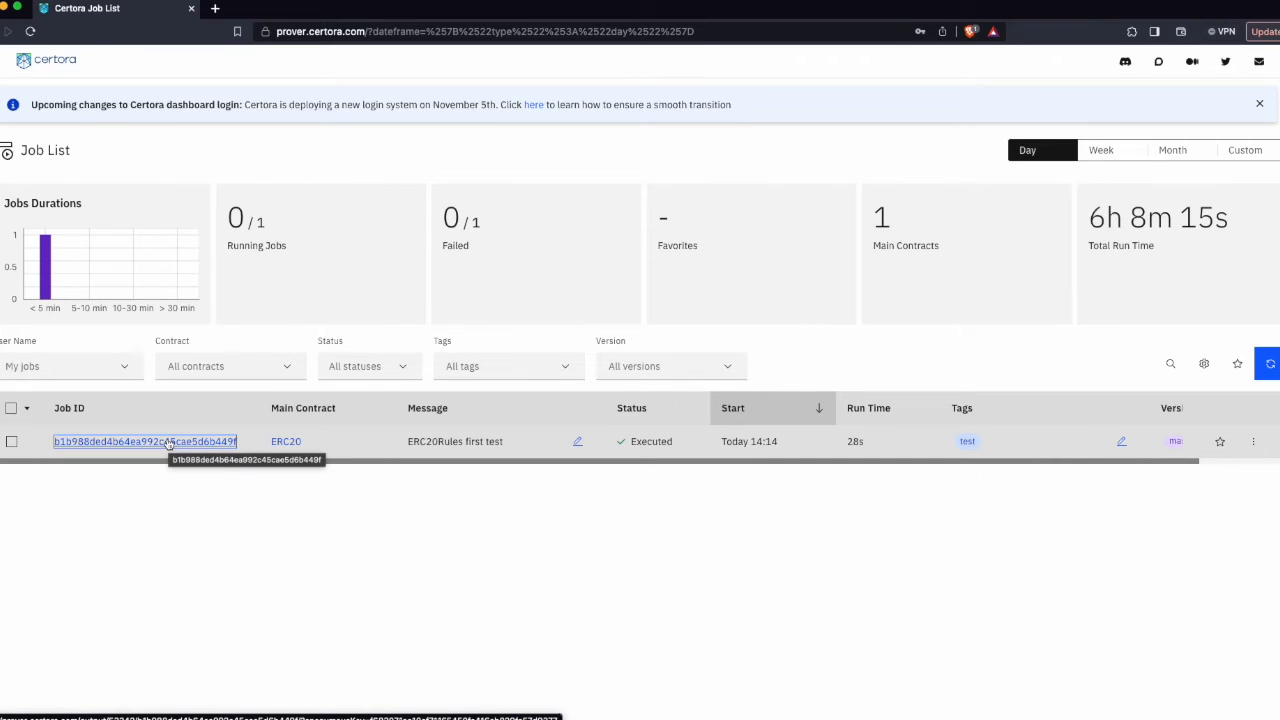
- Open the ERC20 job report showing eight passing rules and ERC20.spec
{"action": "left_click", "coordinate": [145, 441]}
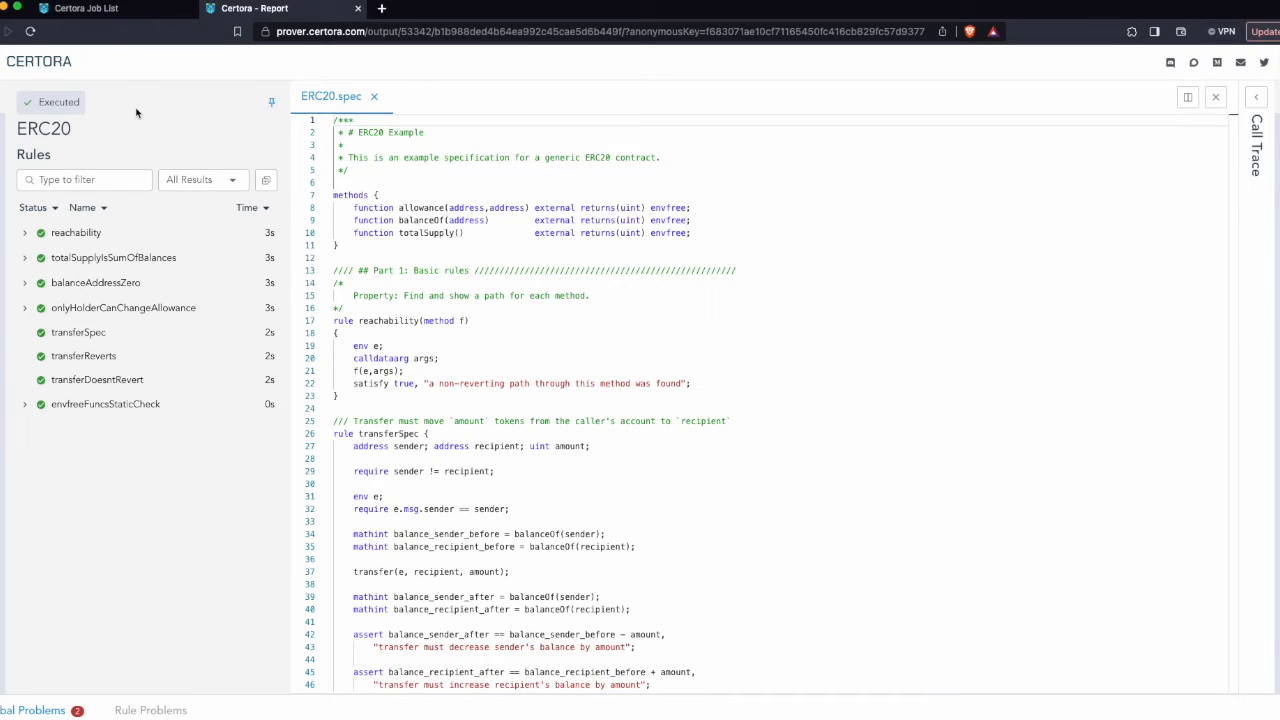
{"action": "double_click", "coordinate": [44, 128]}
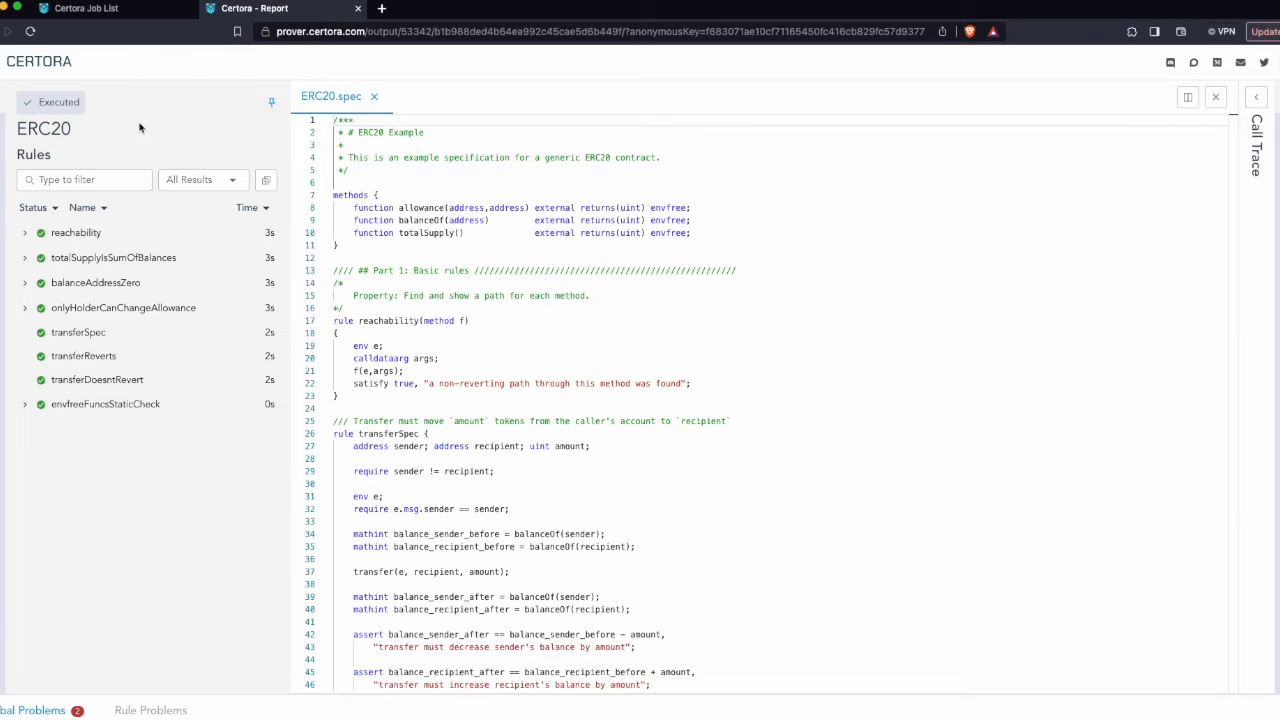
{"action": "mouse_move", "coordinate": [37, 148]}
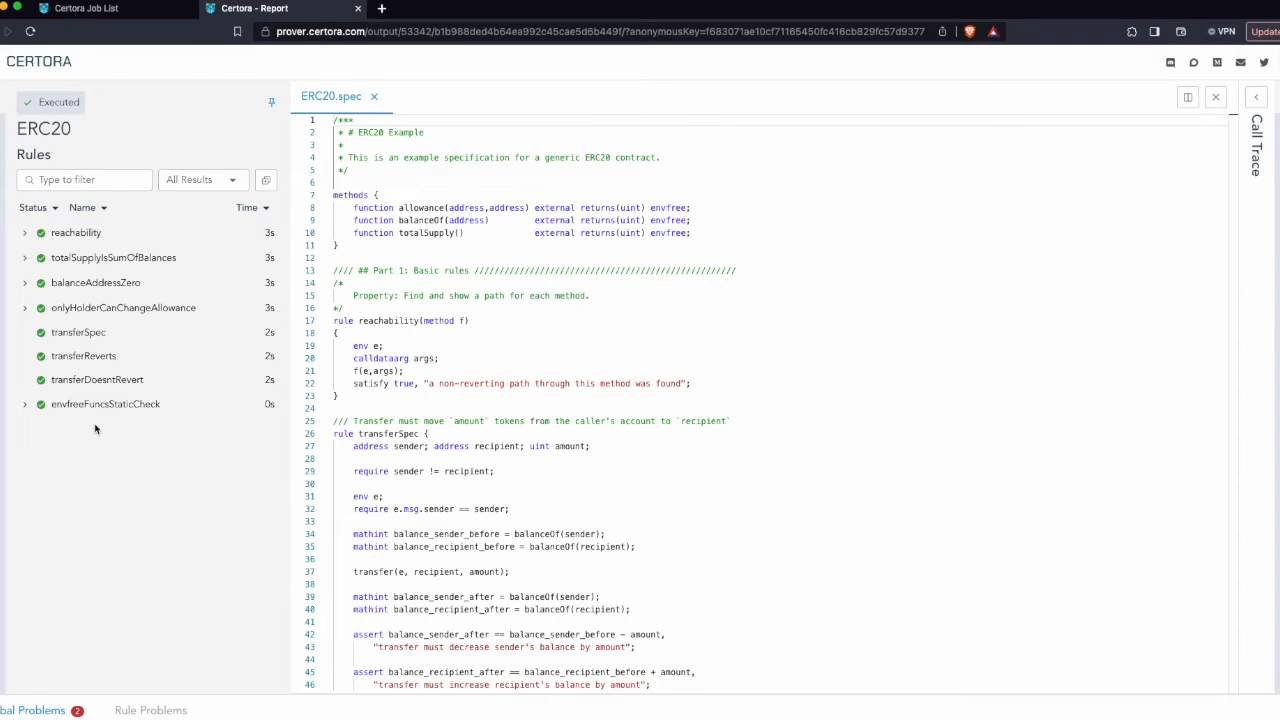
{"action": "mouse_move", "coordinate": [80, 250]}
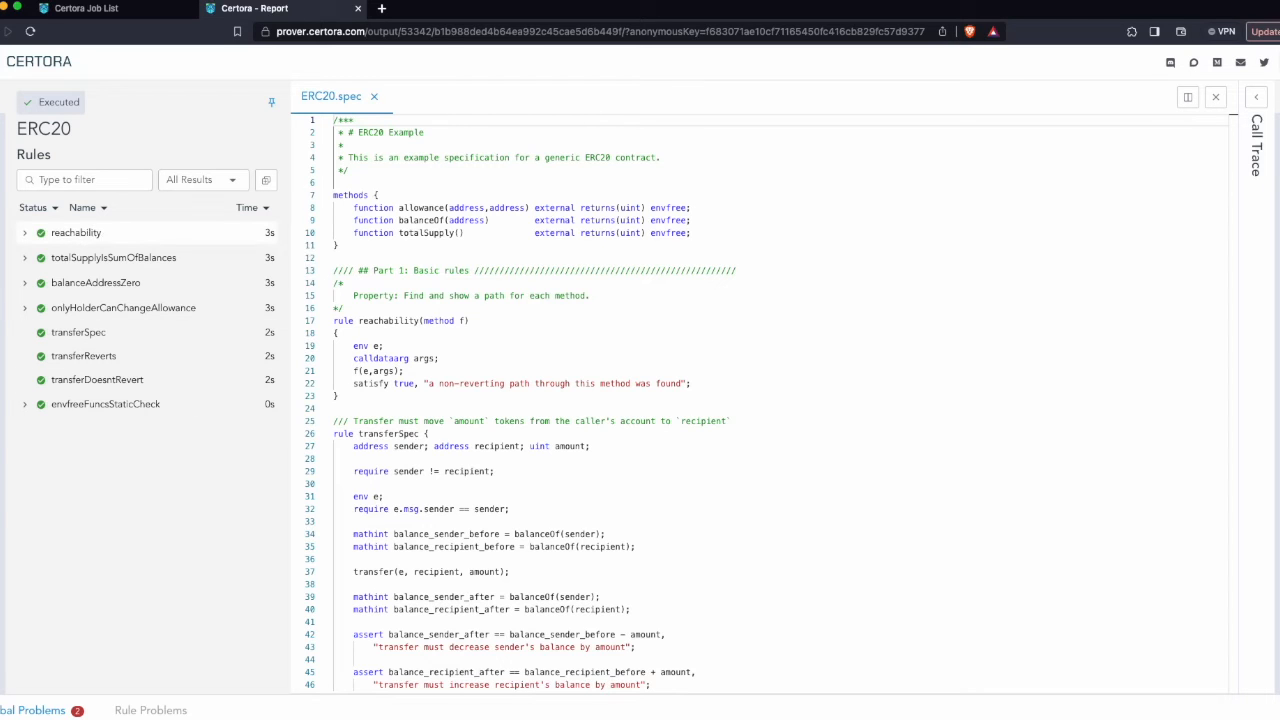
{"action": "left_click", "coordinate": [76, 232]}
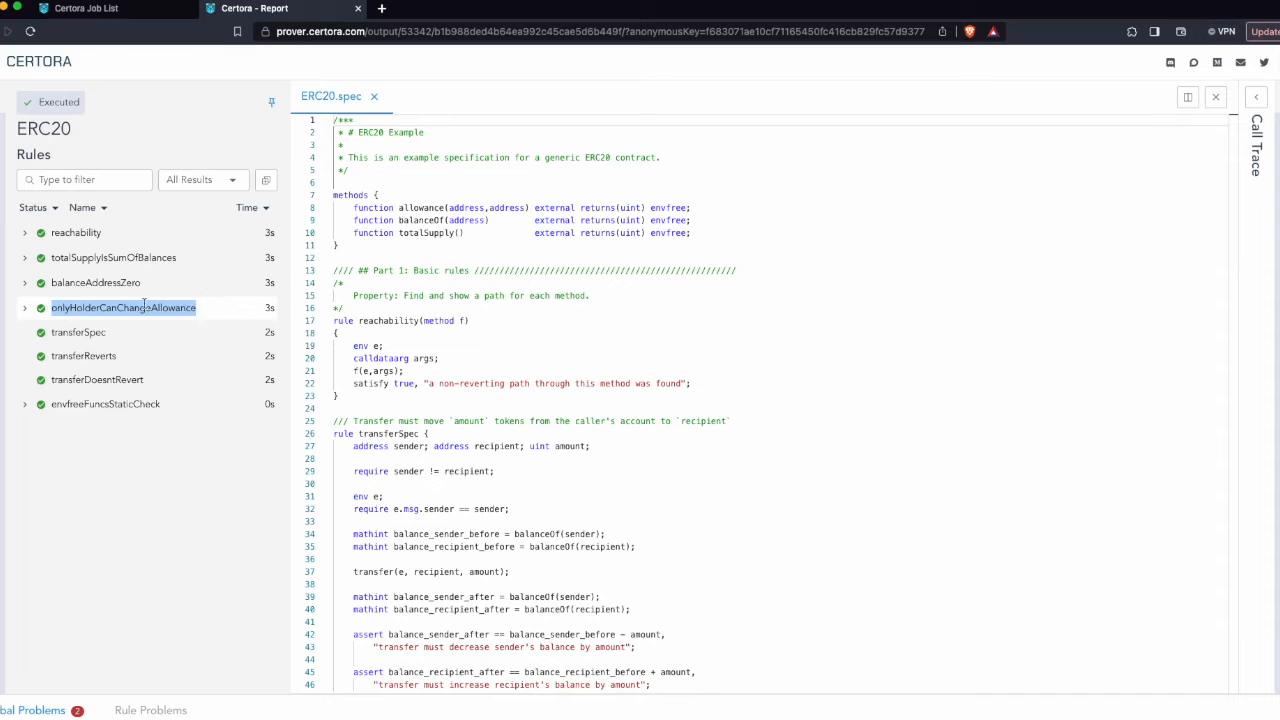
- Expand onlyHolderCanChangeAllowance to show its per-method results
{"action": "left_click", "coordinate": [24, 307]}
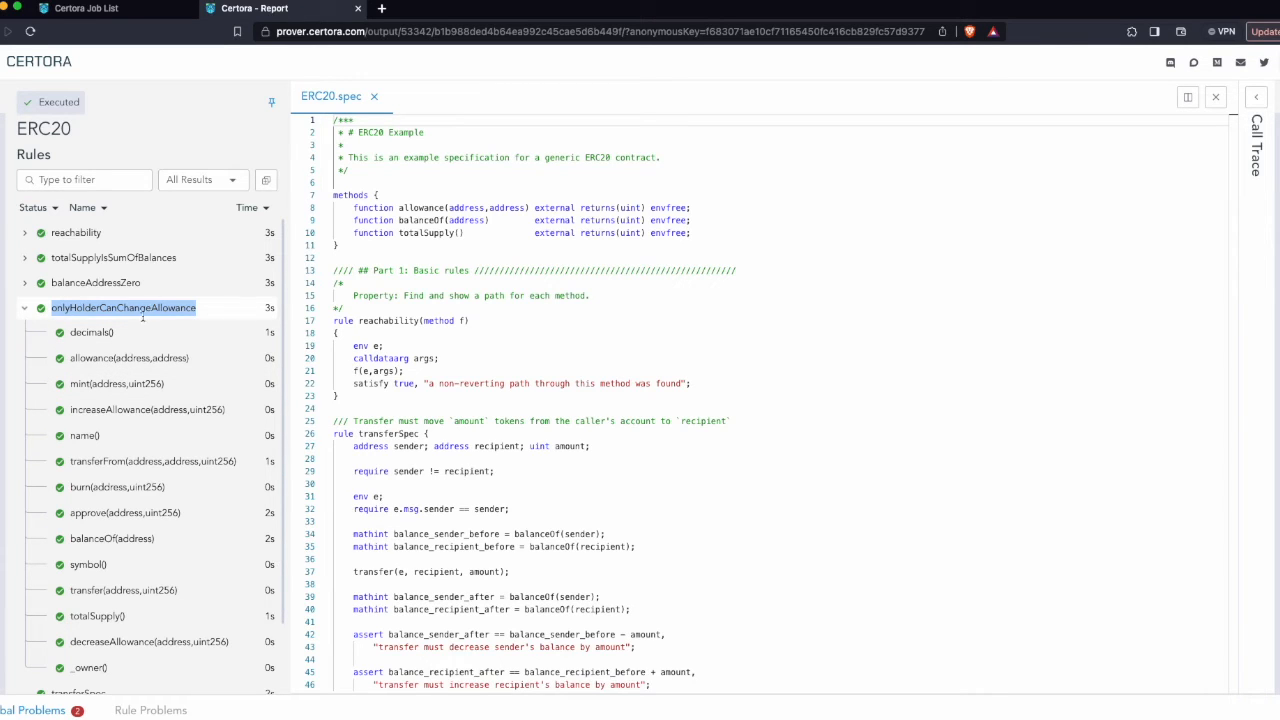
{"action": "mouse_move", "coordinate": [215, 351]}
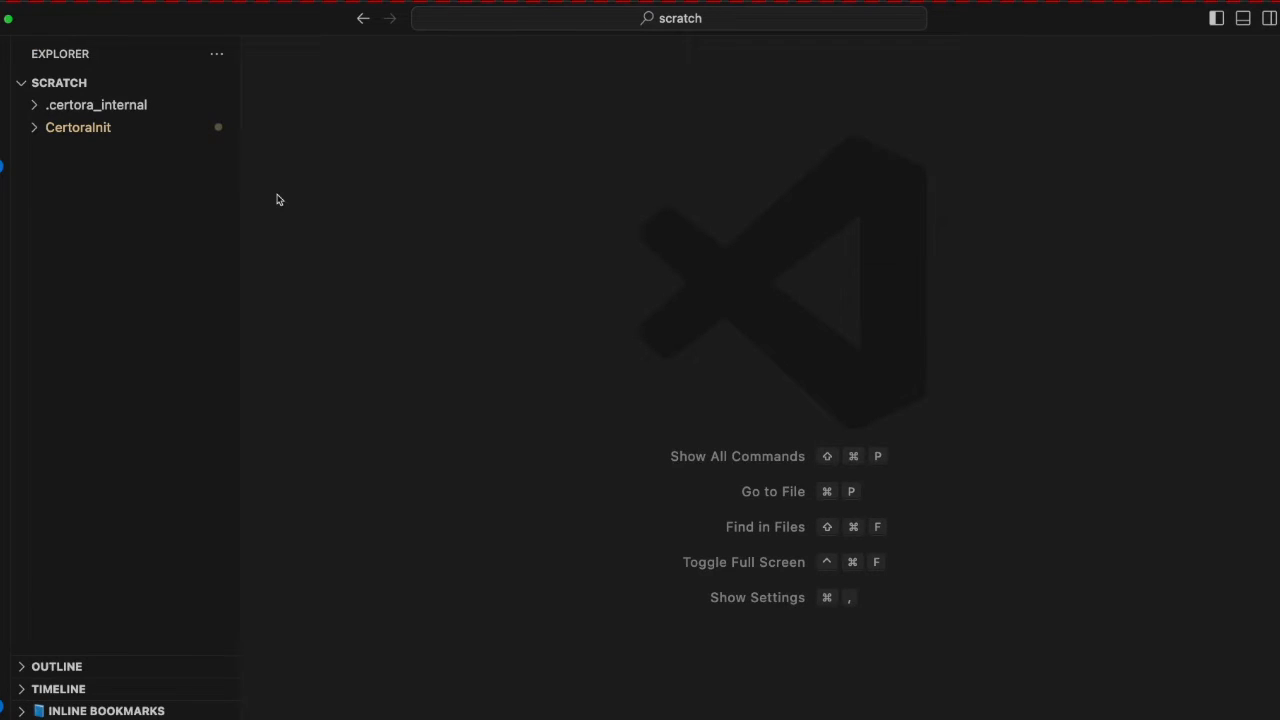
{"action": "mouse_move", "coordinate": [266, 184]}
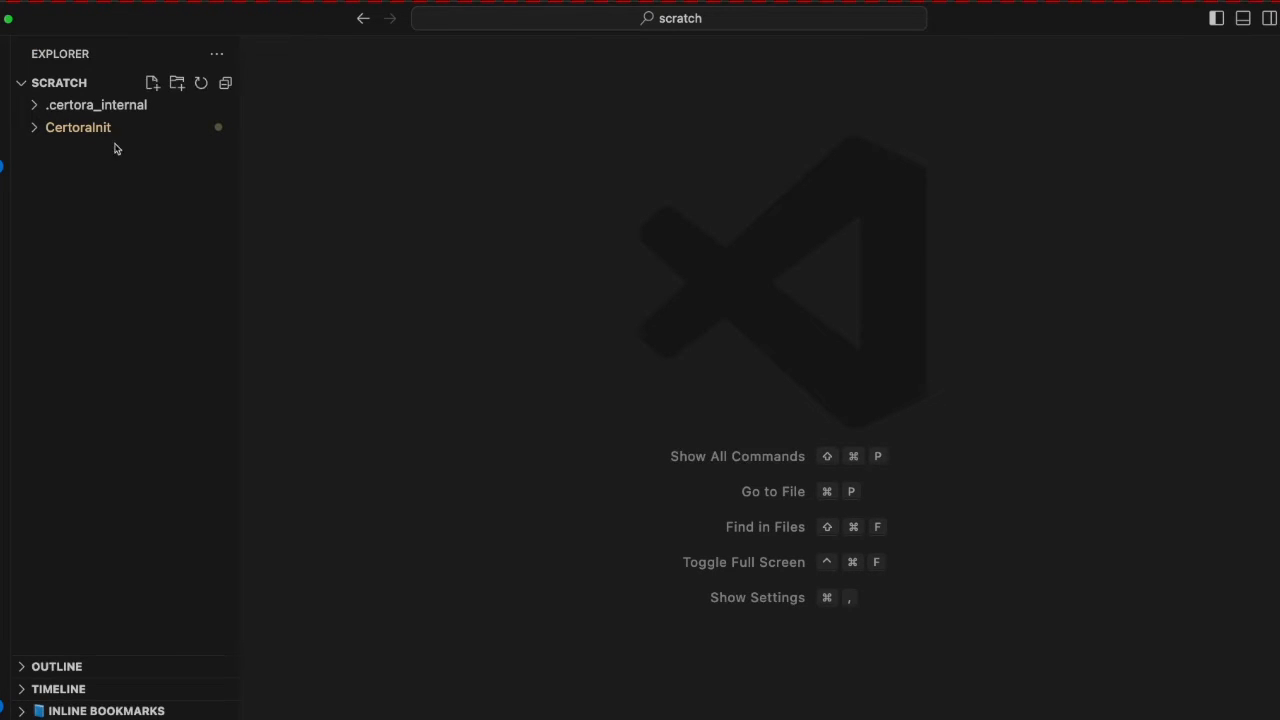
- Expand the CertoraInit project and its contracts folder in the Explorer
{"action": "left_click", "coordinate": [78, 127]}
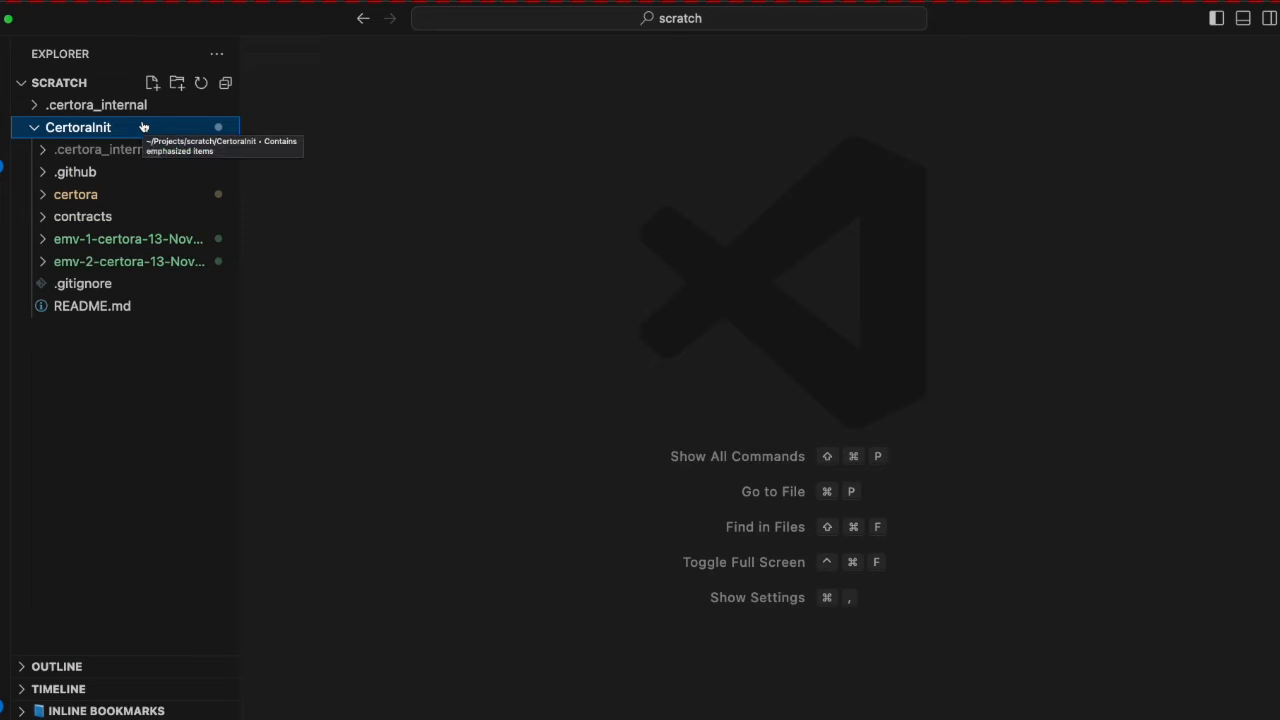
{"action": "mouse_move", "coordinate": [82, 216]}
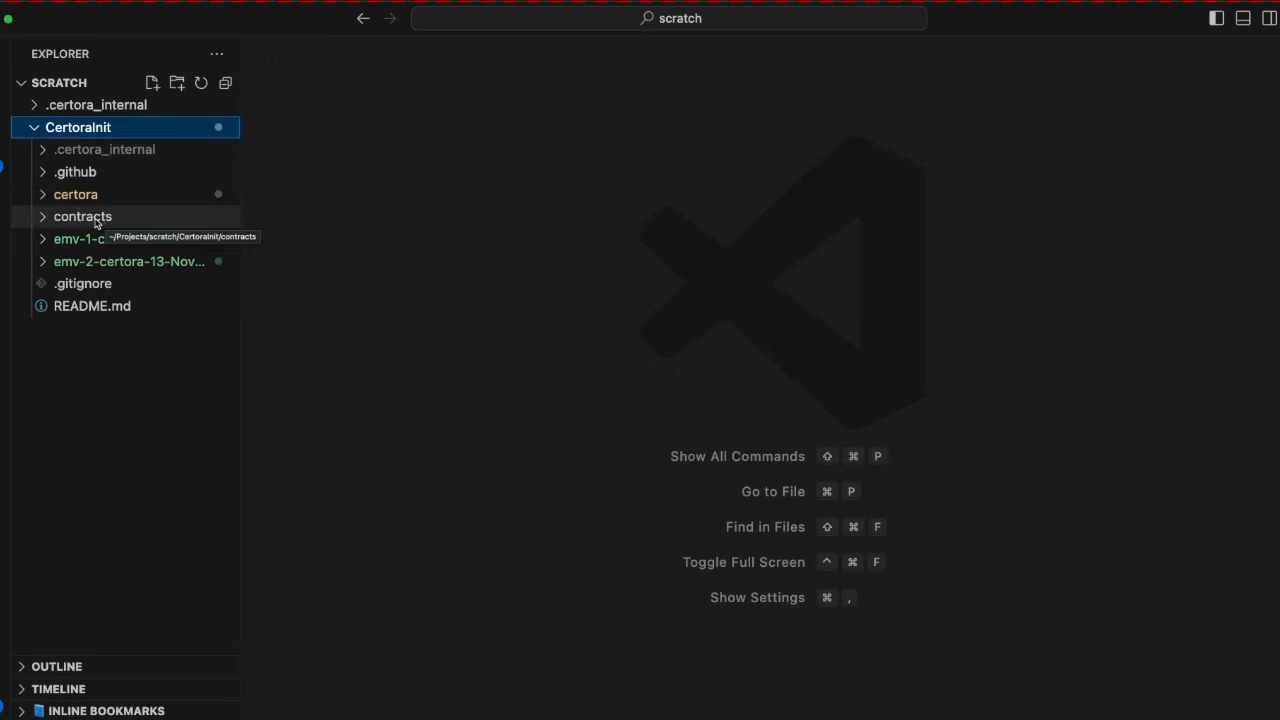
{"action": "left_click", "coordinate": [82, 216]}
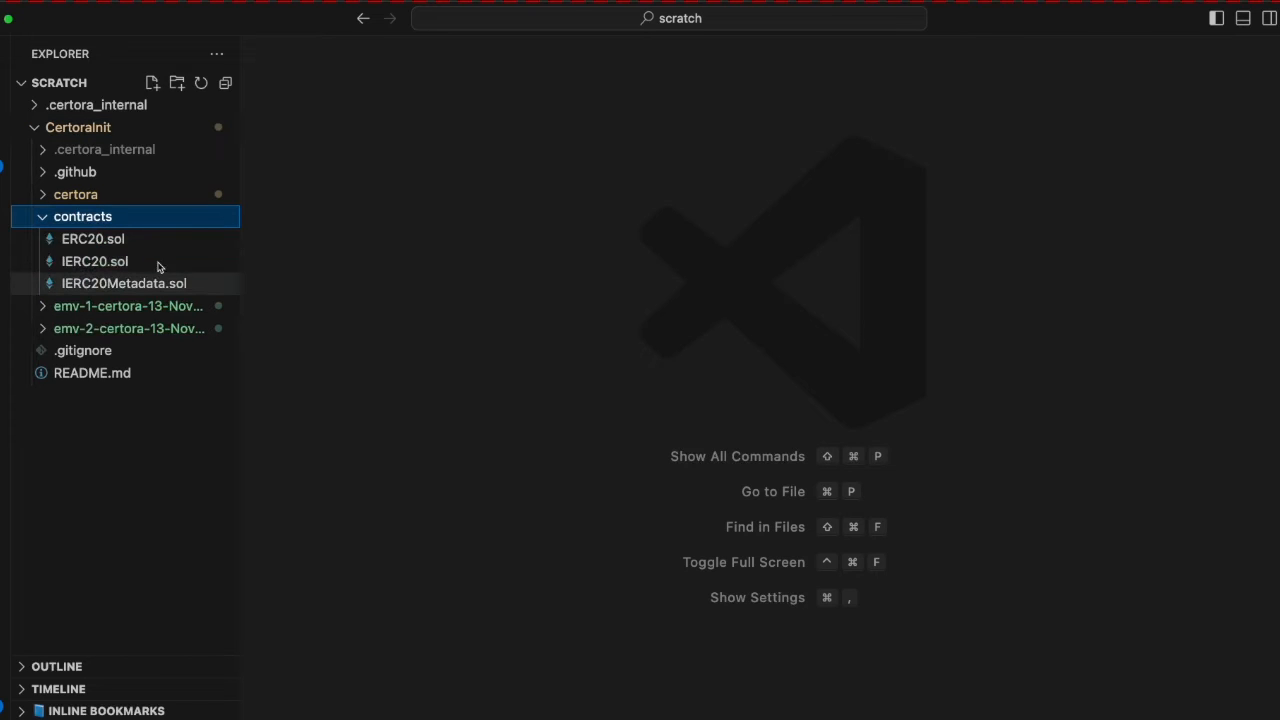
{"action": "mouse_move", "coordinate": [93, 239]}
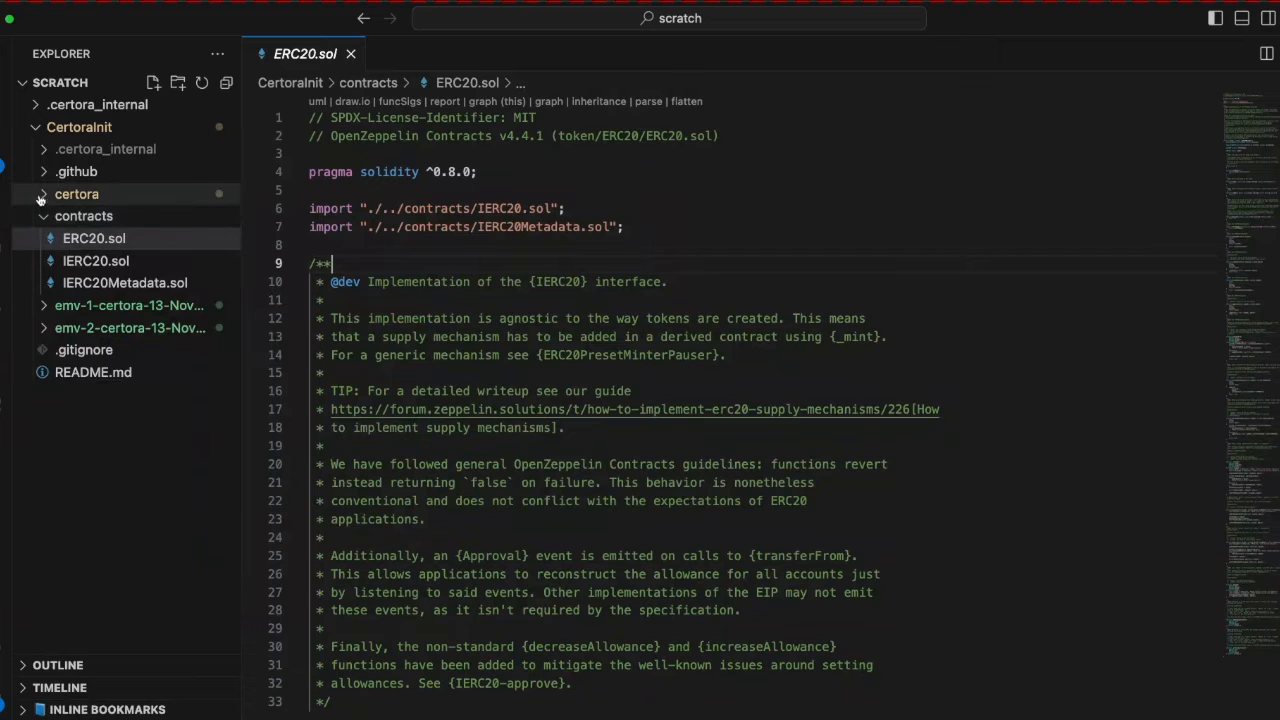
- Expand the certora folder and its spec subfolder in the Explorer
{"action": "left_click", "coordinate": [77, 194]}
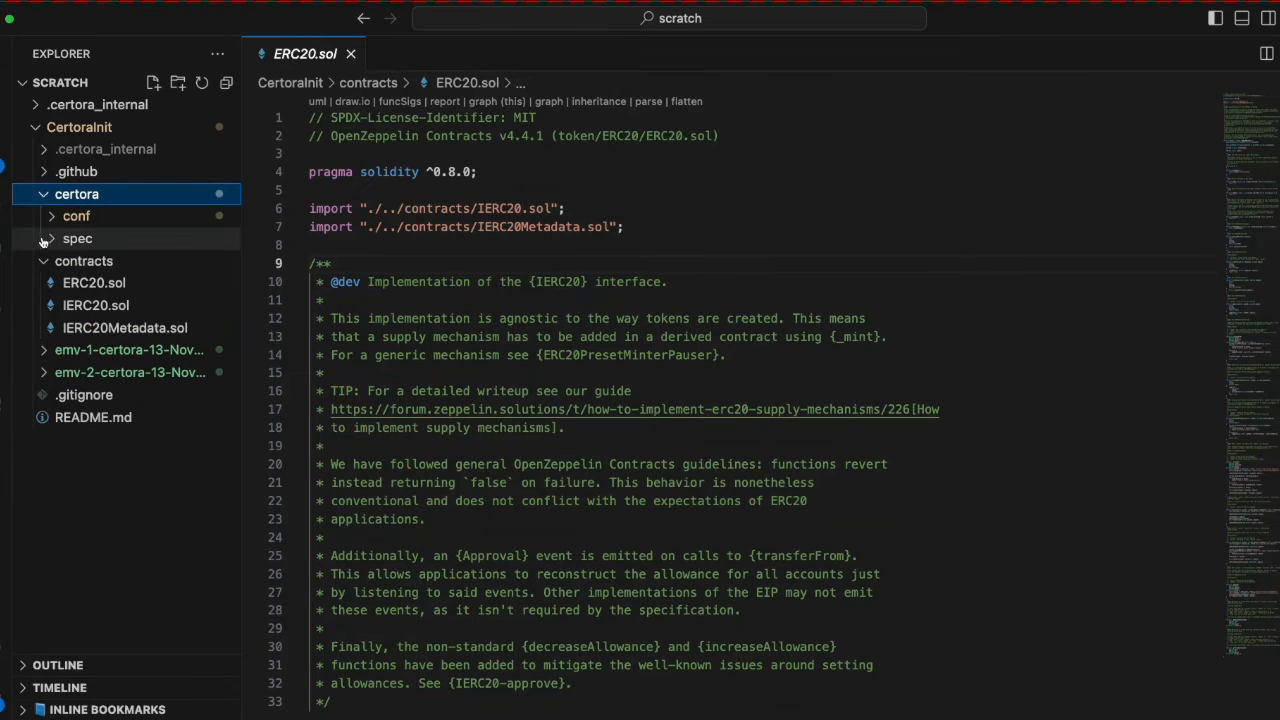
{"action": "left_click", "coordinate": [77, 238]}
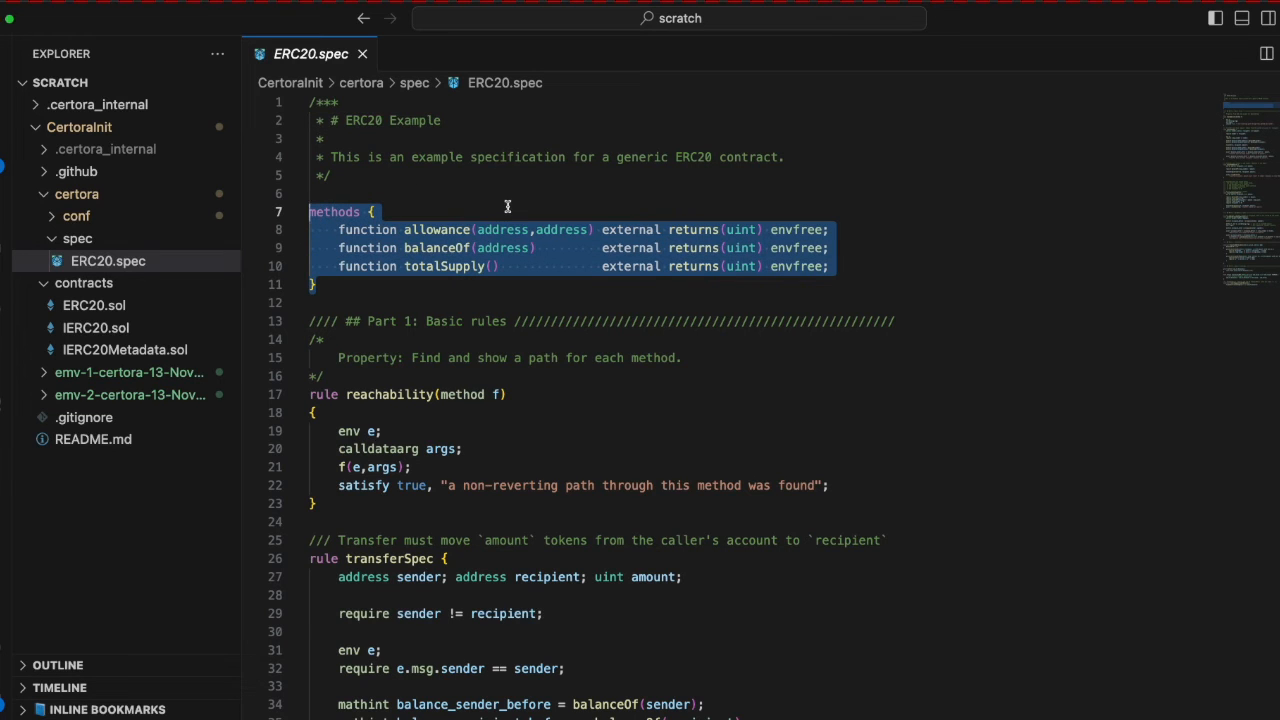
{"action": "left_click", "coordinate": [375, 211]}
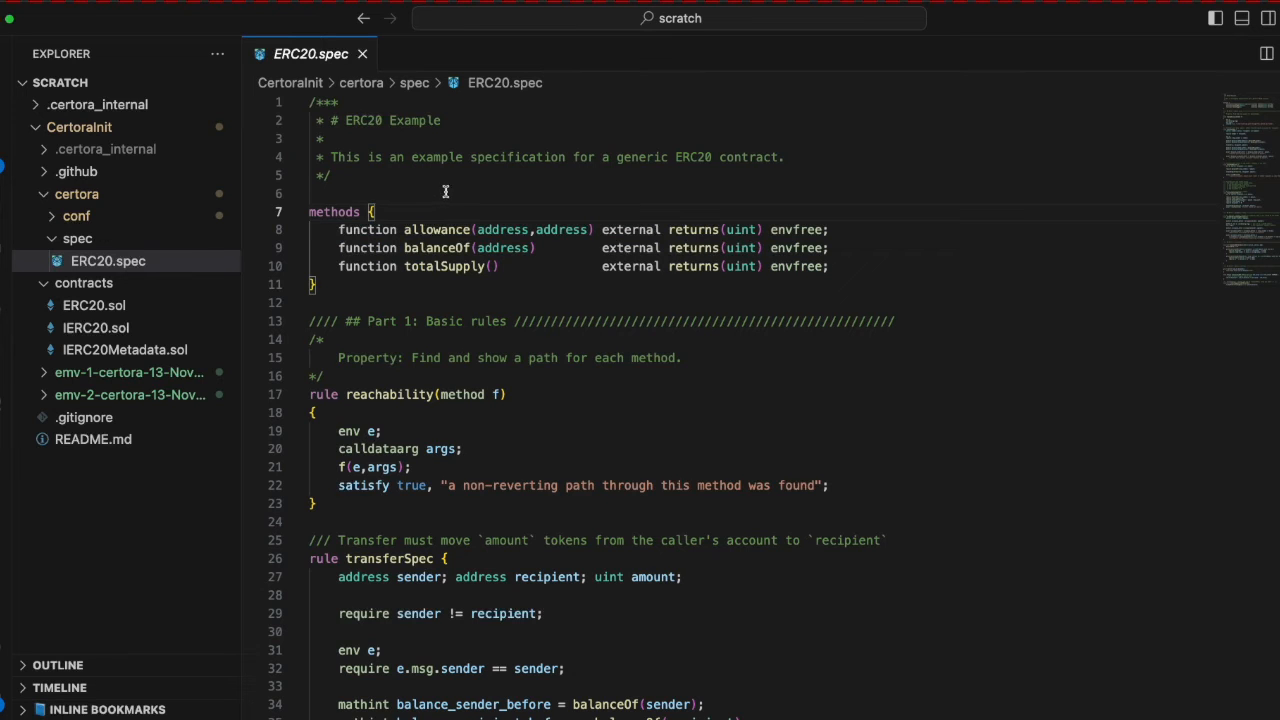
{"action": "mouse_move", "coordinate": [443, 229]}
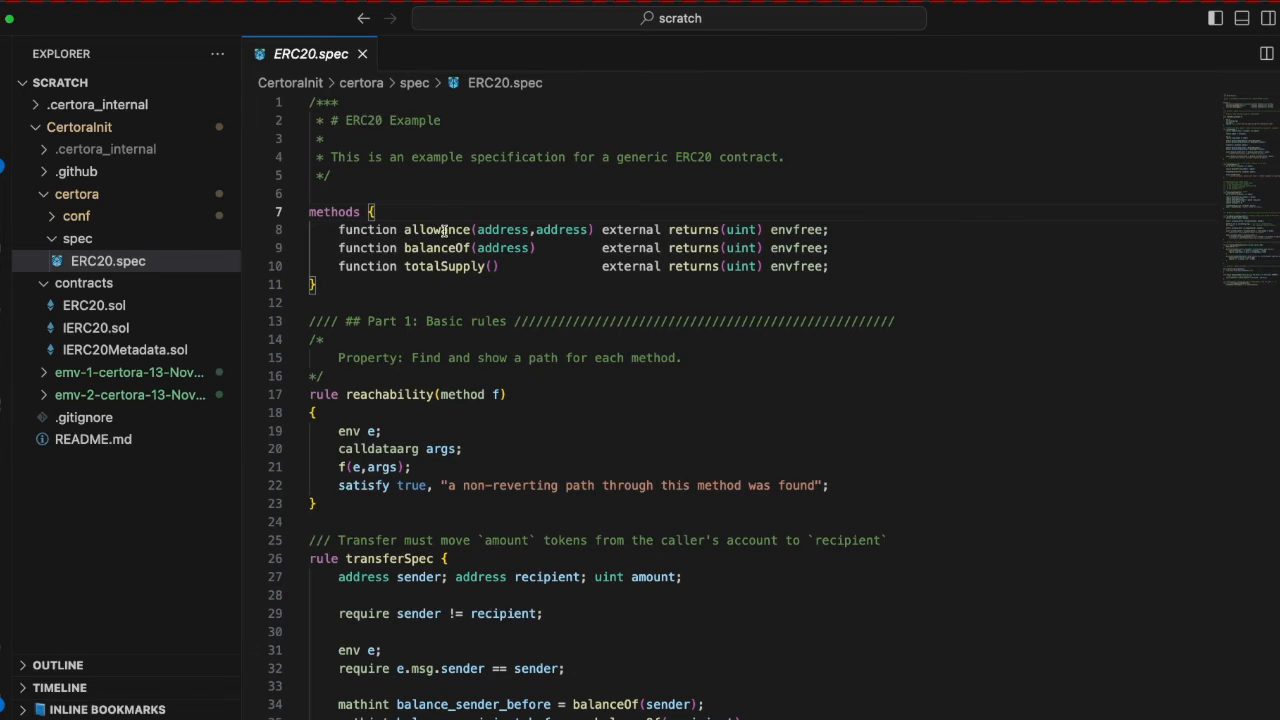
{"action": "mouse_move", "coordinate": [438, 161]}
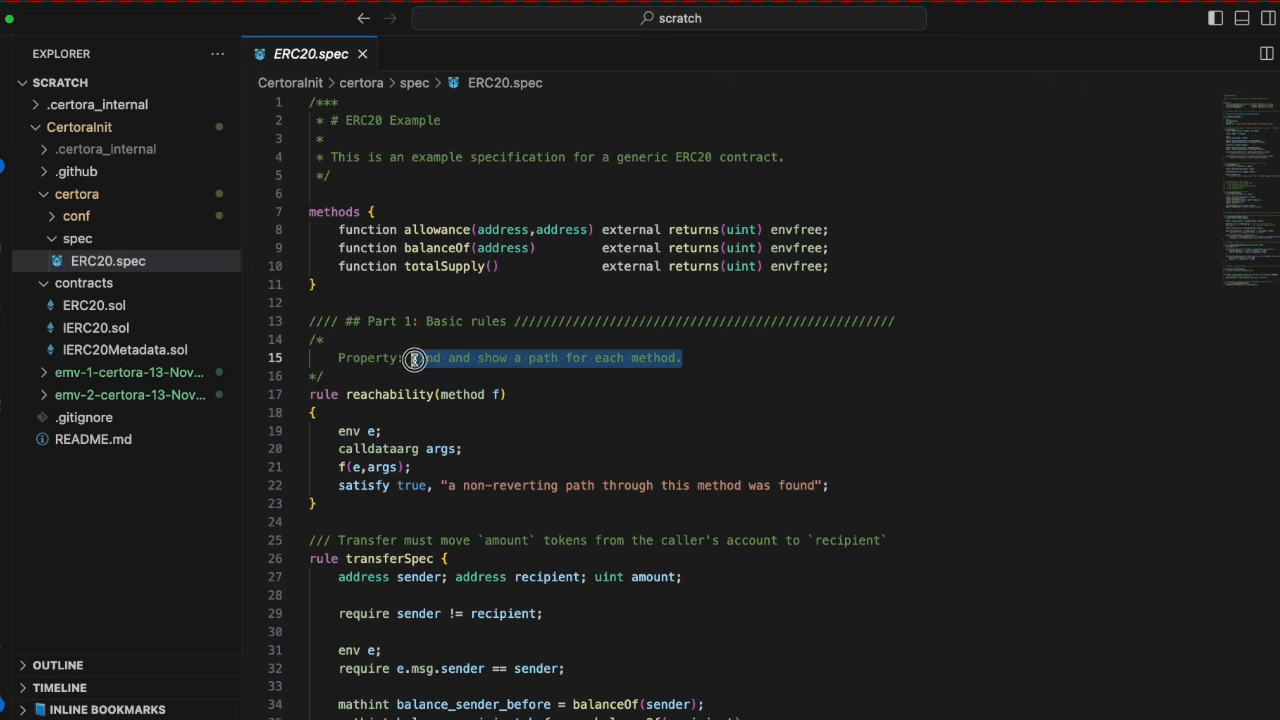
{"action": "left_click", "coordinate": [410, 357]}
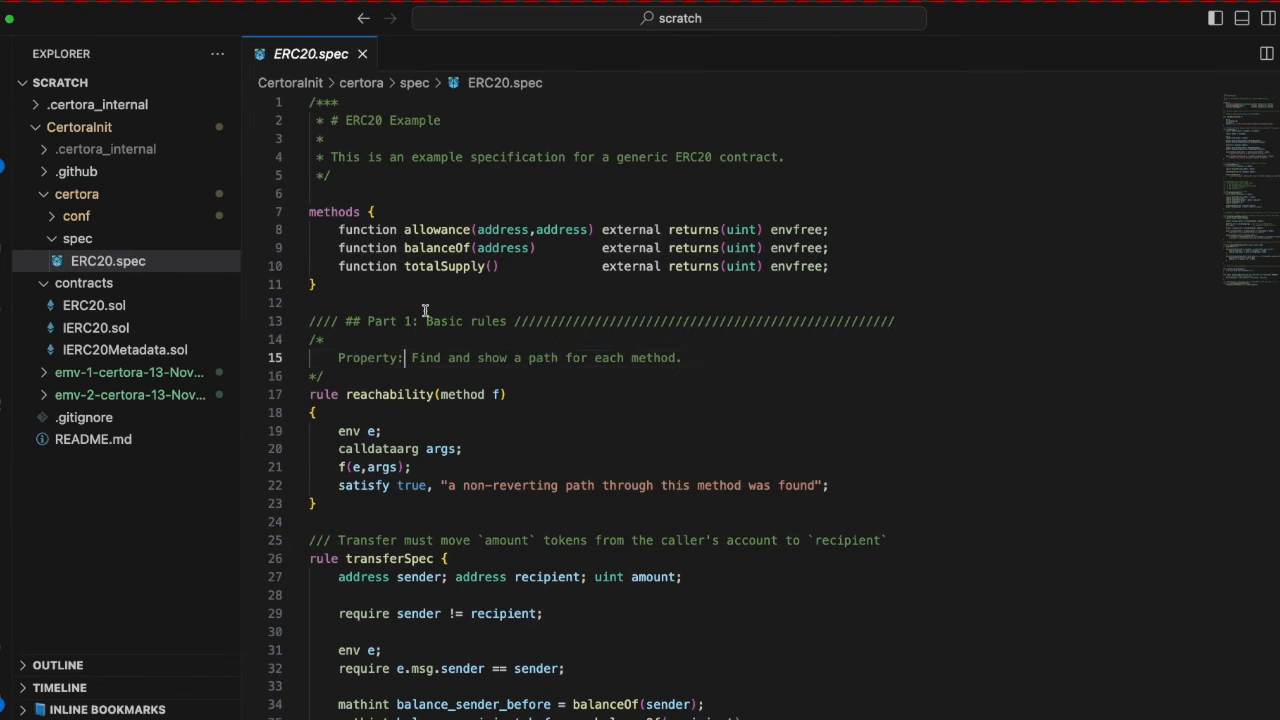
{"action": "mouse_move", "coordinate": [437, 267]}
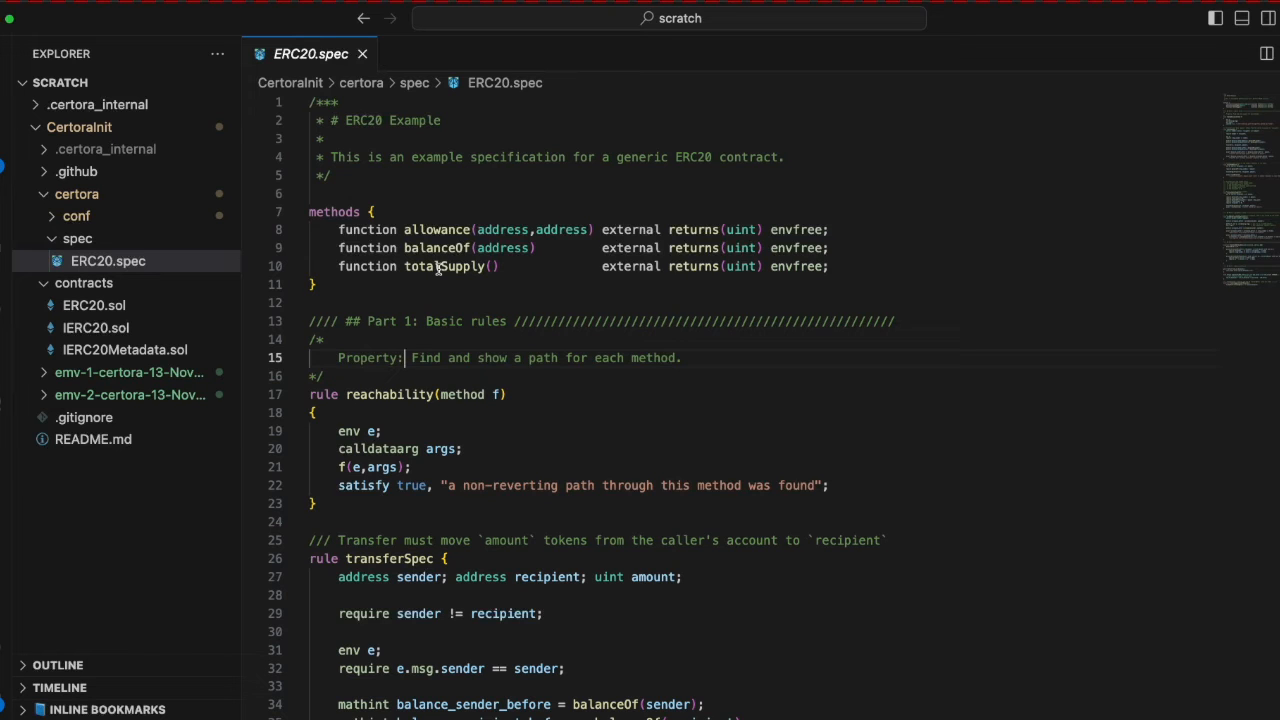
{"action": "mouse_move", "coordinate": [470, 258]}
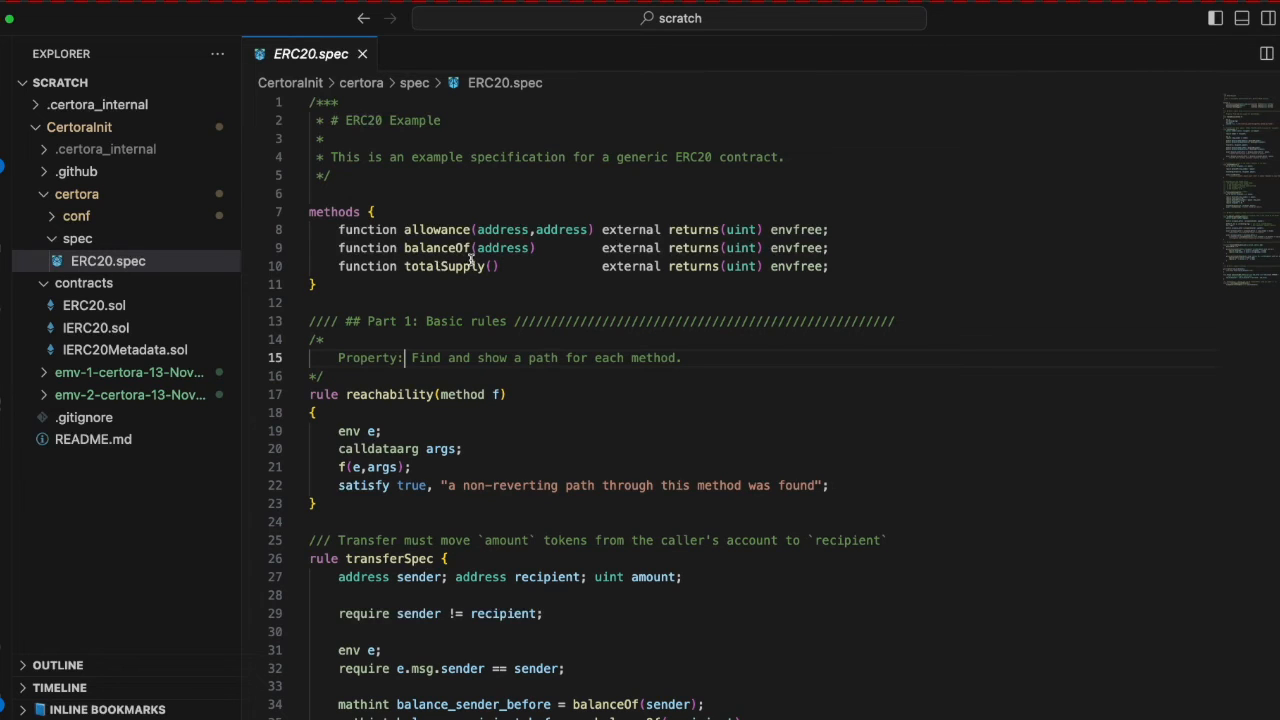
- Scroll ERC20.spec to lines 50–82 and select the transferDoesntRevert rule name
{"action": "scroll", "scroll_direction": "down", "scroll_amount": 3}
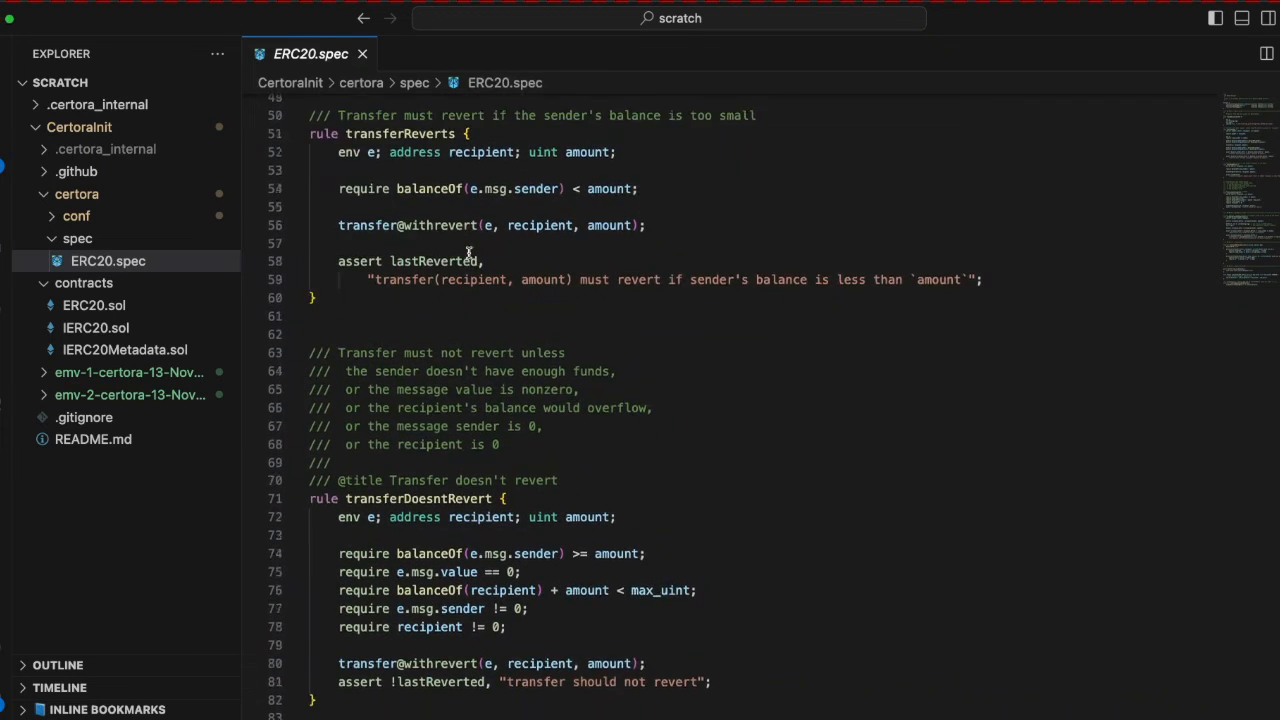
{"action": "scroll", "scroll_direction": "down", "scroll_amount": 3}
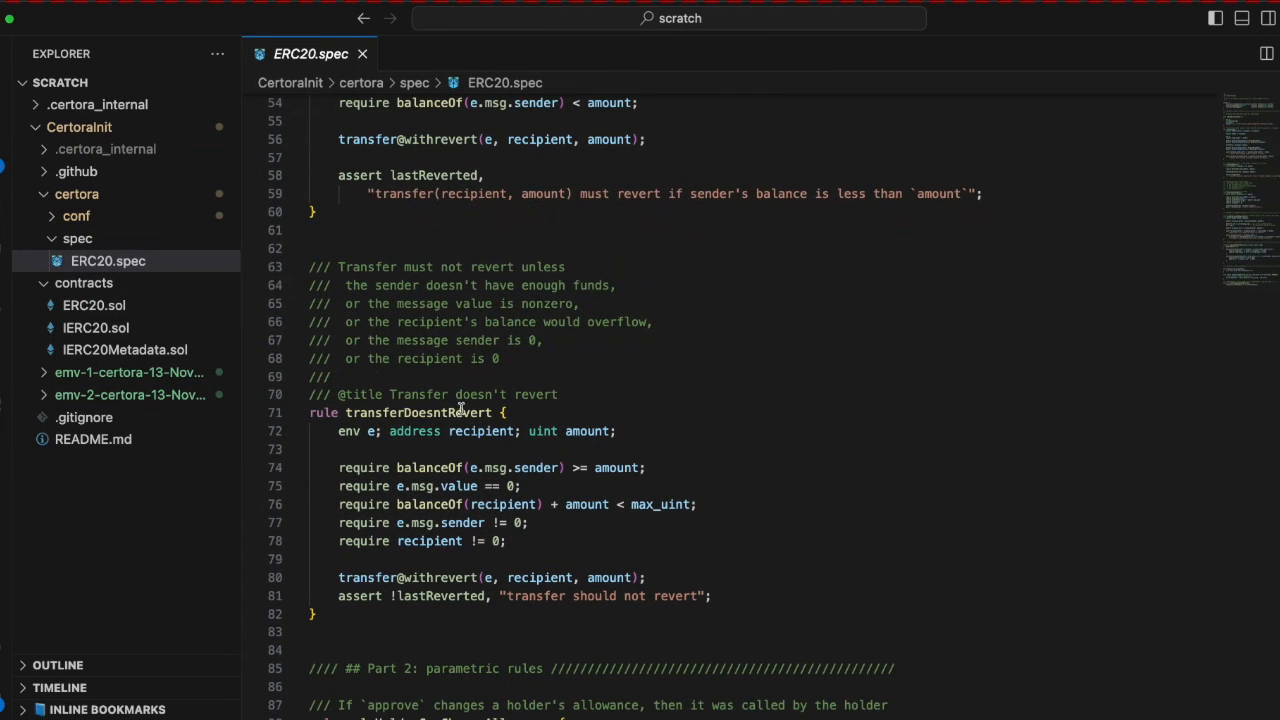
{"action": "double_click", "coordinate": [418, 412]}
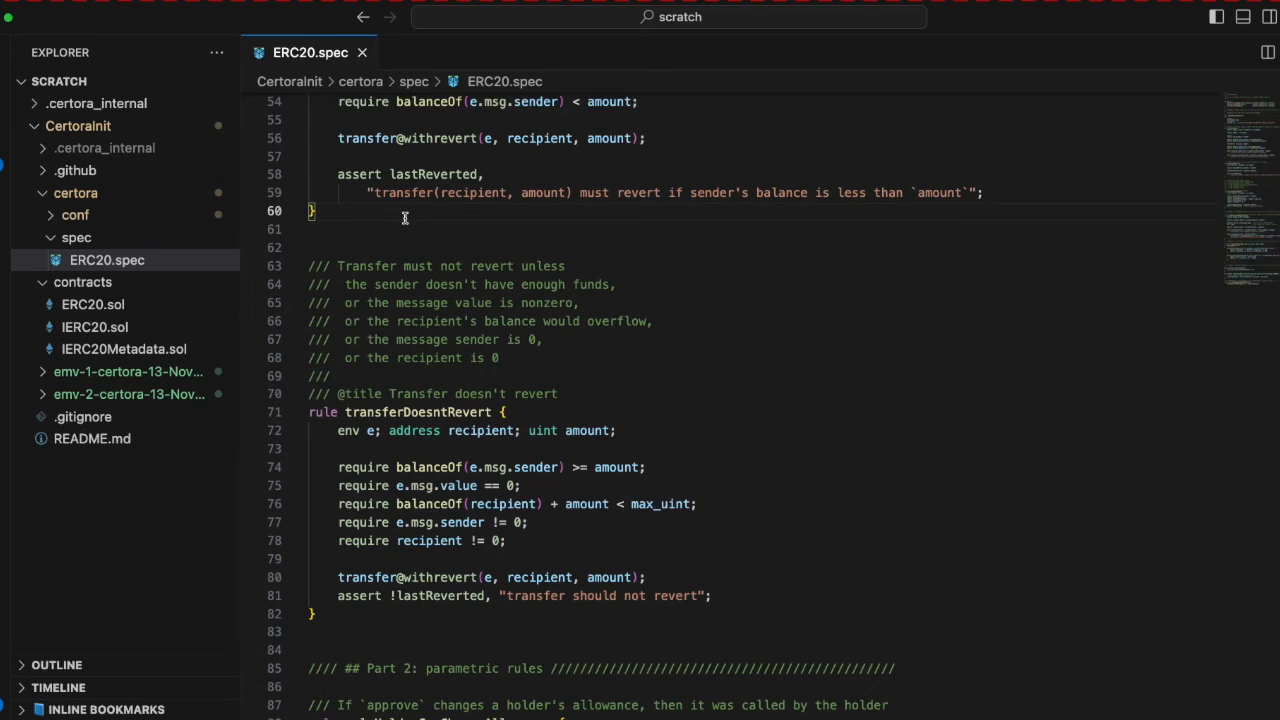
{"action": "mouse_move", "coordinate": [494, 310]}
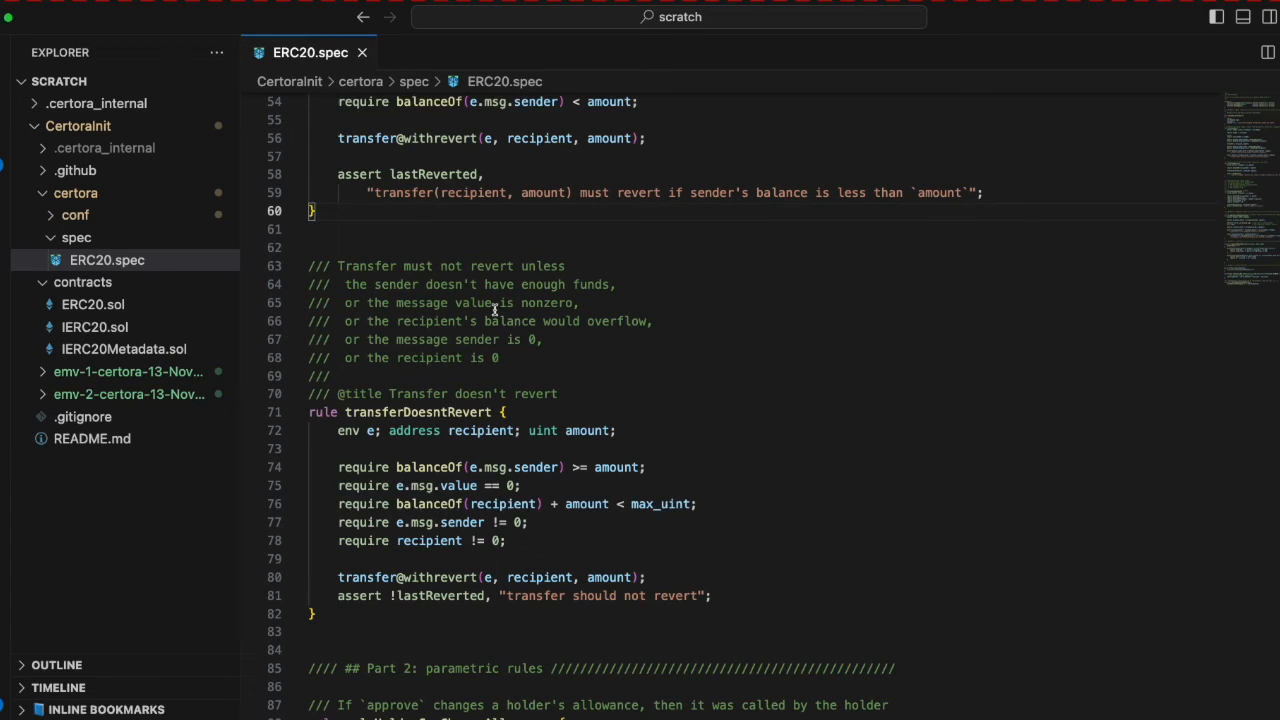
{"action": "double_click", "coordinate": [540, 467]}
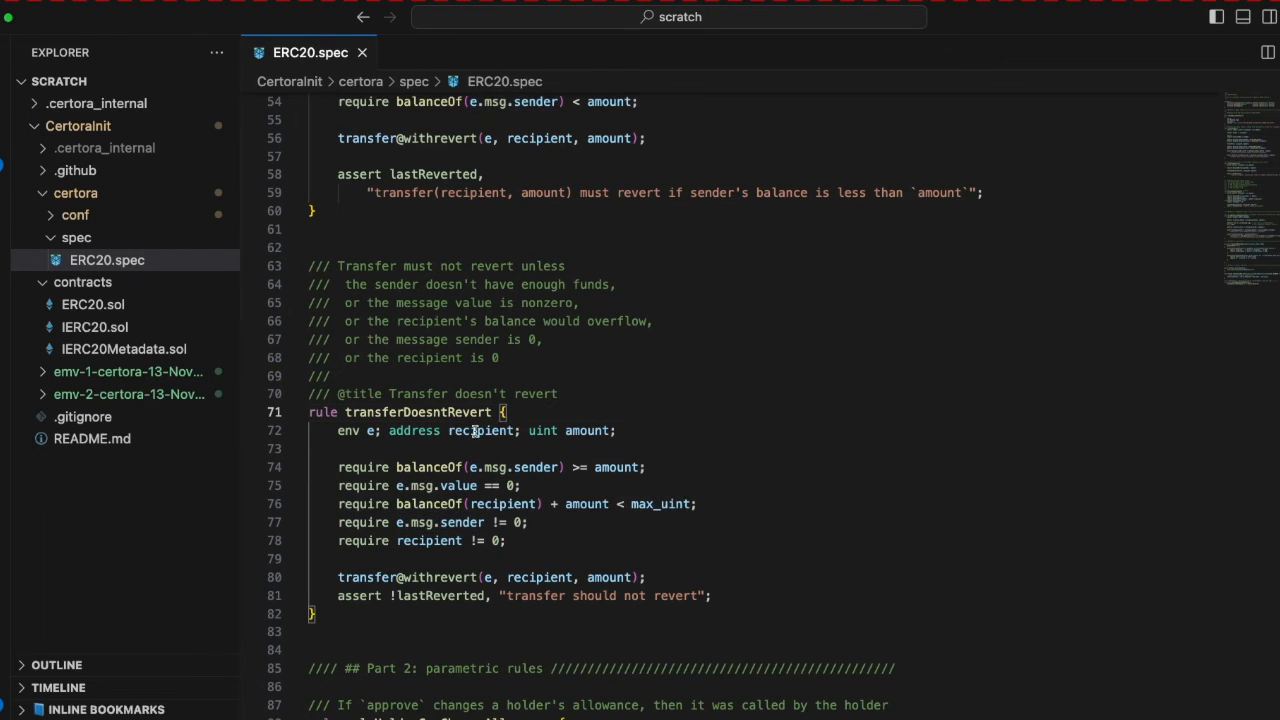
{"action": "mouse_move", "coordinate": [567, 383]}
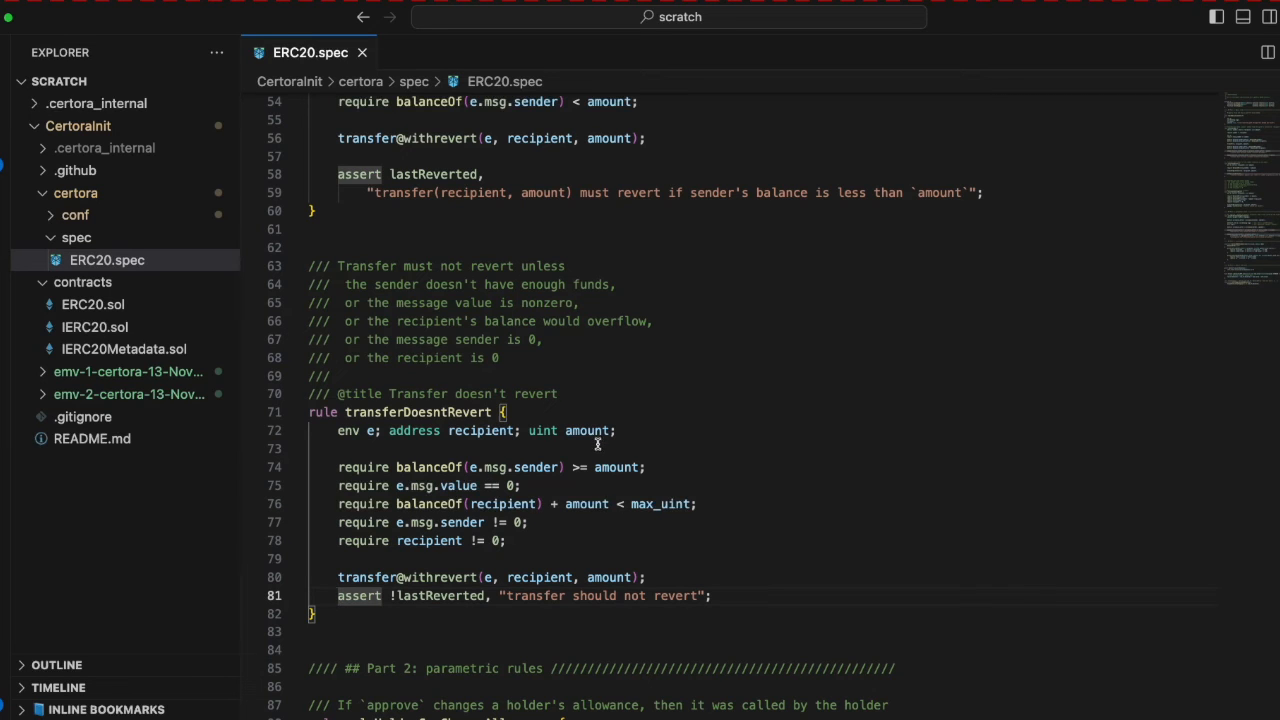
{"action": "mouse_move", "coordinate": [373, 585]}
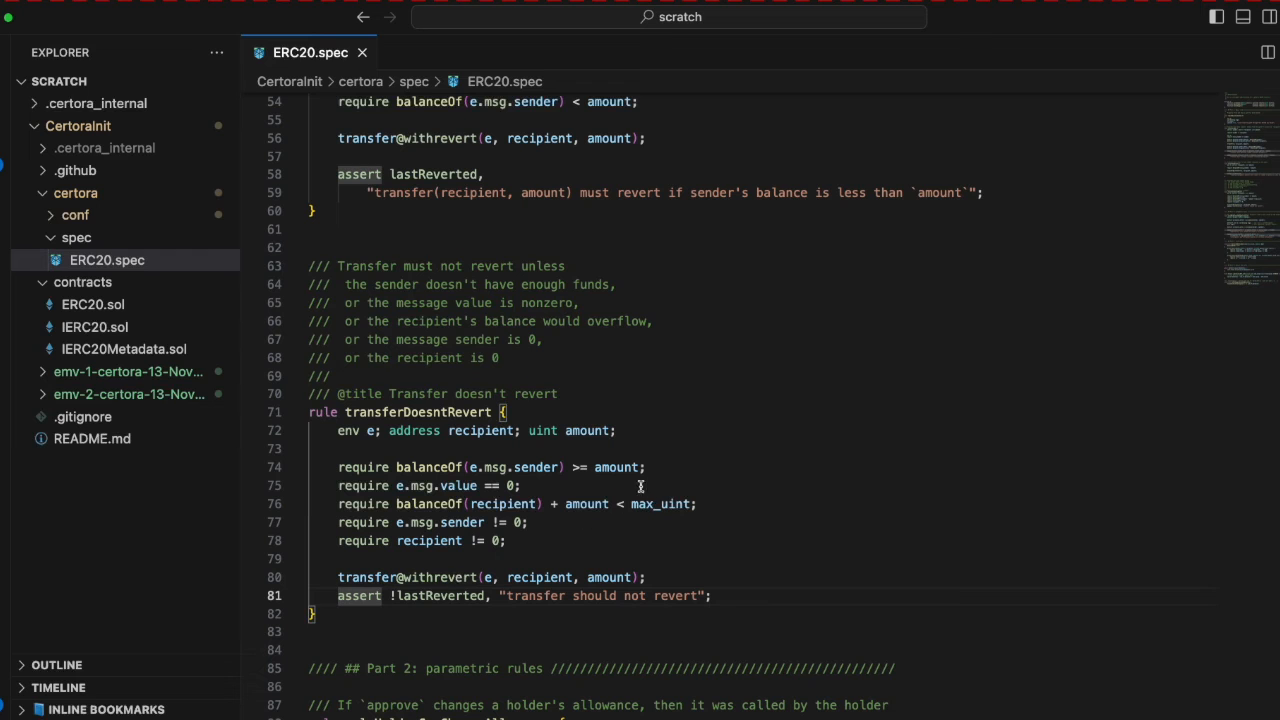
{"action": "mouse_move", "coordinate": [568, 454]}
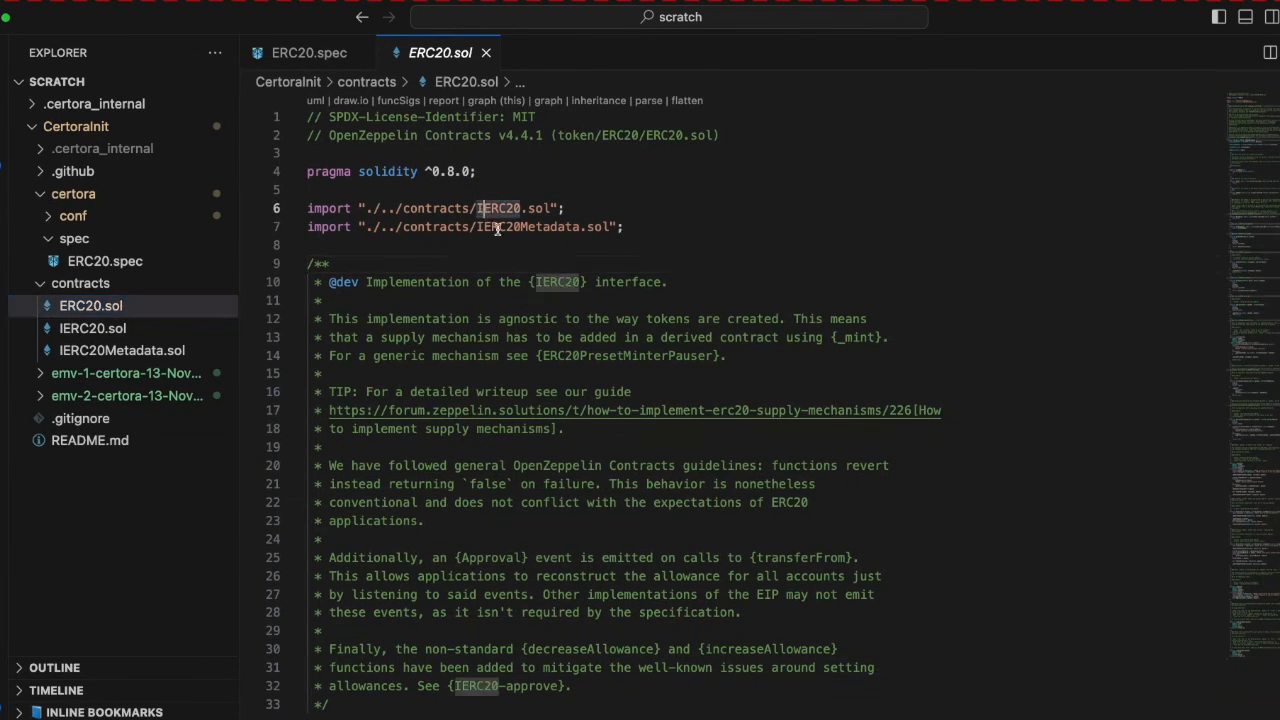
- Scroll ERC20.sol down to the internal _transfer implementation and clear its highlight
{"action": "scroll", "scroll_direction": "down", "scroll_amount": 3}
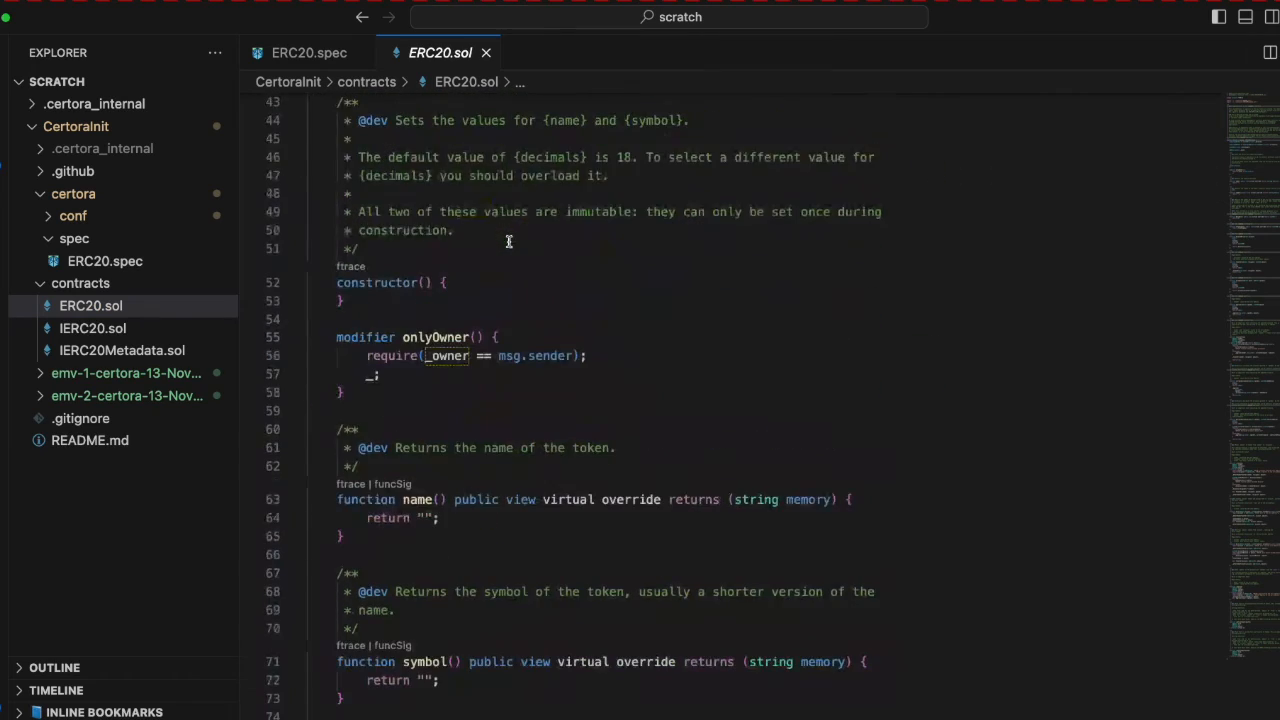
{"action": "scroll", "scroll_direction": "down", "scroll_amount": 3}
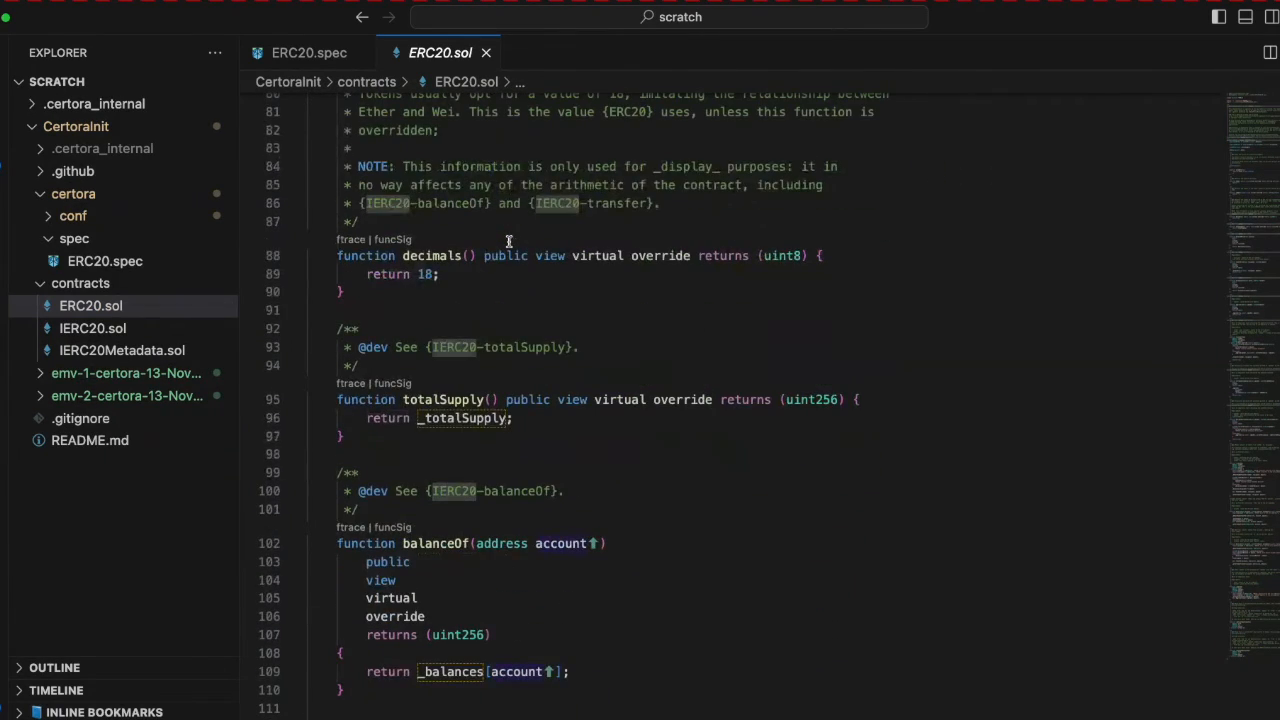
{"action": "scroll", "scroll_direction": "down", "scroll_amount": 3}
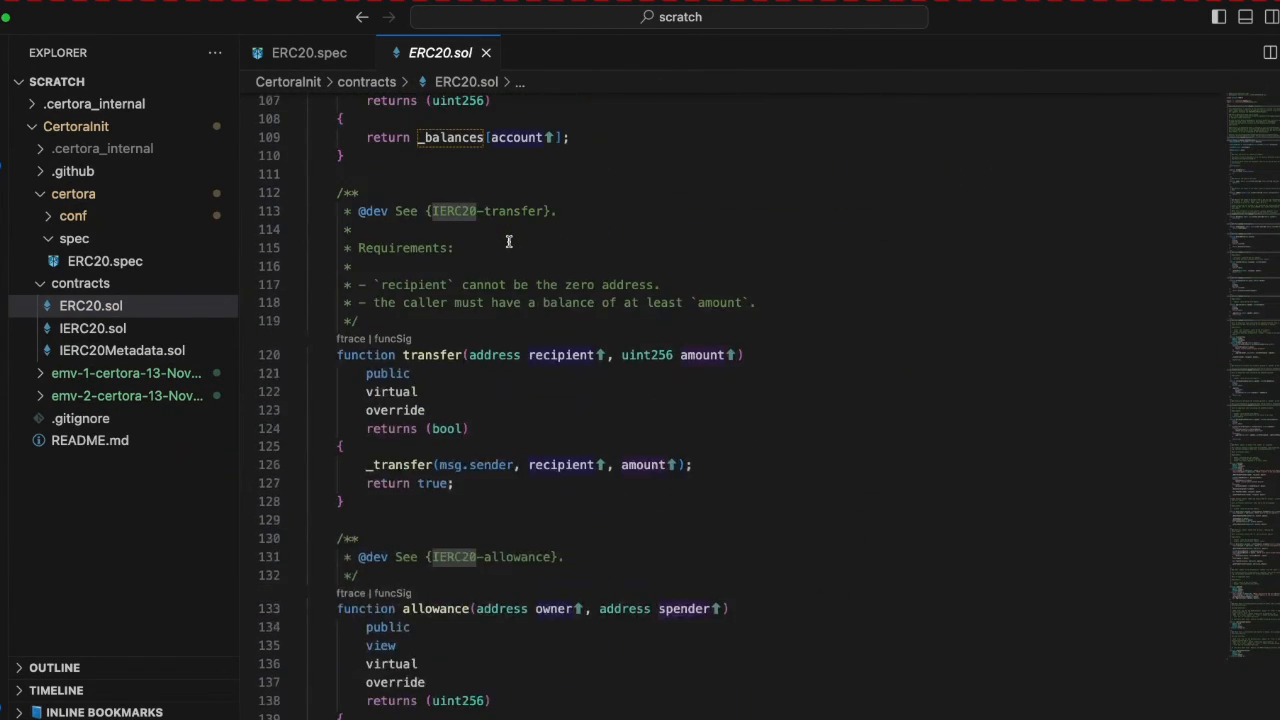
{"action": "scroll", "scroll_direction": "down", "scroll_amount": 3}
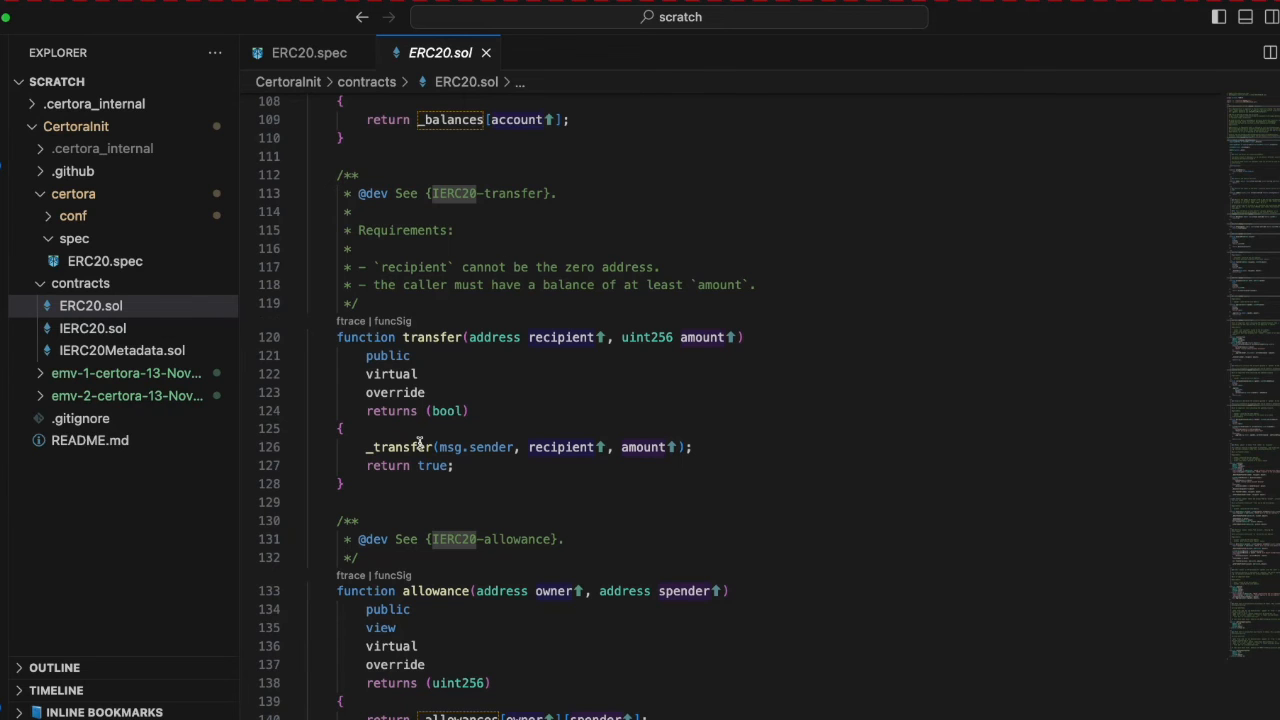
{"action": "scroll", "scroll_direction": "down", "scroll_amount": 3}
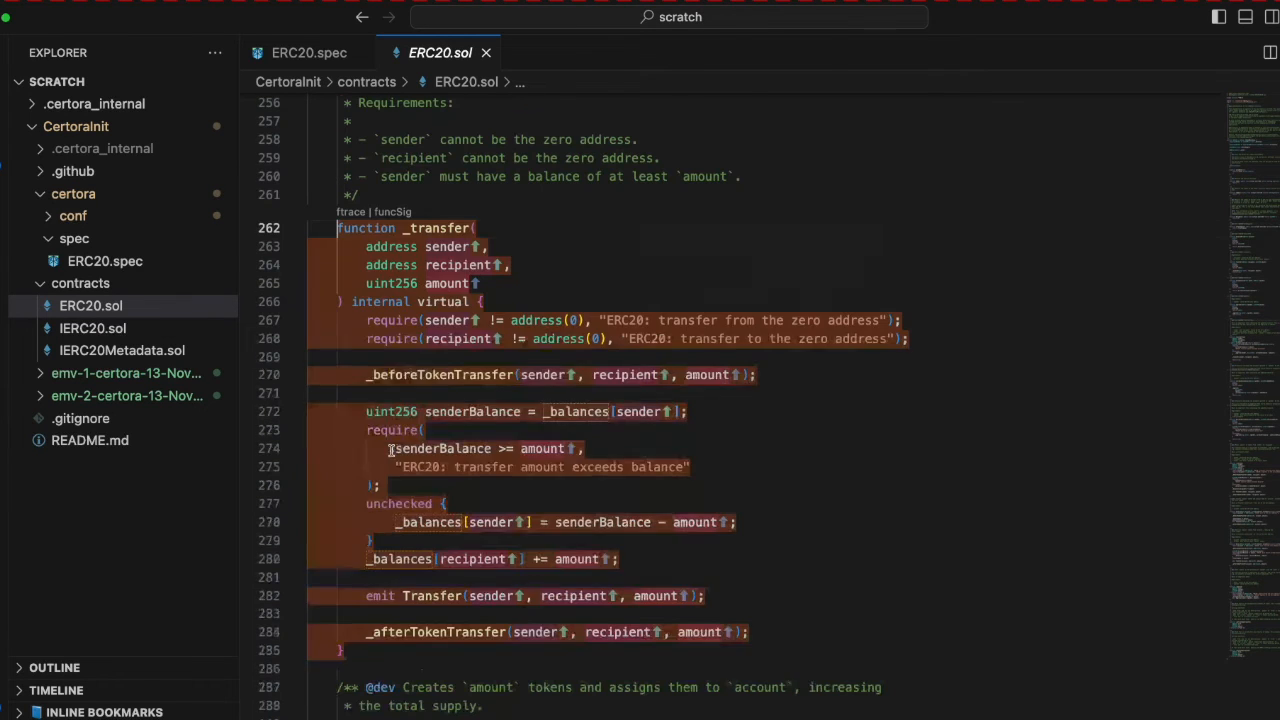
{"action": "left_click", "coordinate": [584, 267]}
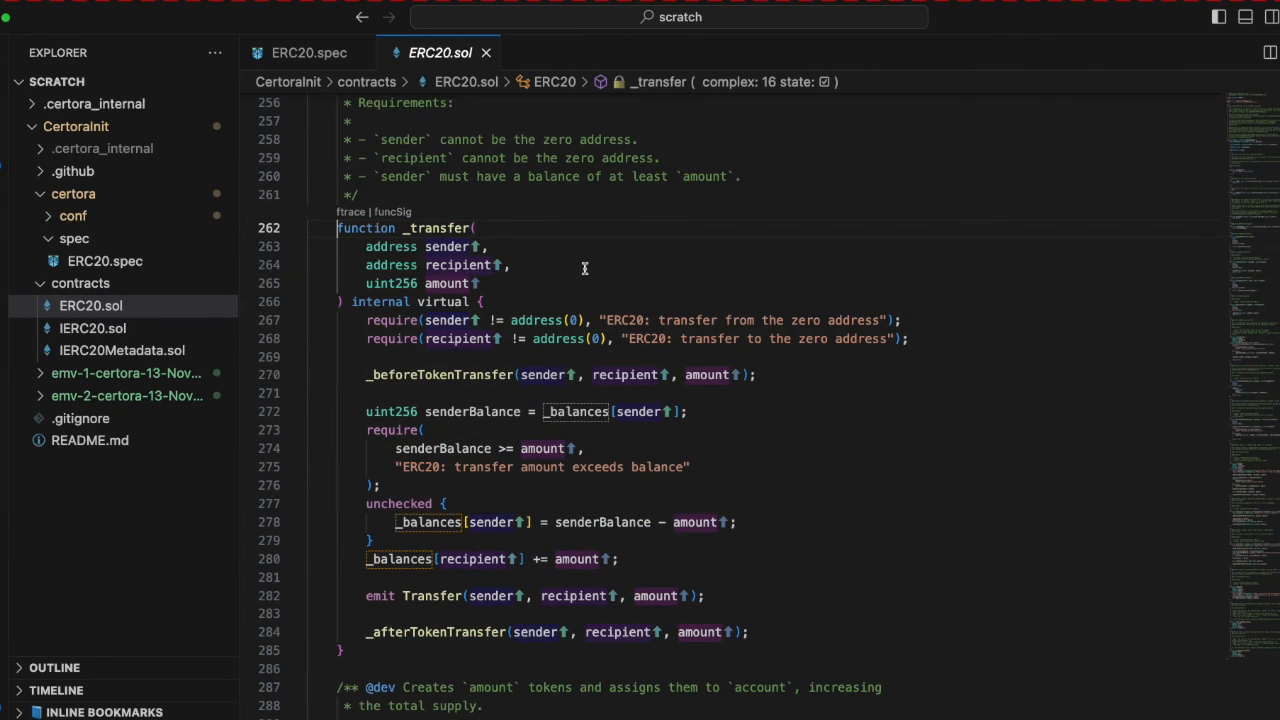
{"action": "mouse_move", "coordinate": [490, 428]}
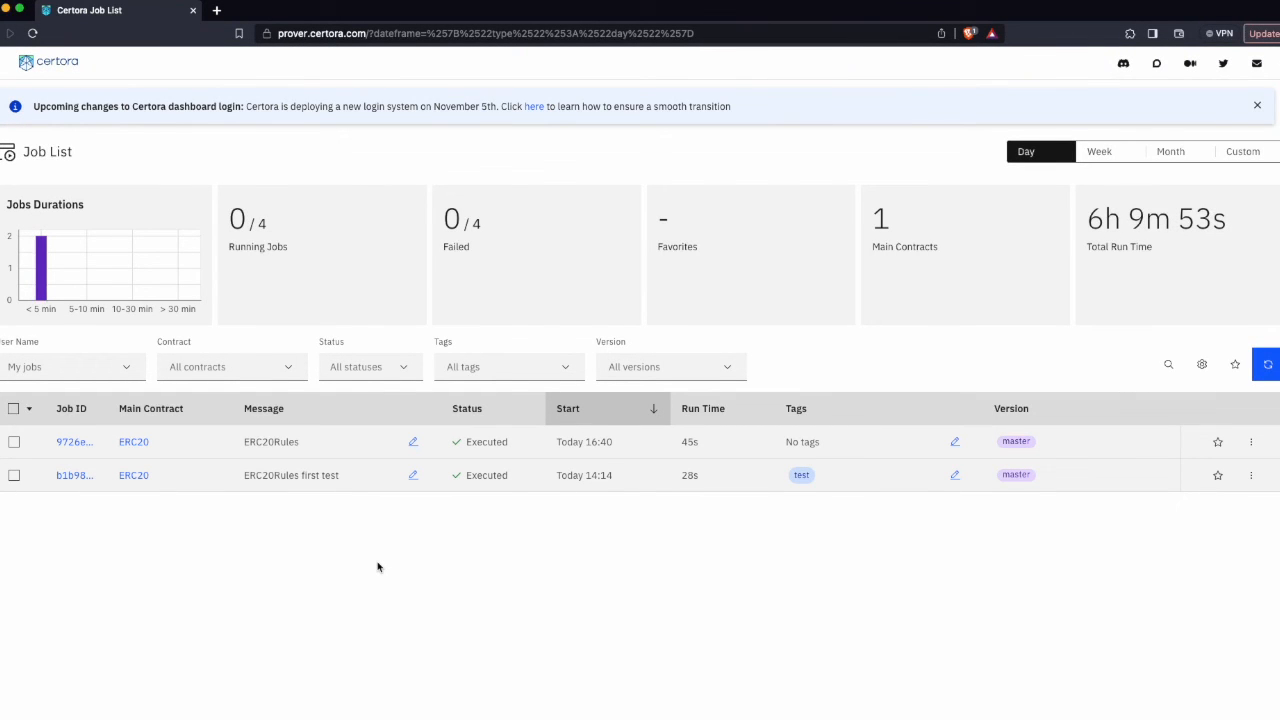
{"action": "mouse_move", "coordinate": [378, 556]}
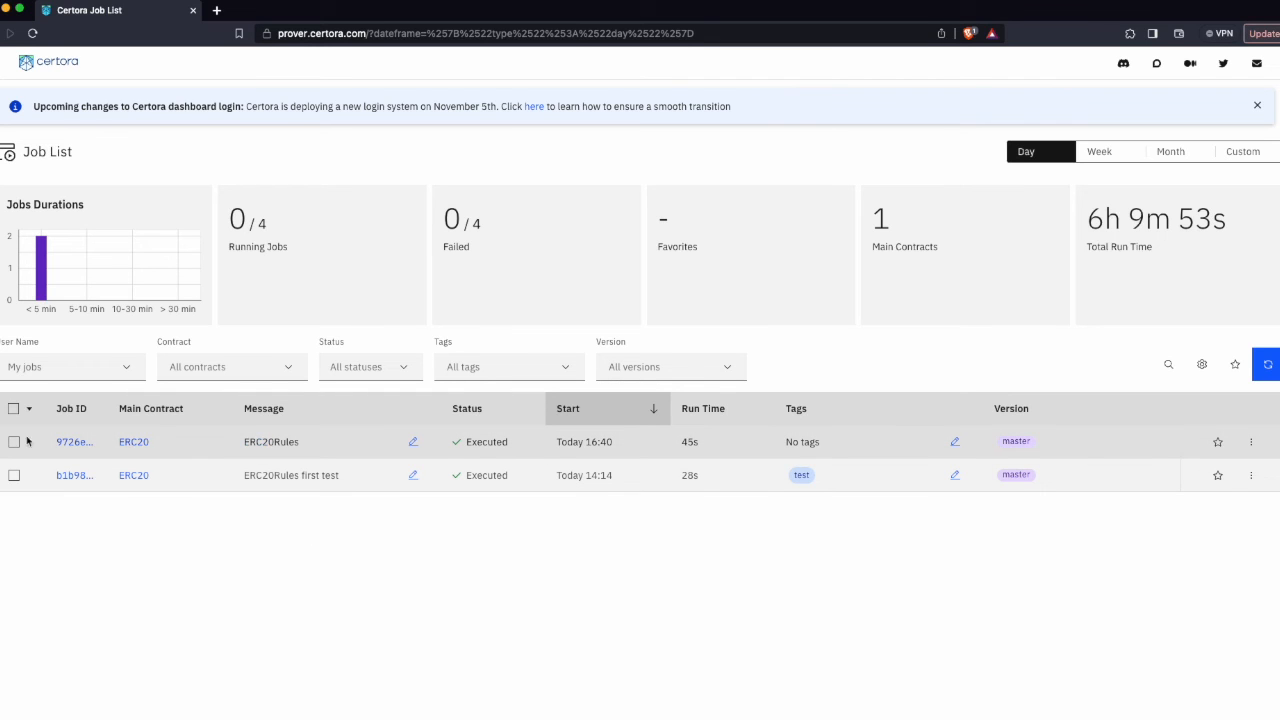
{"action": "mouse_move", "coordinate": [74, 441]}
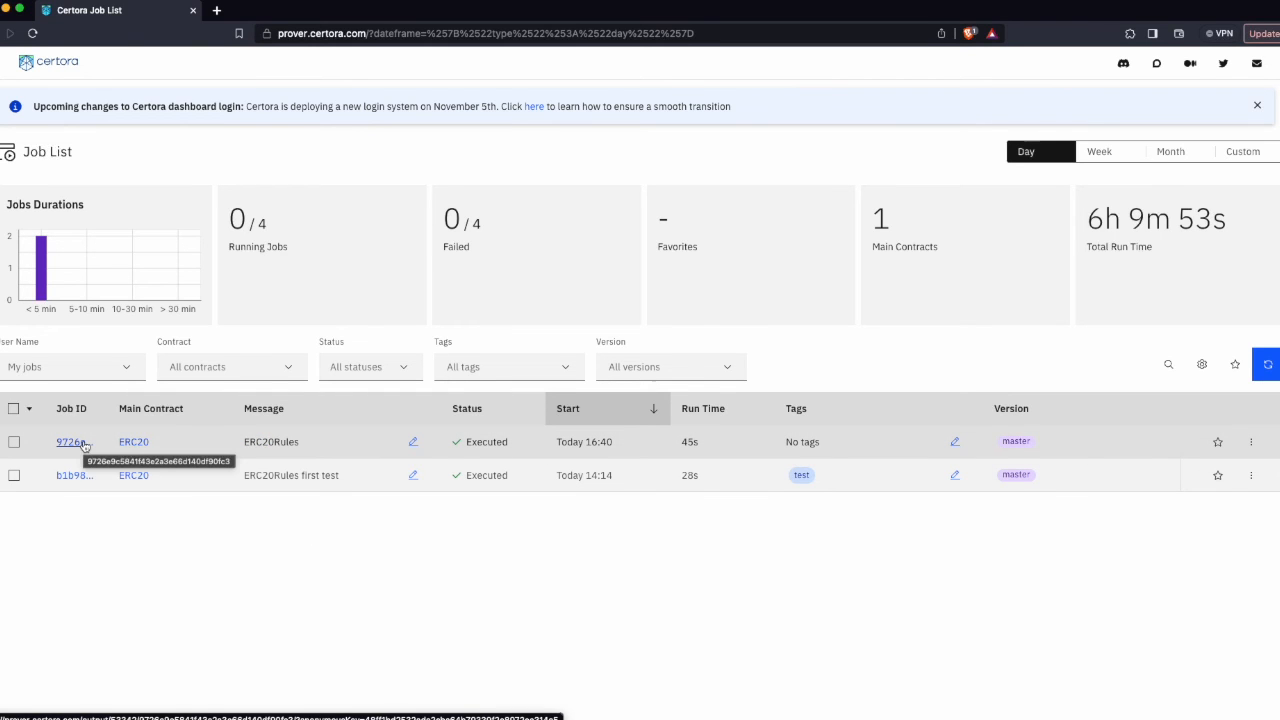
- Open the ERC20Rules job started Today 16:40 from the Job List
{"action": "left_click", "coordinate": [71, 441]}
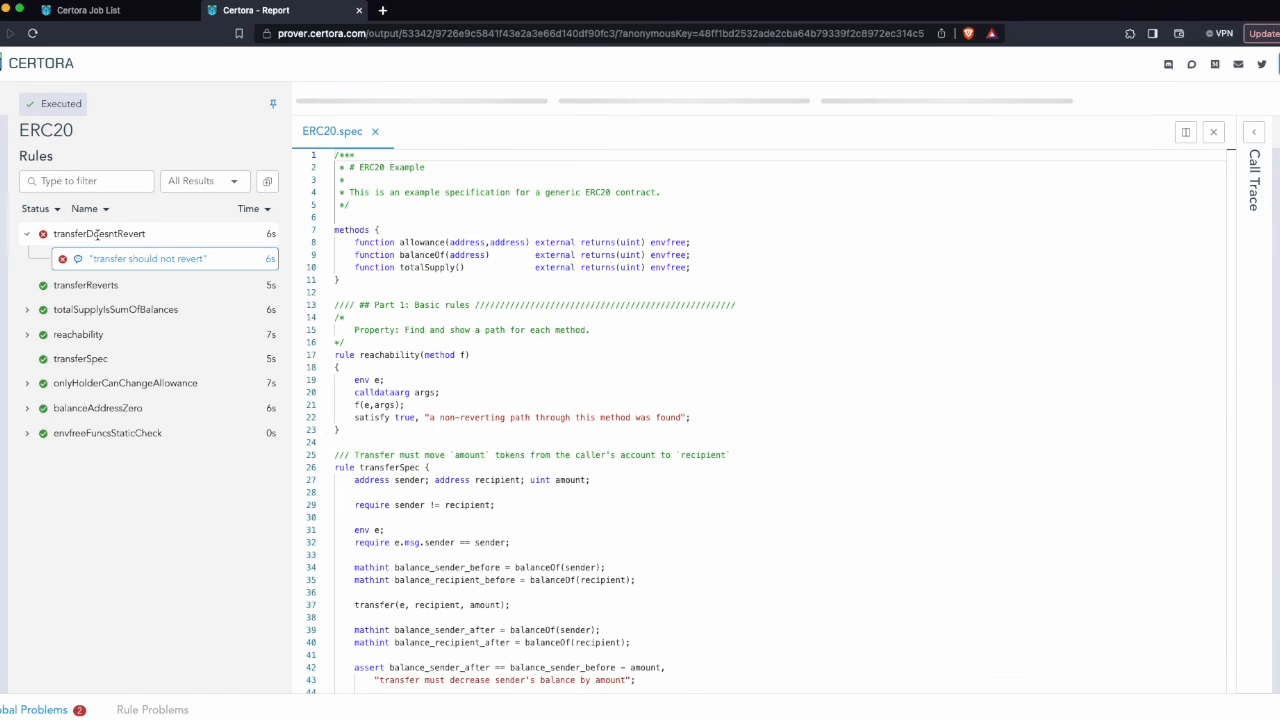
{"action": "left_click", "coordinate": [148, 258]}
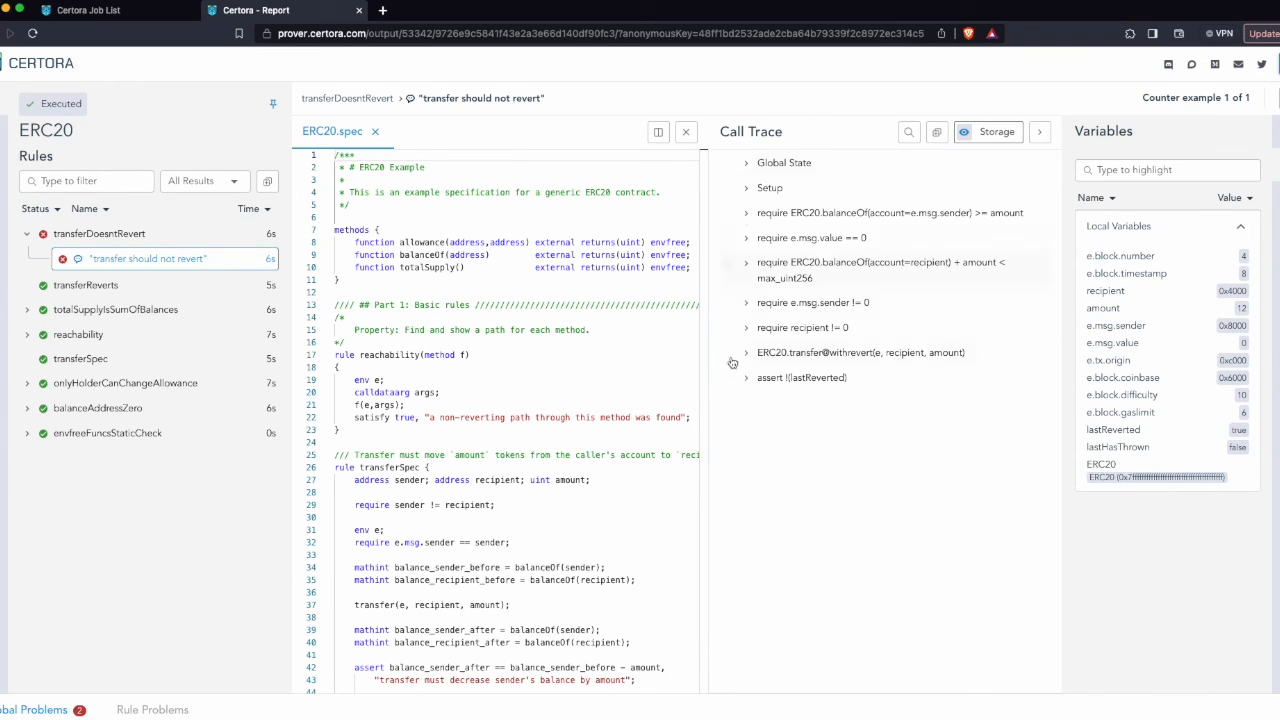
{"action": "mouse_move", "coordinate": [1013, 434]}
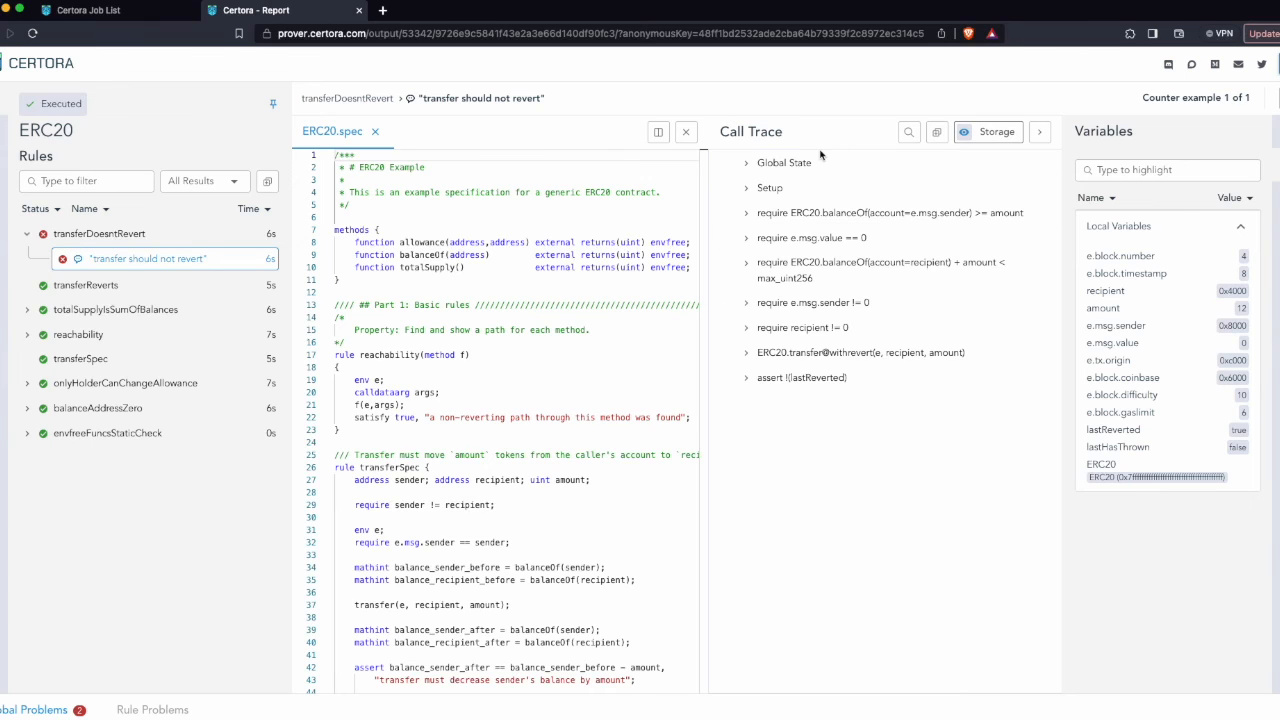
{"action": "mouse_move", "coordinate": [1130, 247]}
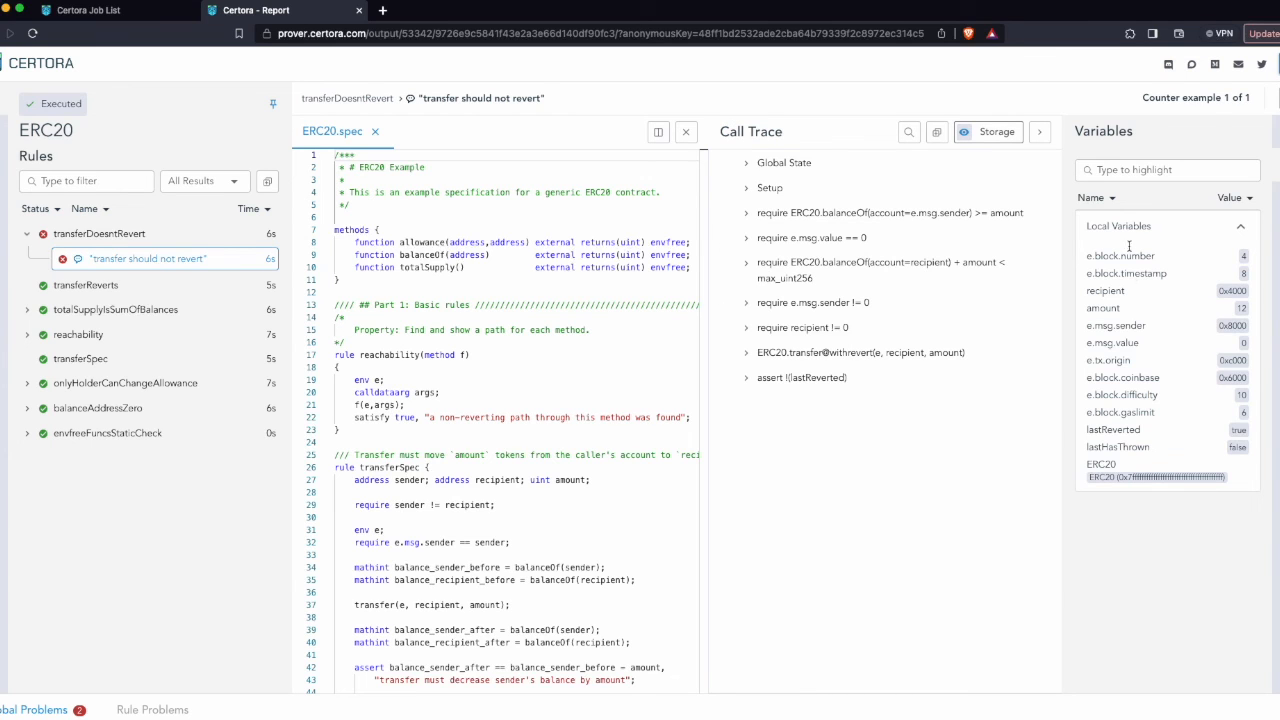
{"action": "mouse_move", "coordinate": [1110, 504]}
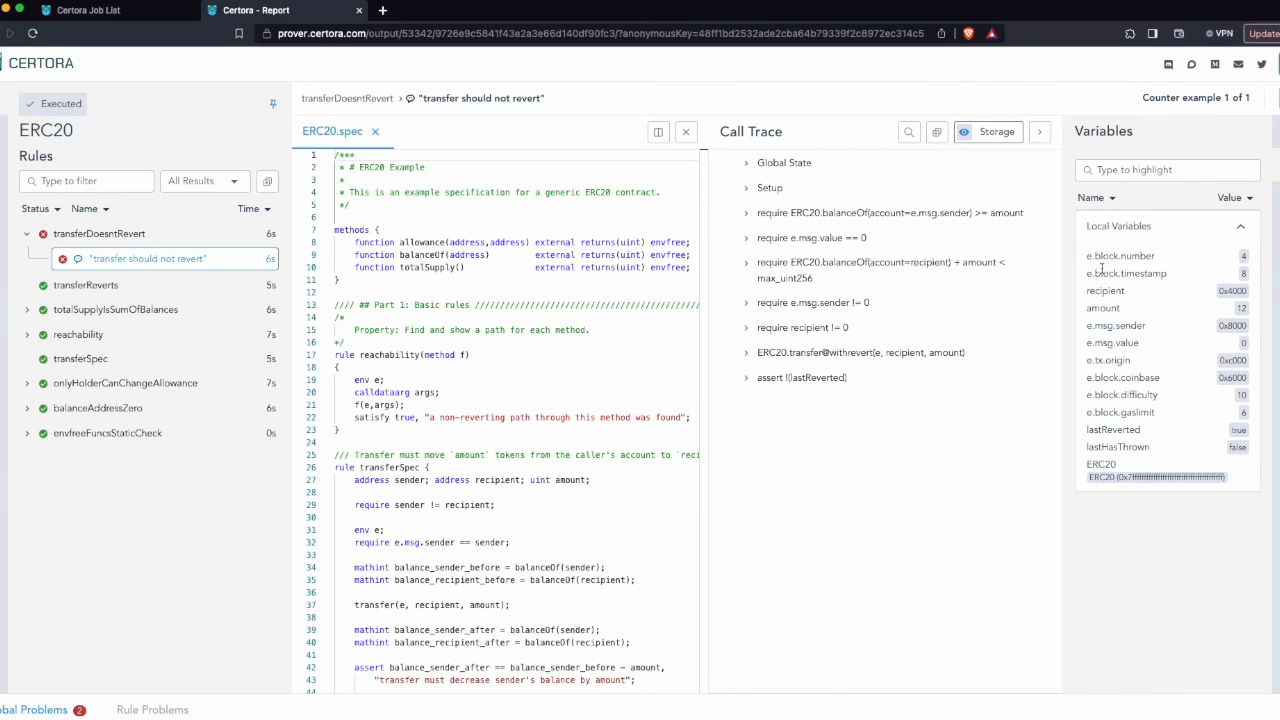
{"action": "double_click", "coordinate": [1120, 256]}
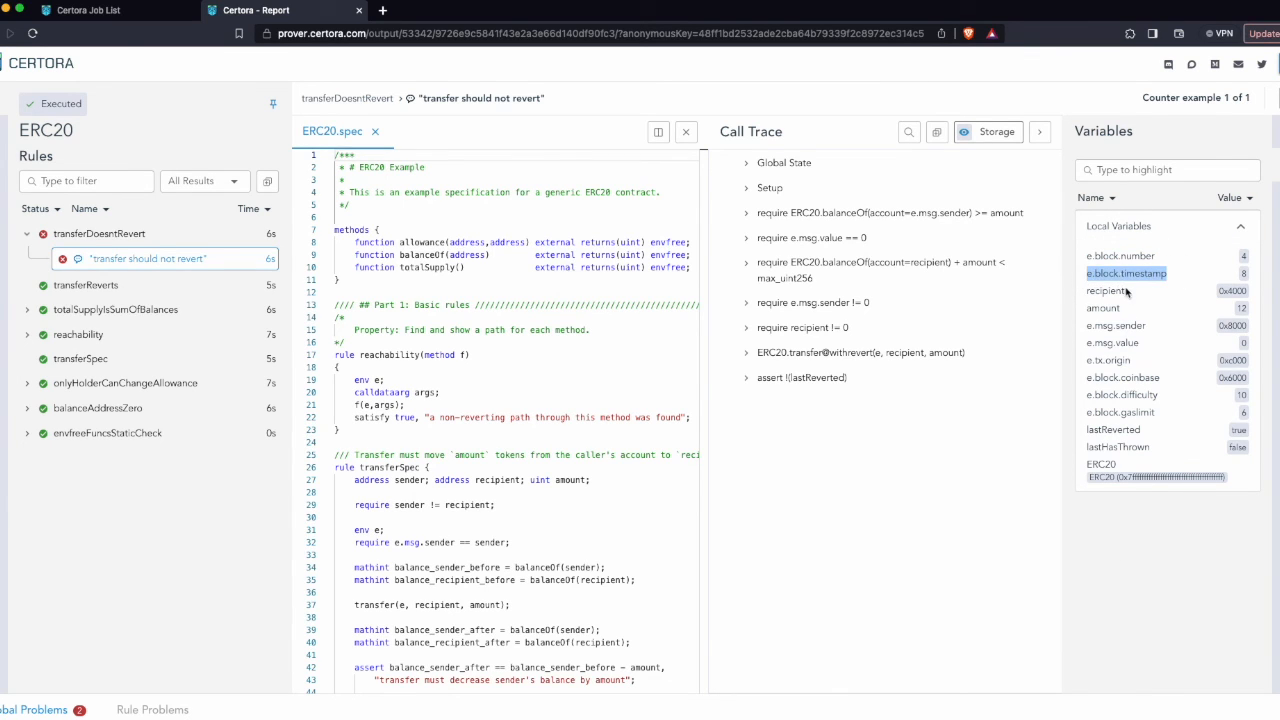
{"action": "left_click", "coordinate": [1105, 291]}
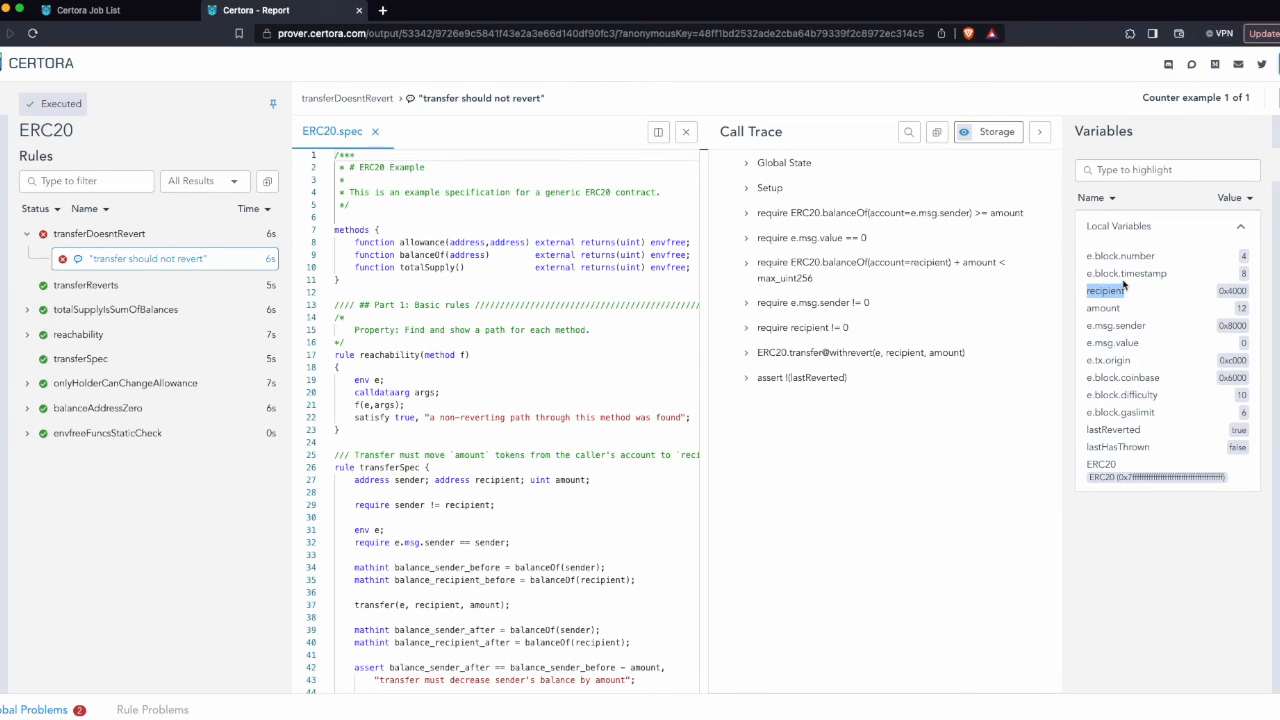
{"action": "mouse_move", "coordinate": [1207, 309]}
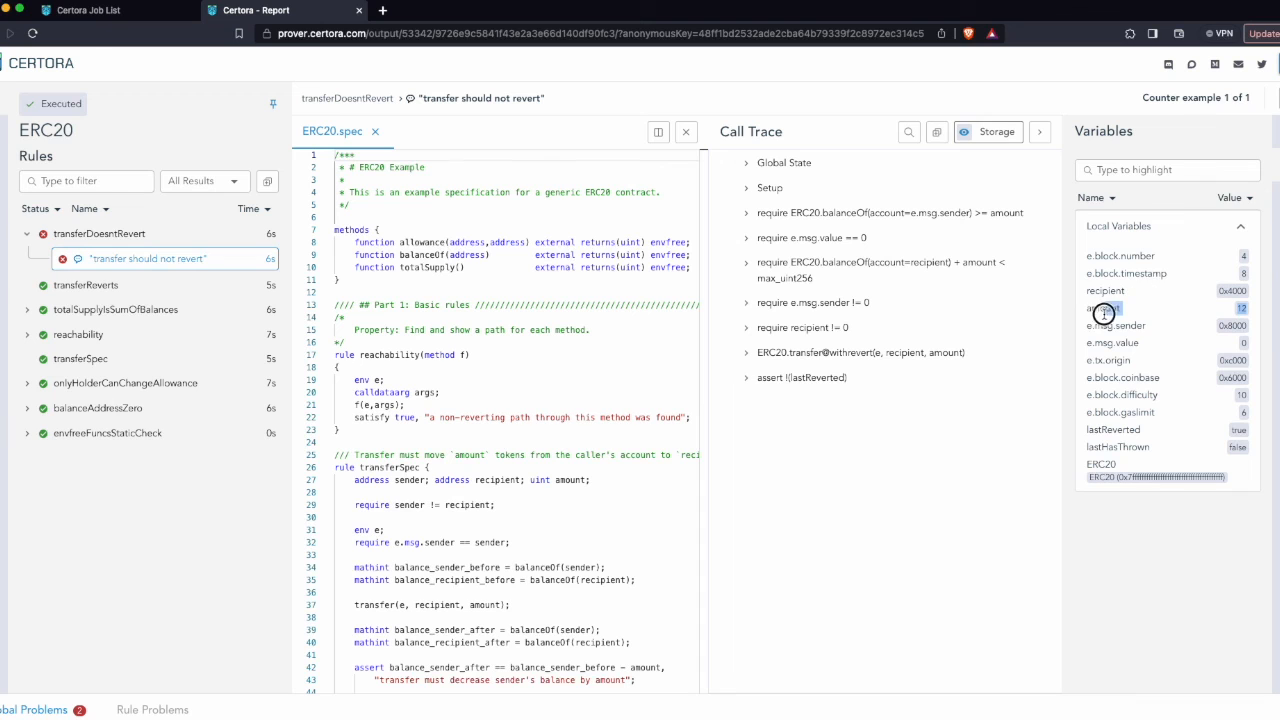
{"action": "left_click", "coordinate": [1104, 308]}
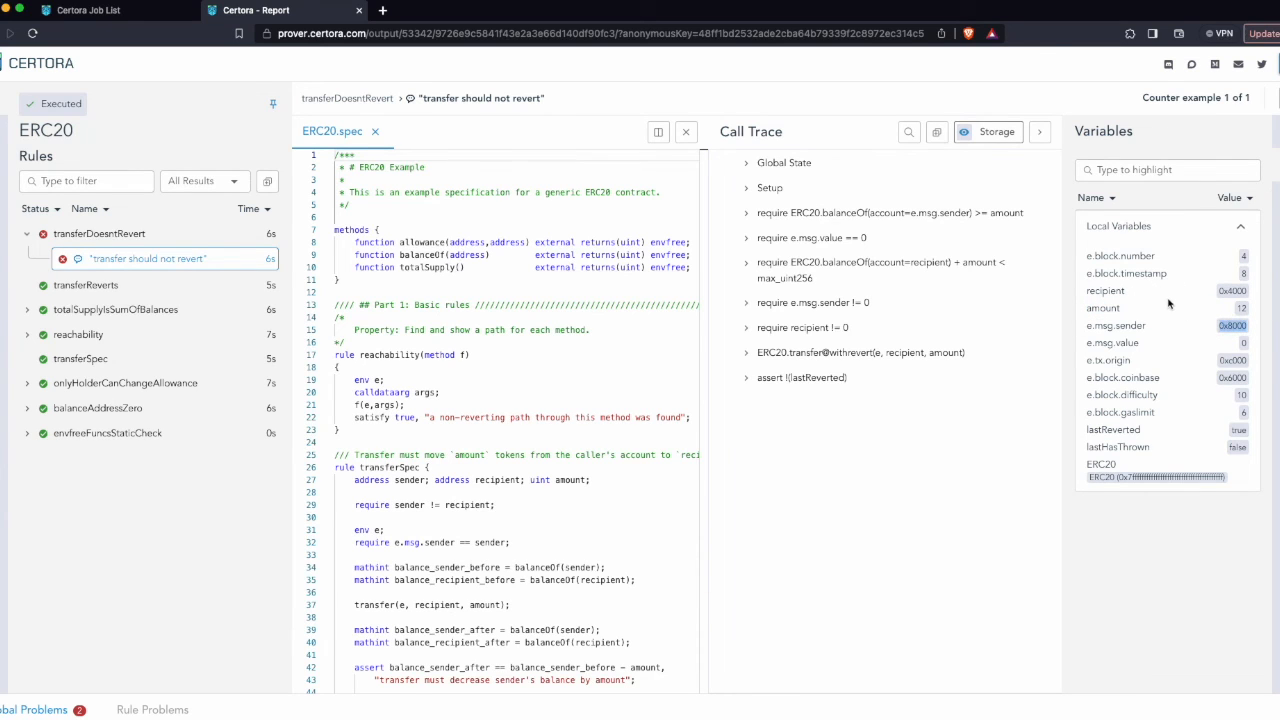
{"action": "mouse_move", "coordinate": [1170, 307]}
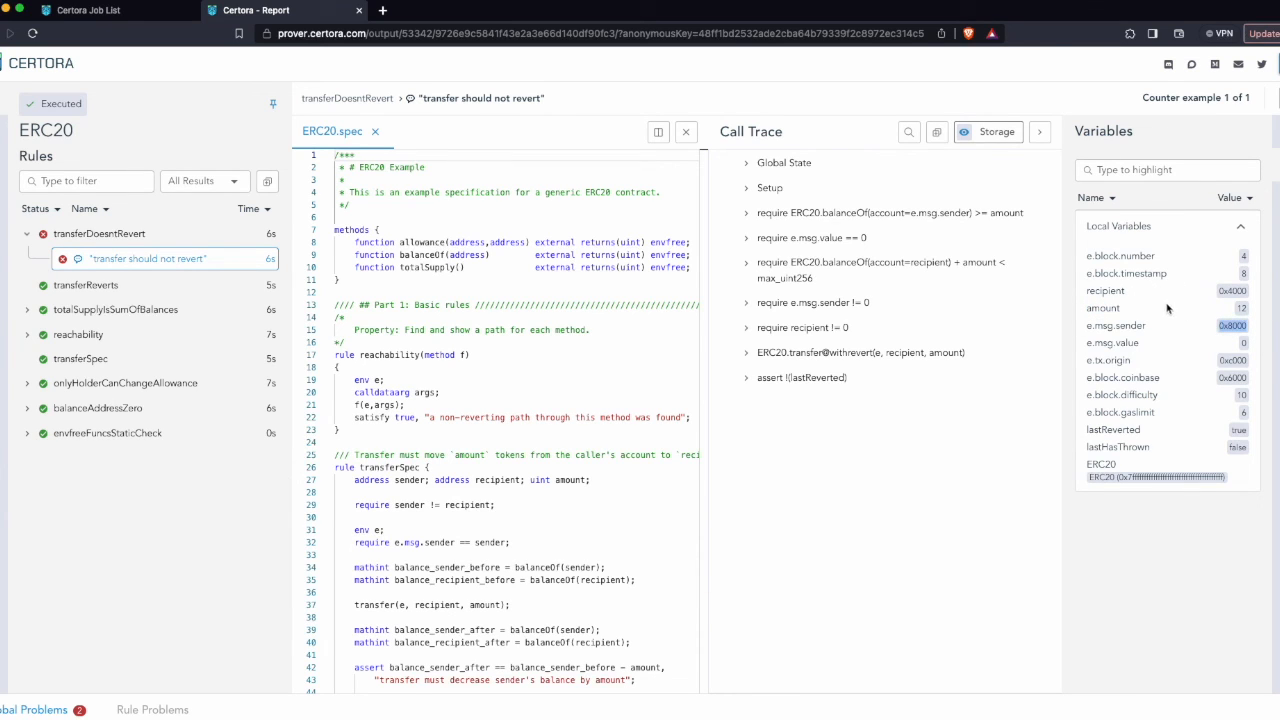
{"action": "mouse_move", "coordinate": [1120, 397]}
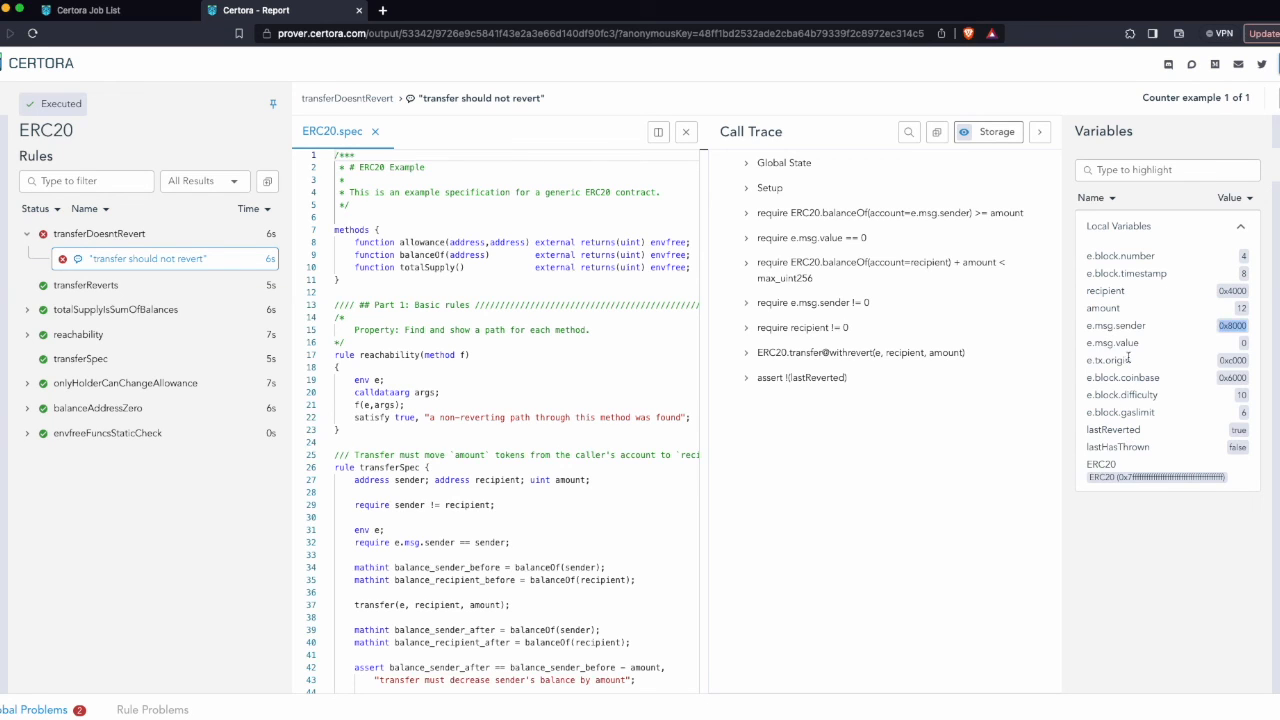
{"action": "mouse_move", "coordinate": [1104, 463]}
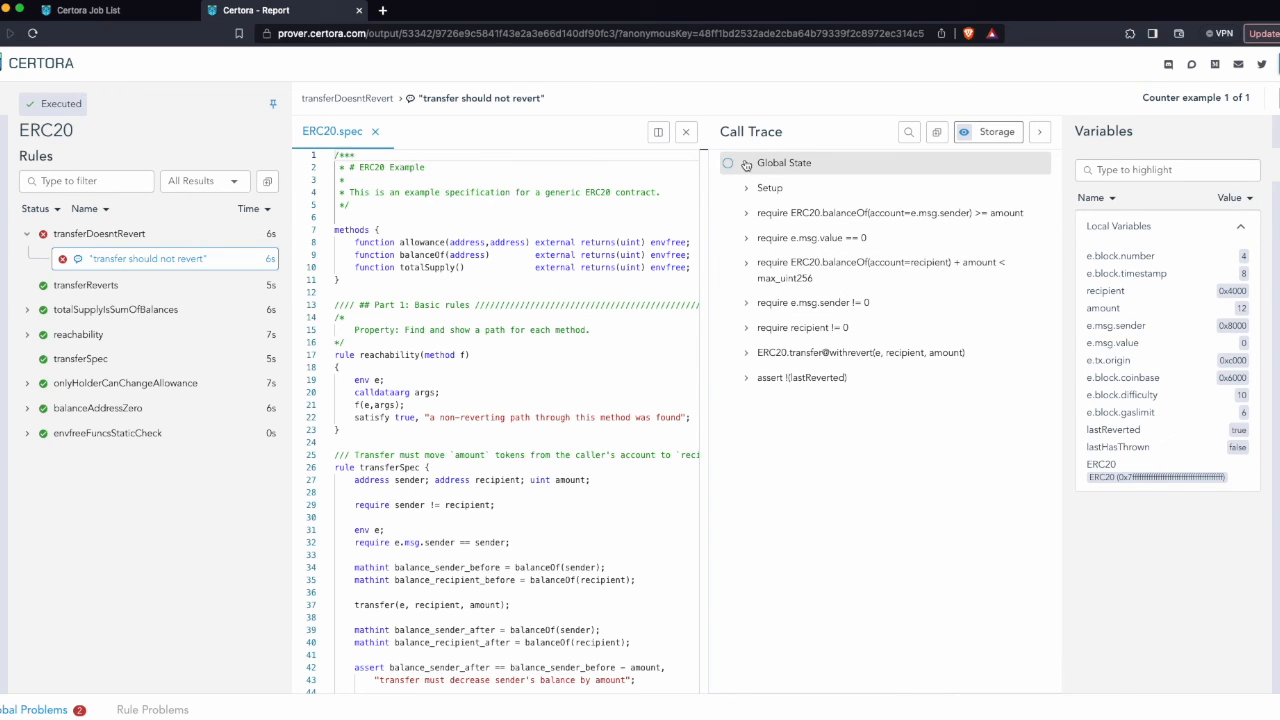
{"action": "left_click", "coordinate": [747, 163]}
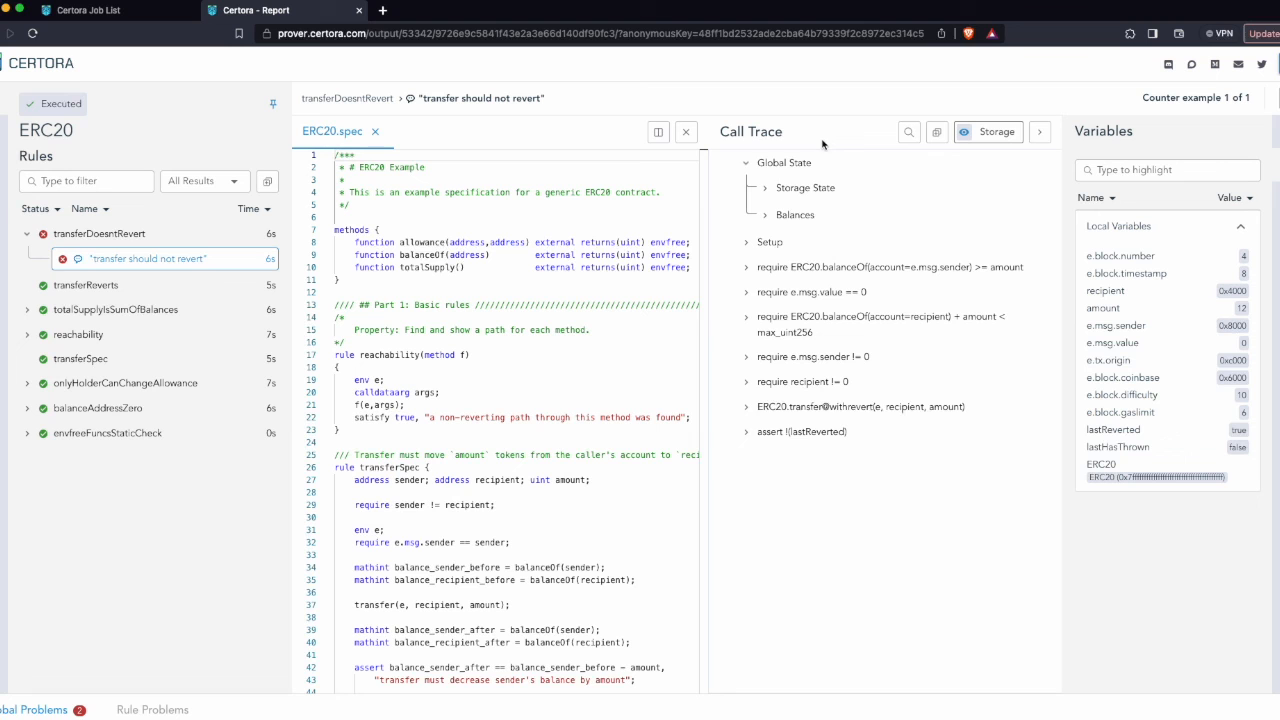
{"action": "left_click", "coordinate": [765, 187]}
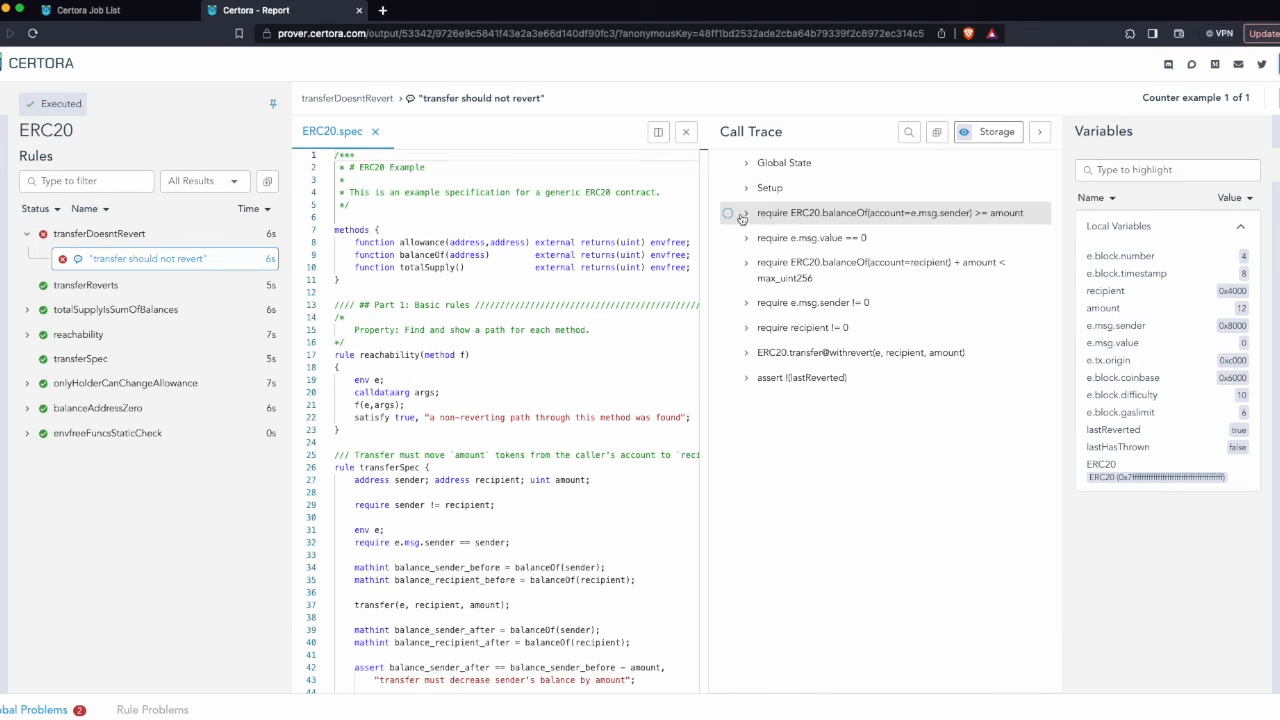
- Expand the sender balance, recipient overflow and nonzero sender requires, then transfer down to _transfer's REVERT
{"action": "left_click", "coordinate": [746, 212]}
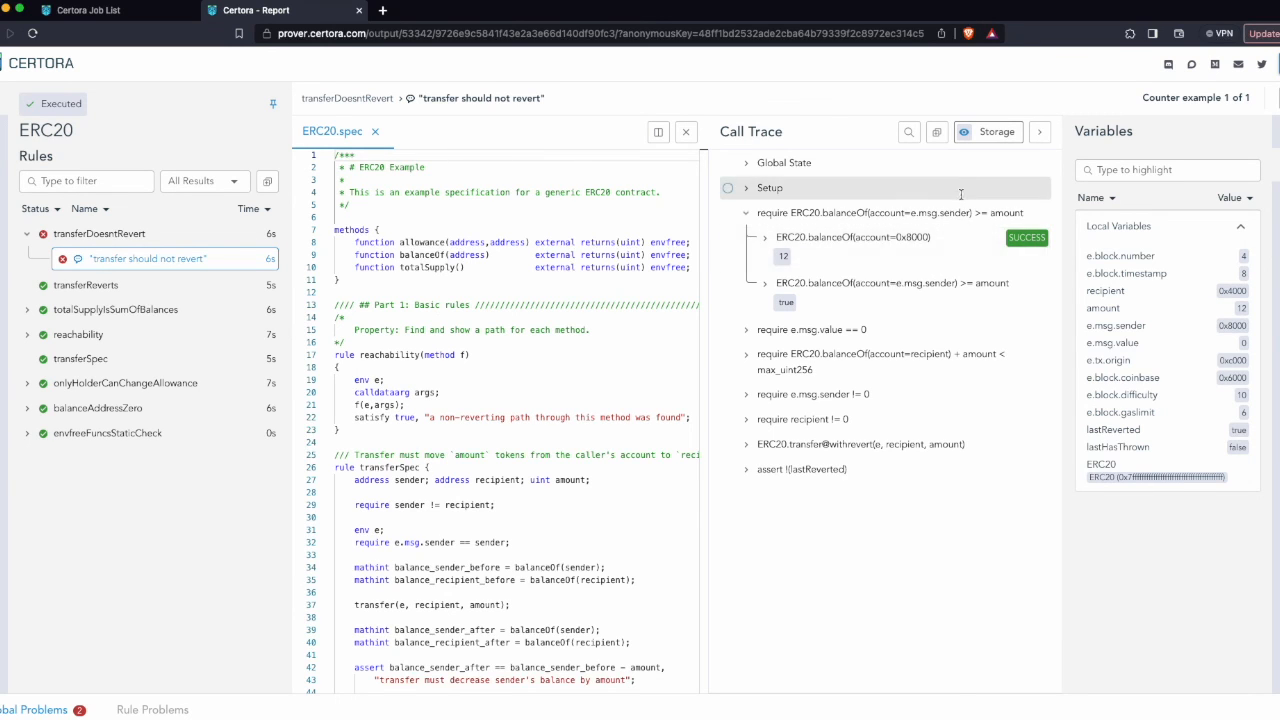
{"action": "mouse_move", "coordinate": [899, 258]}
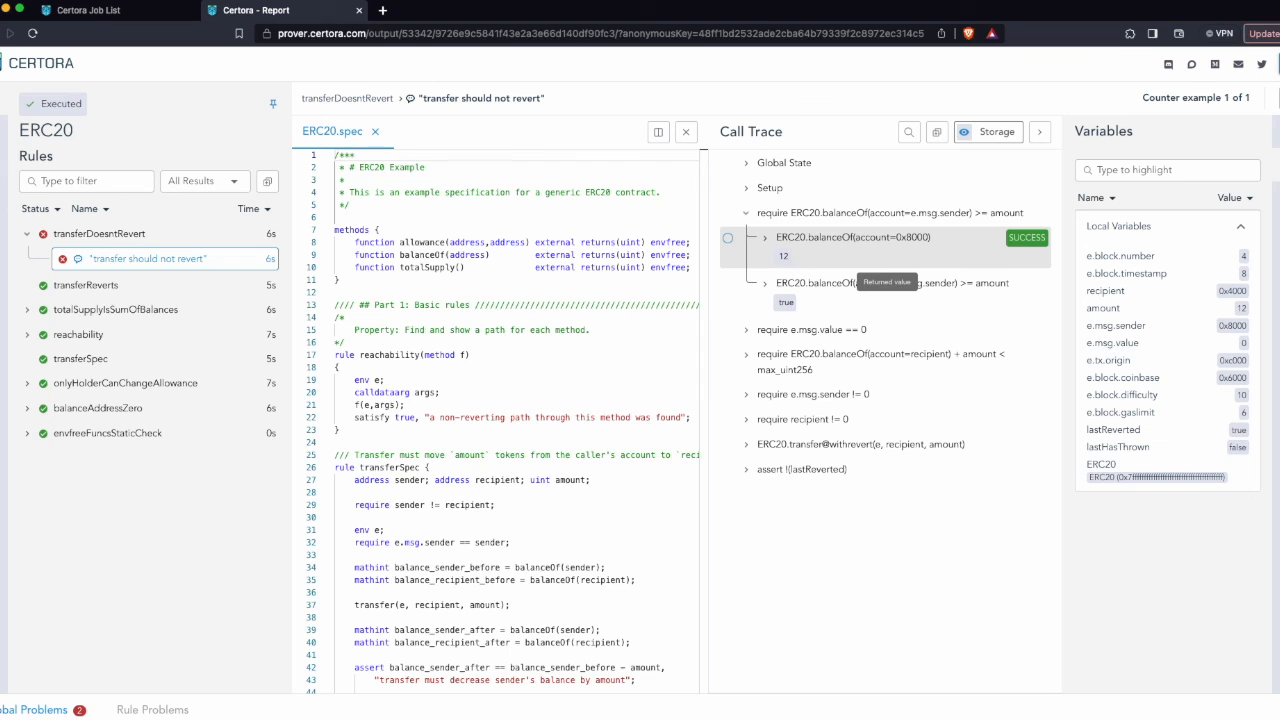
{"action": "mouse_move", "coordinate": [800, 262]}
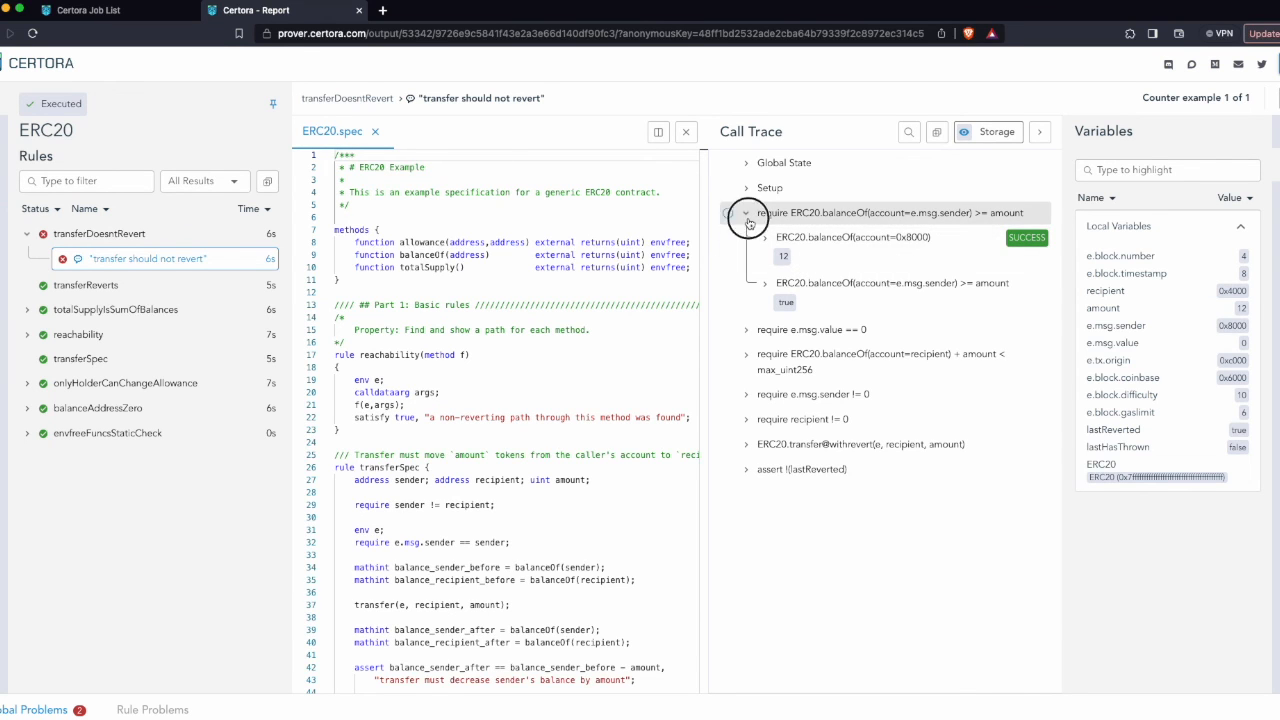
{"action": "left_click", "coordinate": [747, 212]}
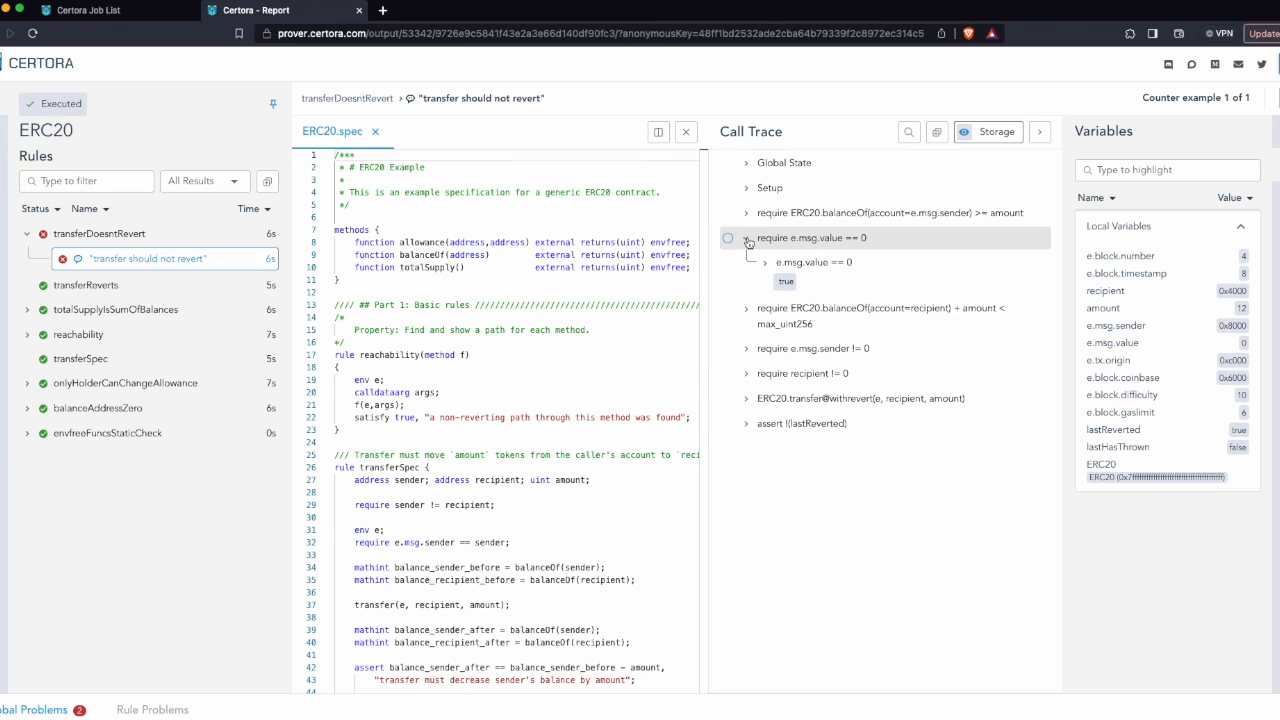
{"action": "left_click", "coordinate": [746, 308]}
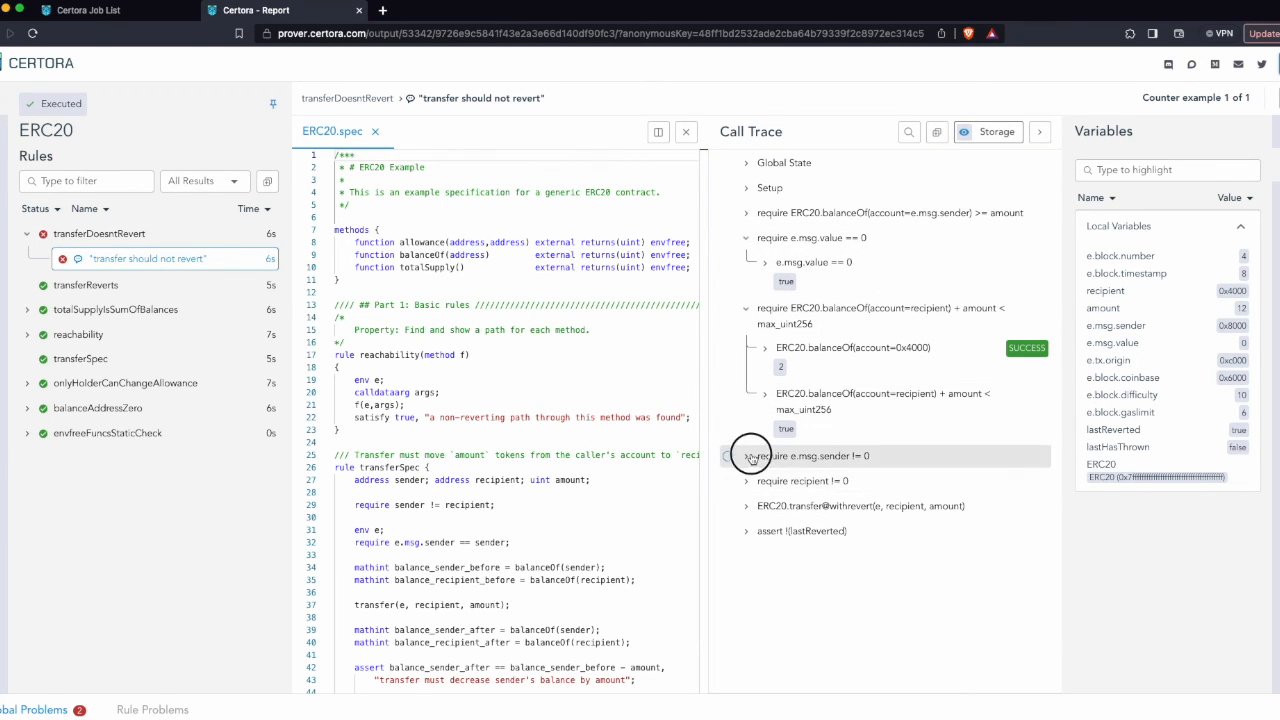
{"action": "left_click", "coordinate": [747, 456]}
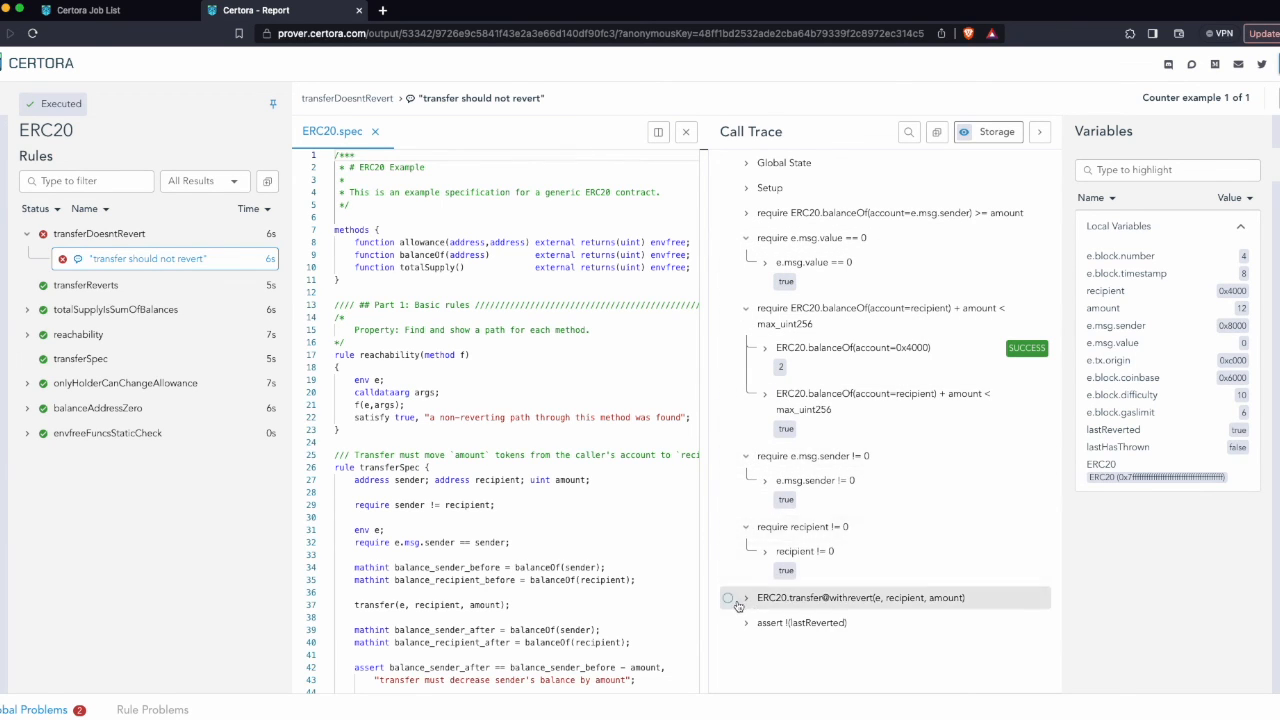
{"action": "left_click", "coordinate": [746, 597]}
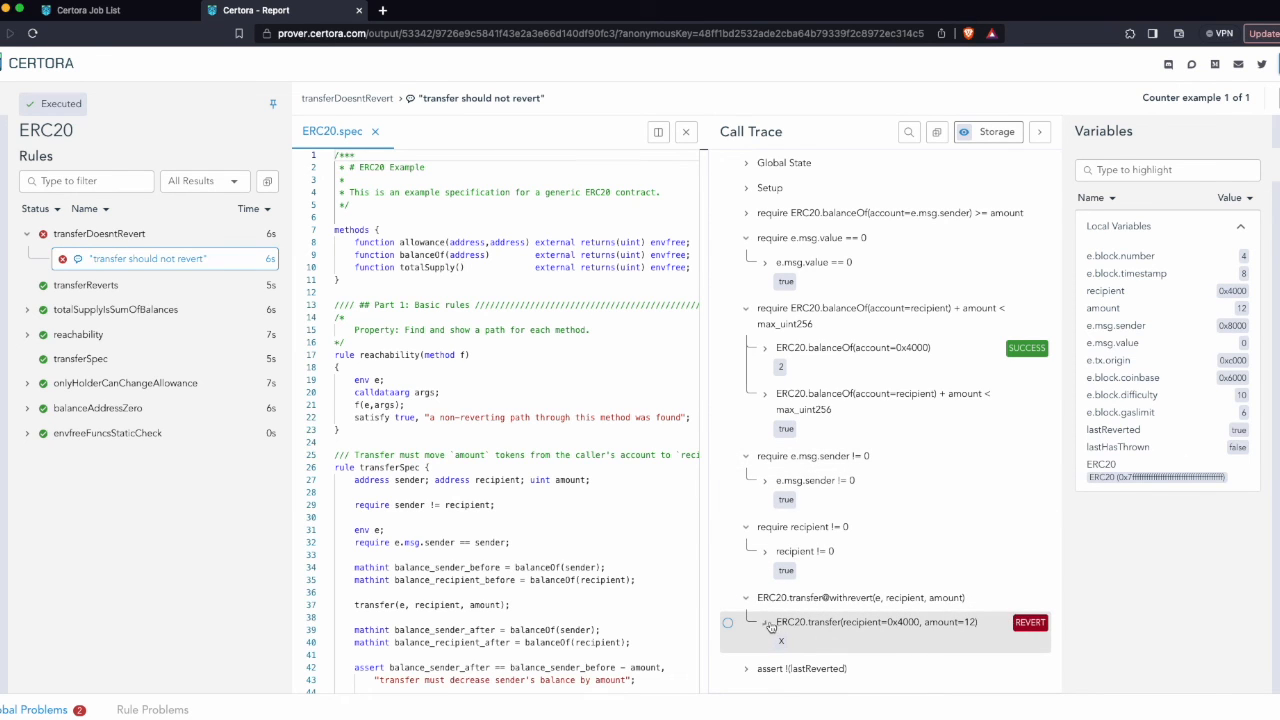
{"action": "left_click", "coordinate": [766, 622]}
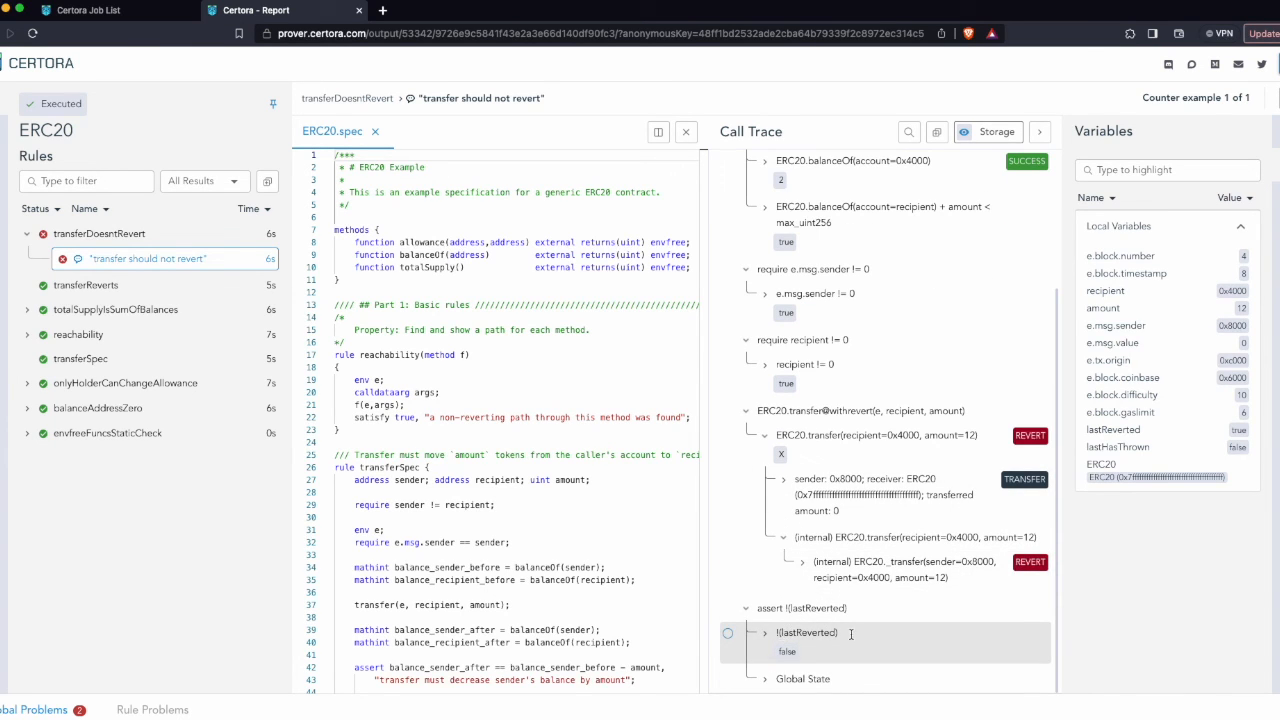
{"action": "mouse_move", "coordinate": [807, 632]}
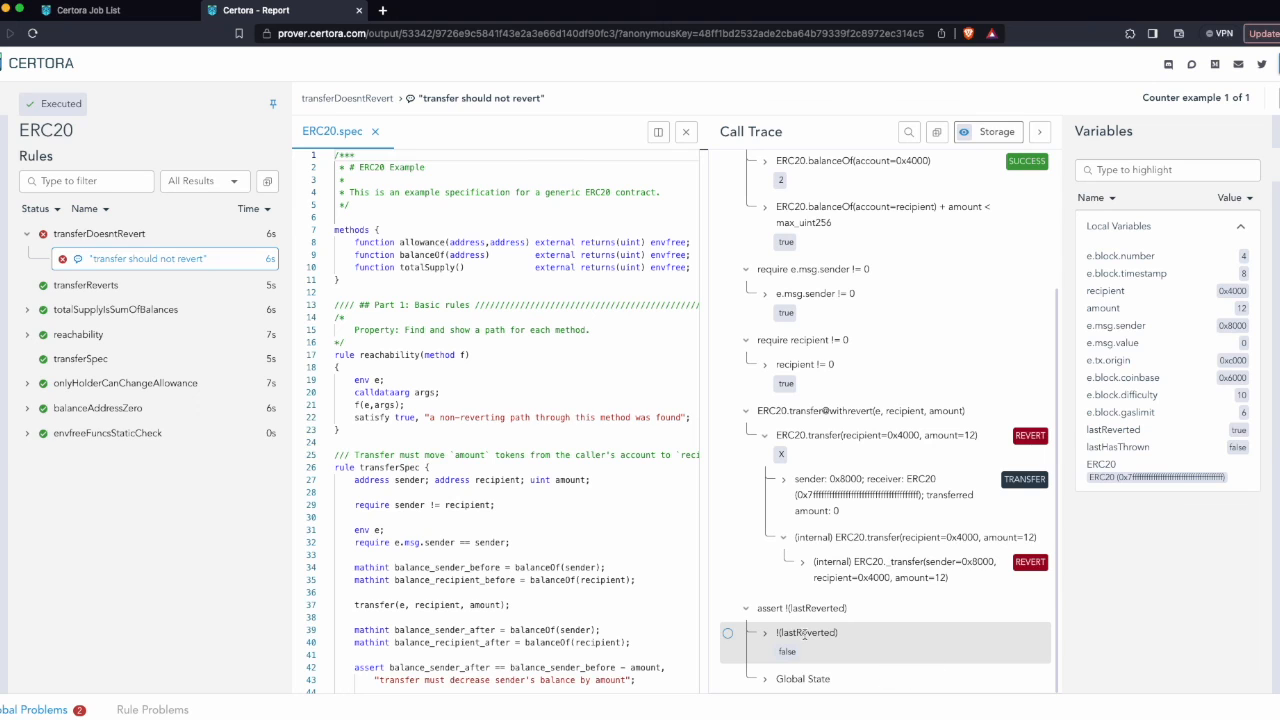
{"action": "mouse_move", "coordinate": [805, 635]}
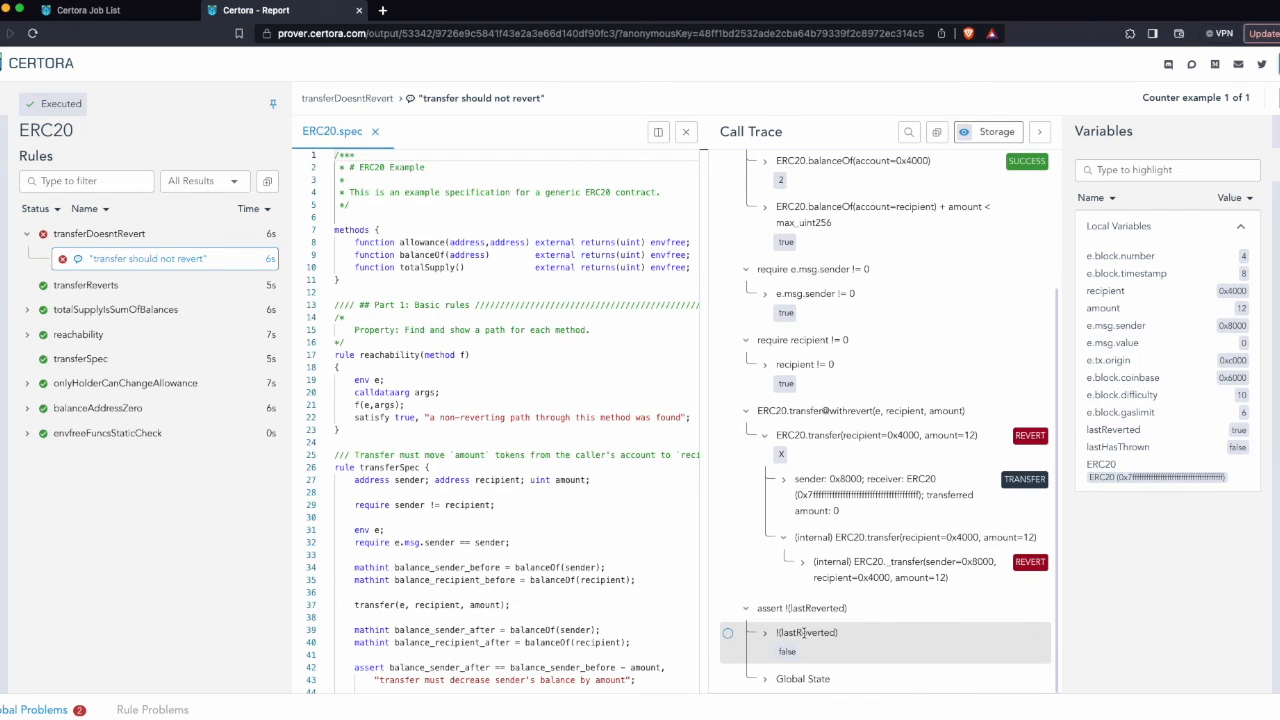